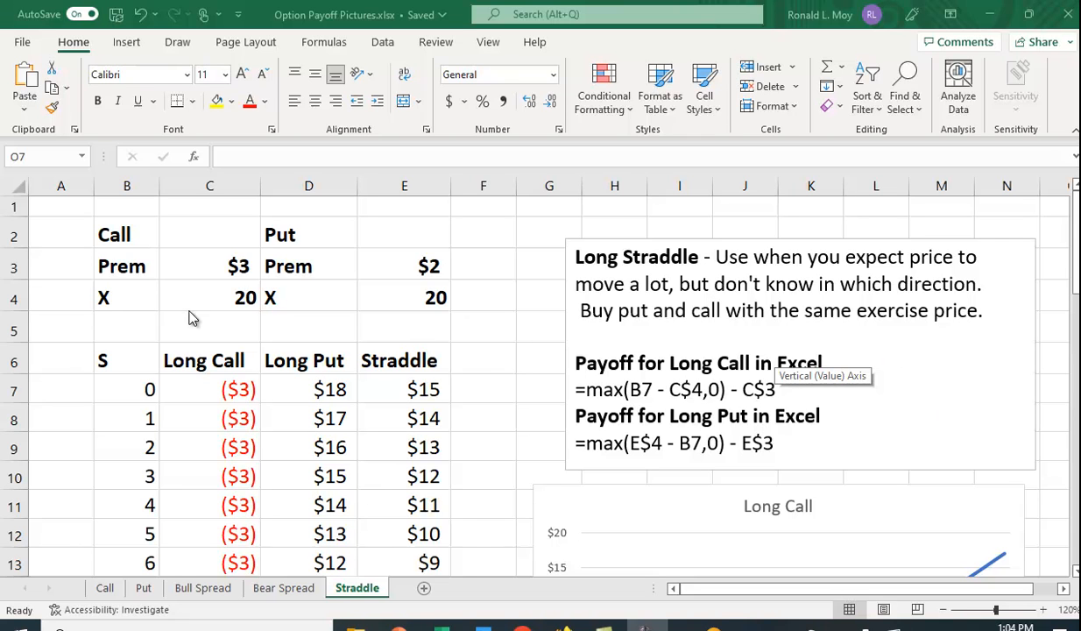
pyautogui.moveTo(244, 305)
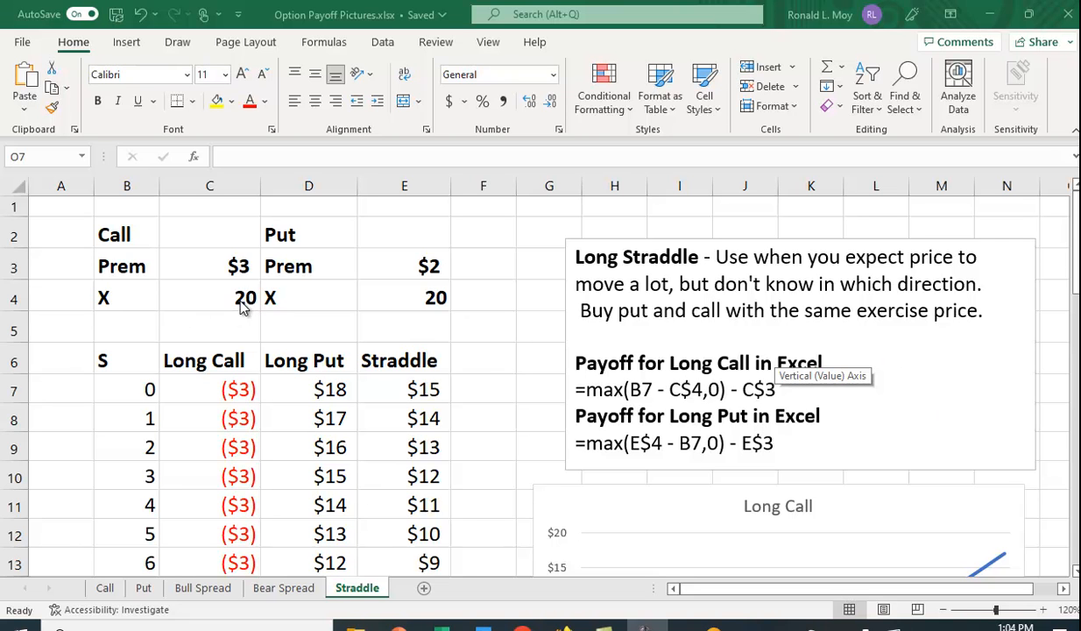
pyautogui.moveTo(253, 267)
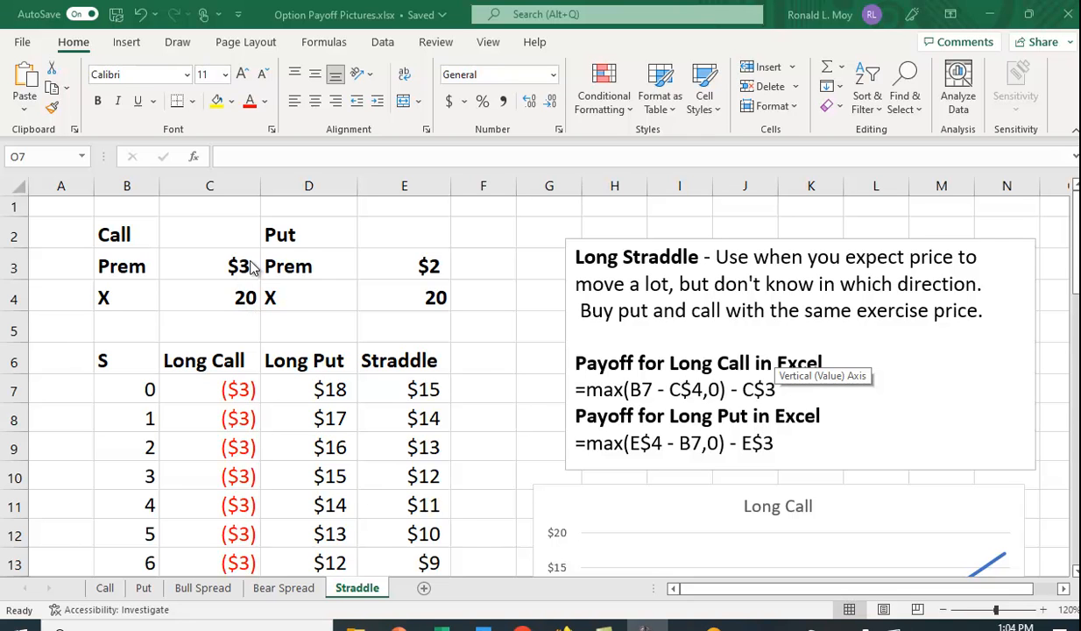
pyautogui.moveTo(621, 417)
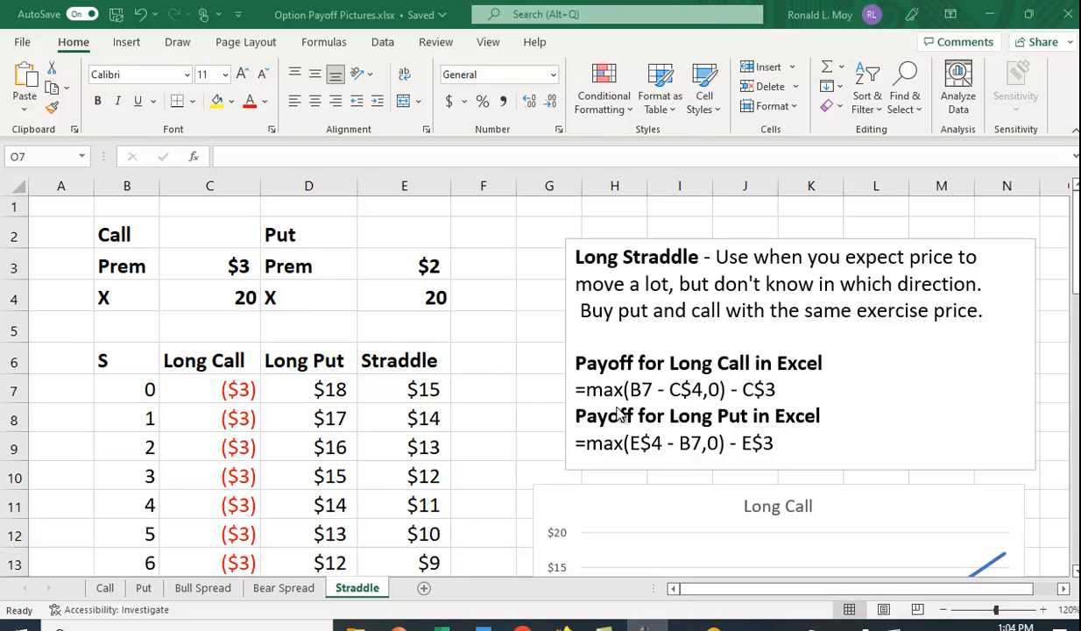
# - Use Chart Filters to plot Long Put and drop Long Call, leaving a downward line to zero at $20
pyautogui.scroll(-3)
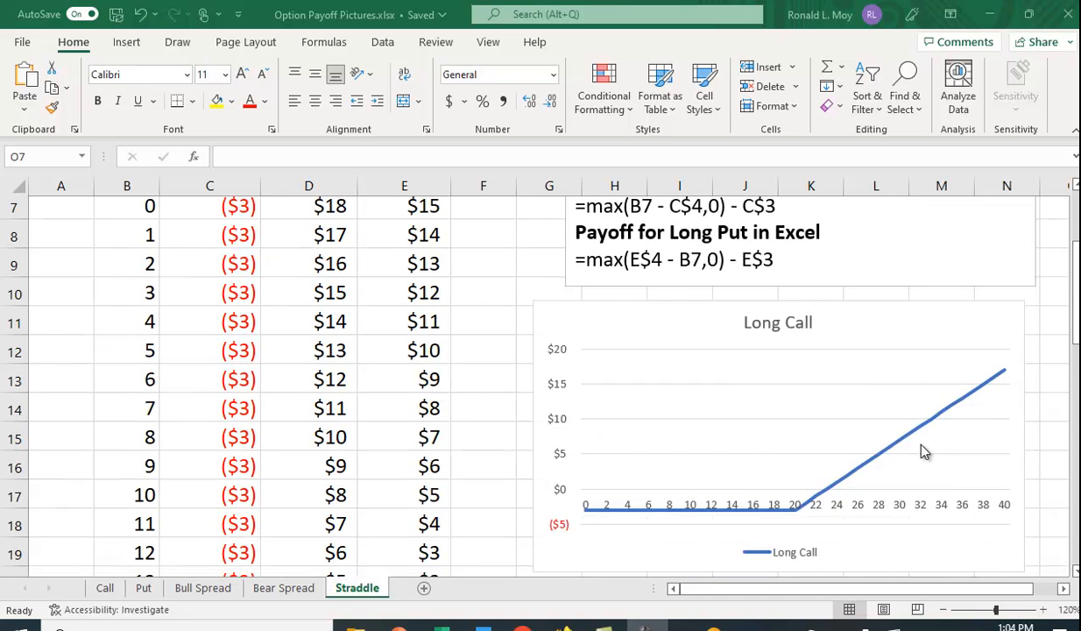
pyautogui.scroll(-3)
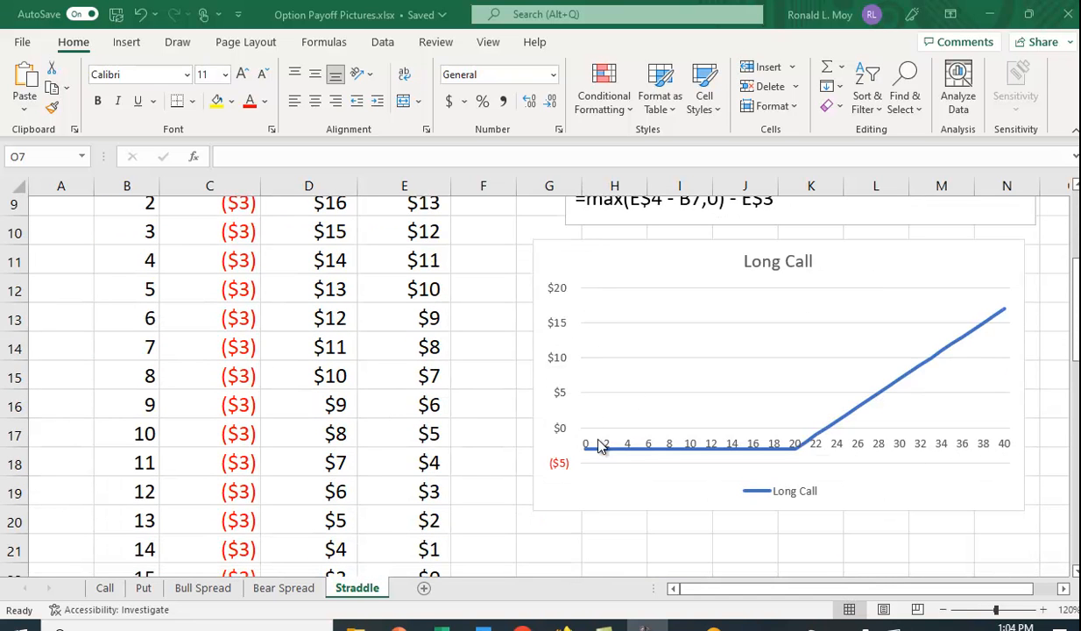
pyautogui.moveTo(947, 396)
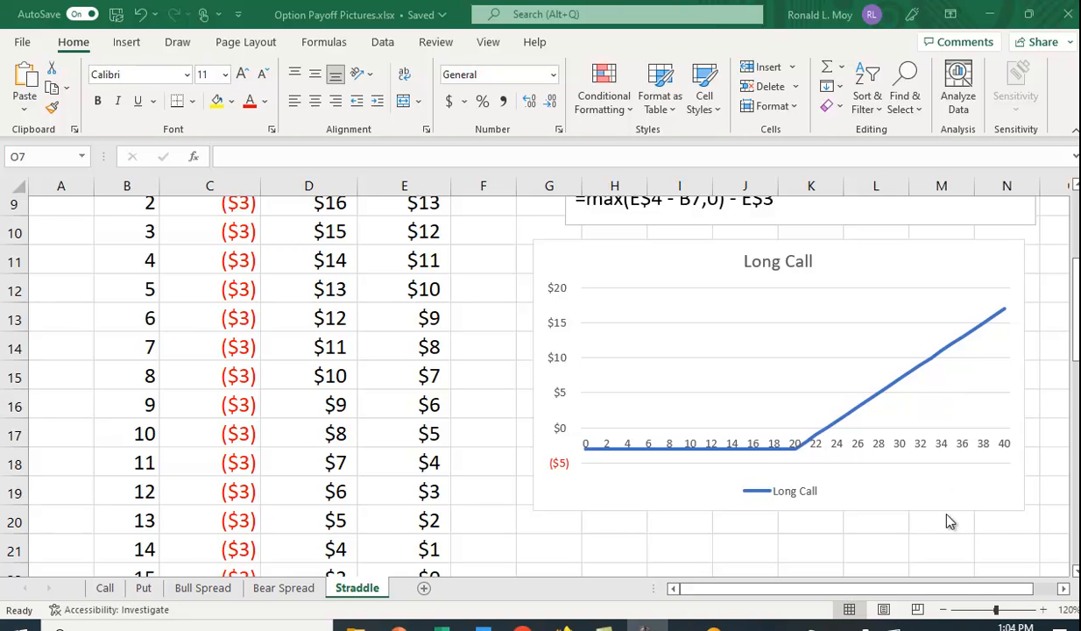
pyautogui.moveTo(606, 442)
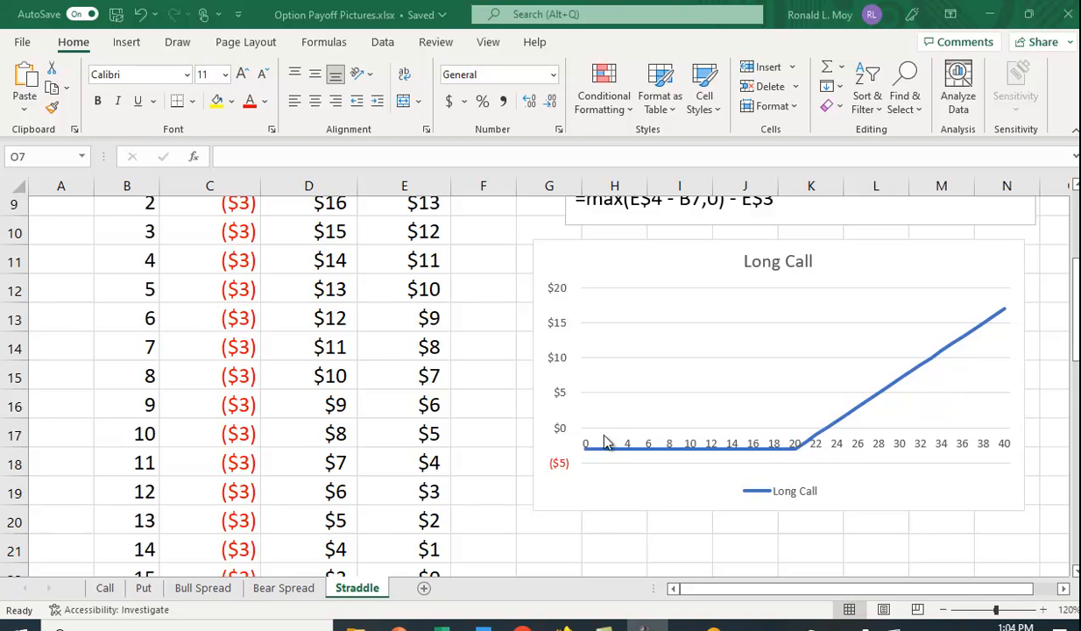
pyautogui.moveTo(680, 469)
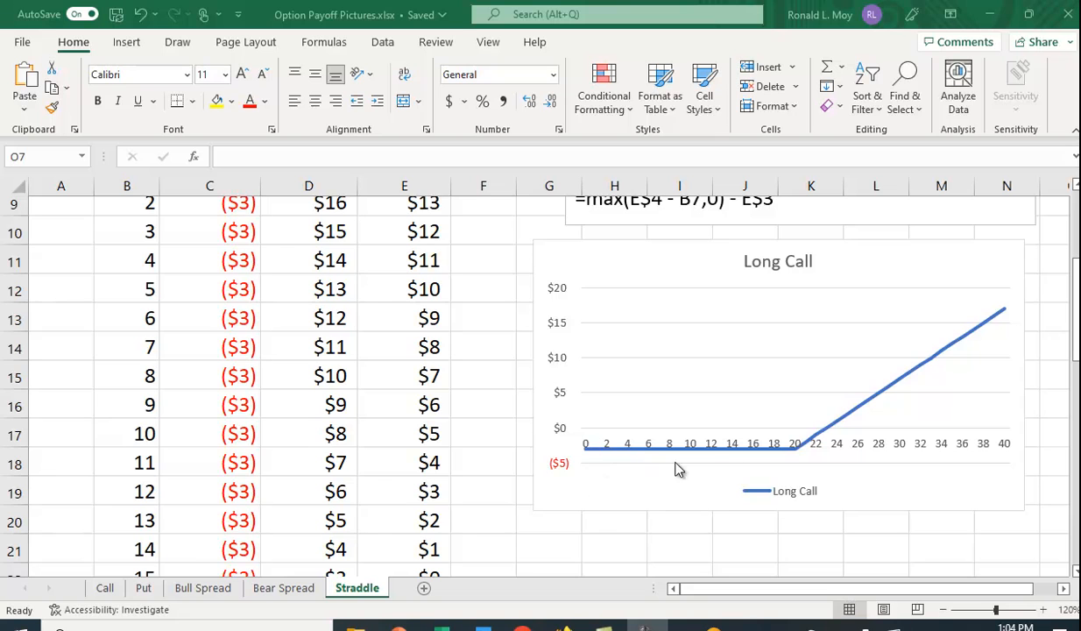
pyautogui.moveTo(783, 466)
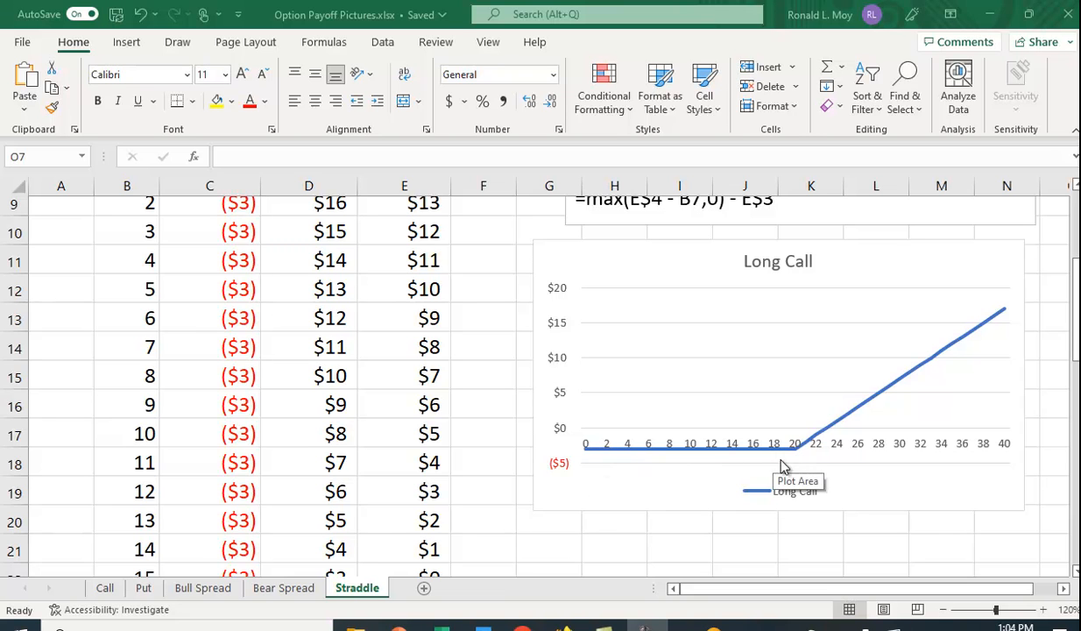
pyautogui.moveTo(960, 487)
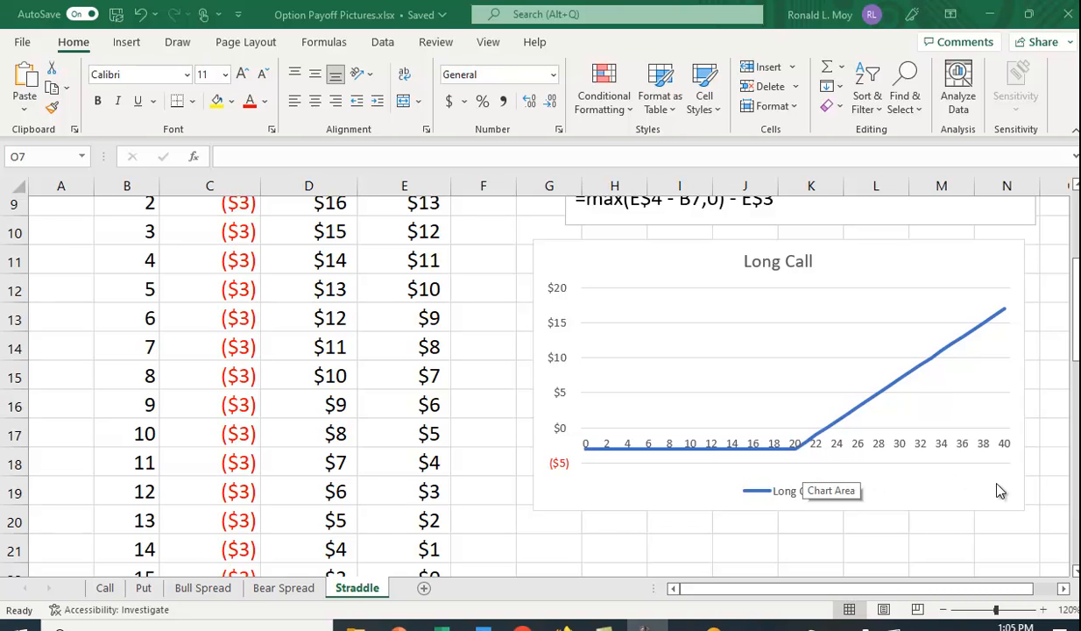
pyautogui.moveTo(1006, 480)
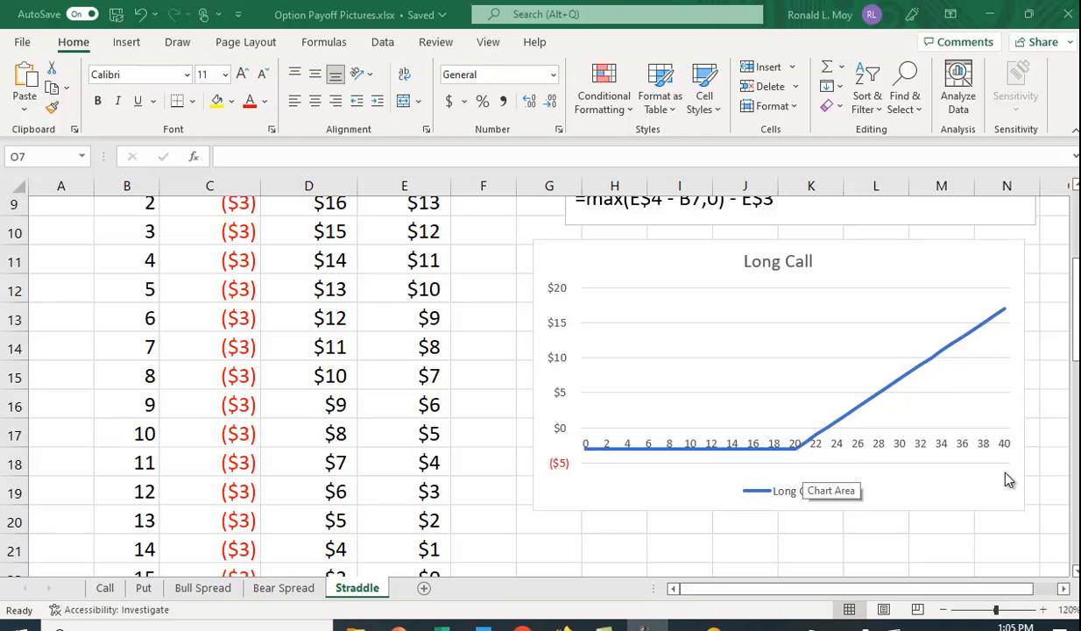
pyautogui.moveTo(754, 470)
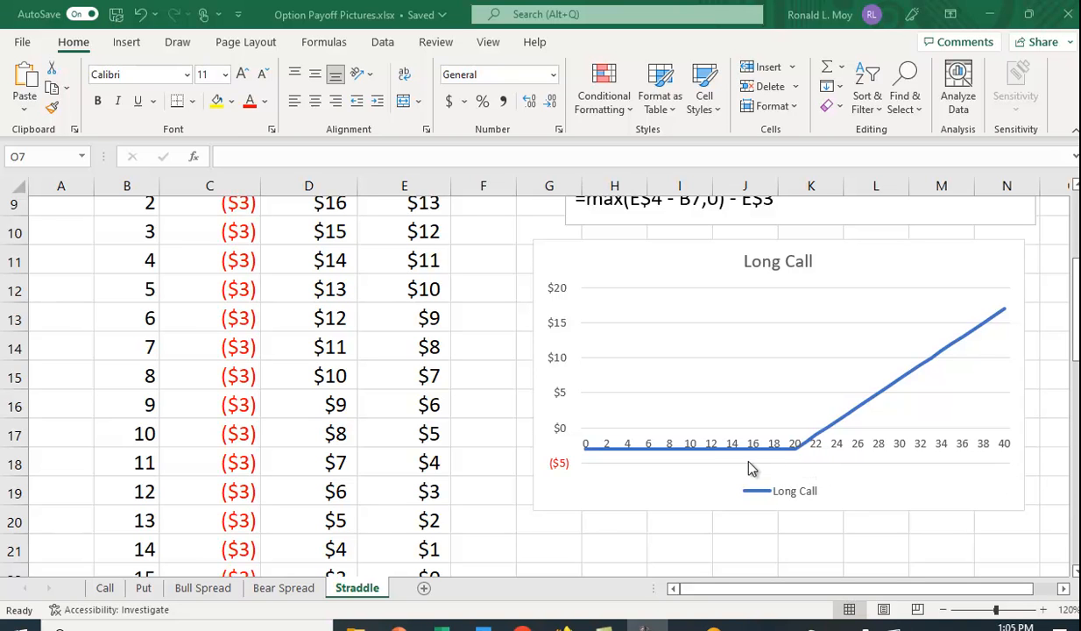
pyautogui.moveTo(754, 467)
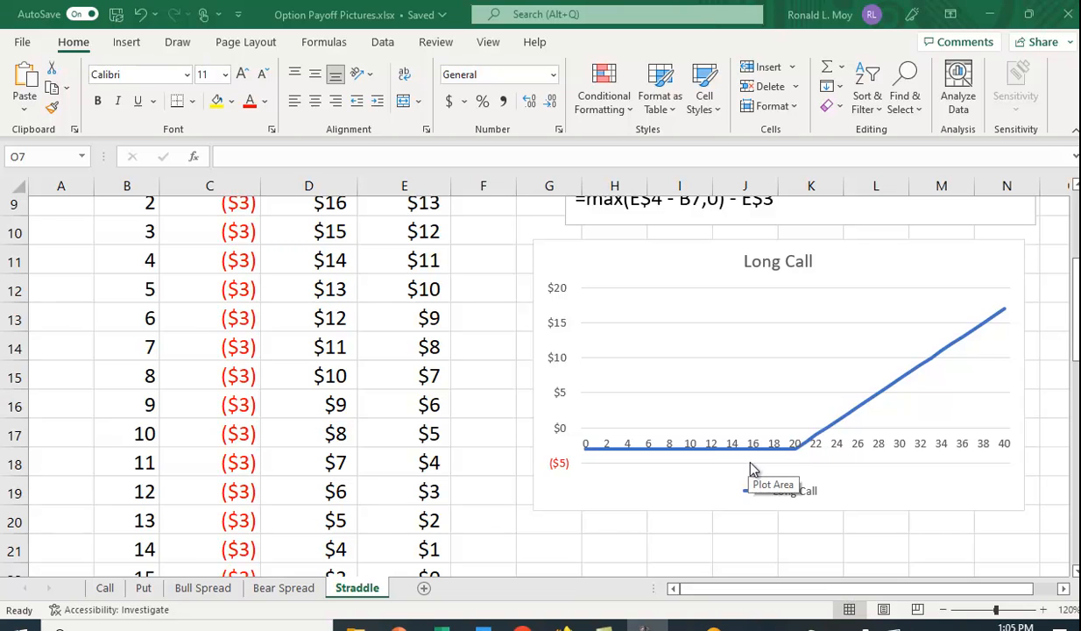
pyautogui.moveTo(897, 473)
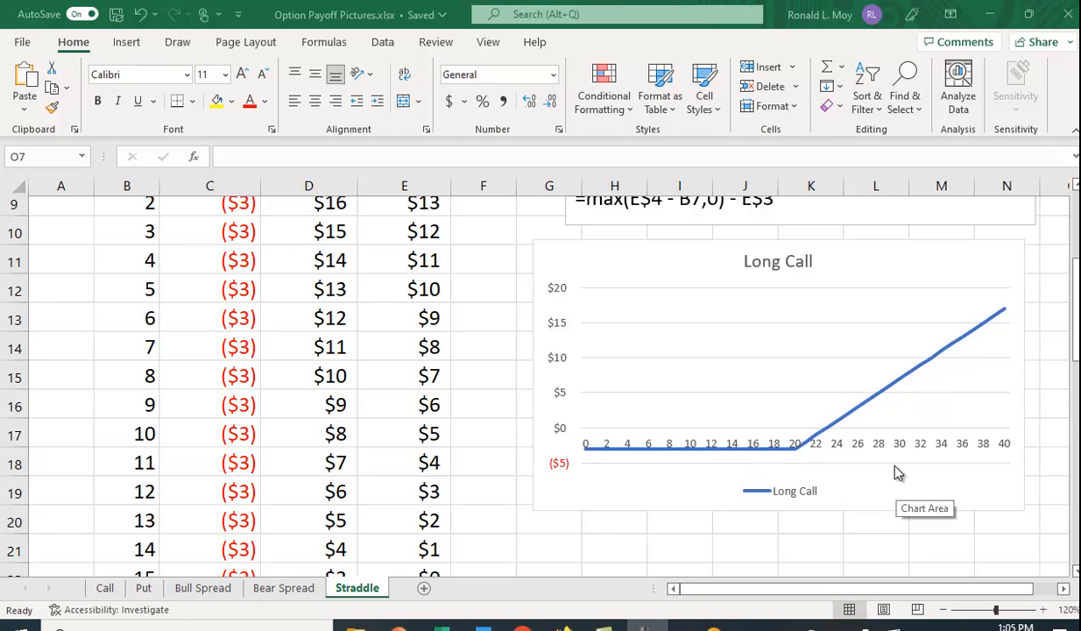
pyautogui.moveTo(885, 457)
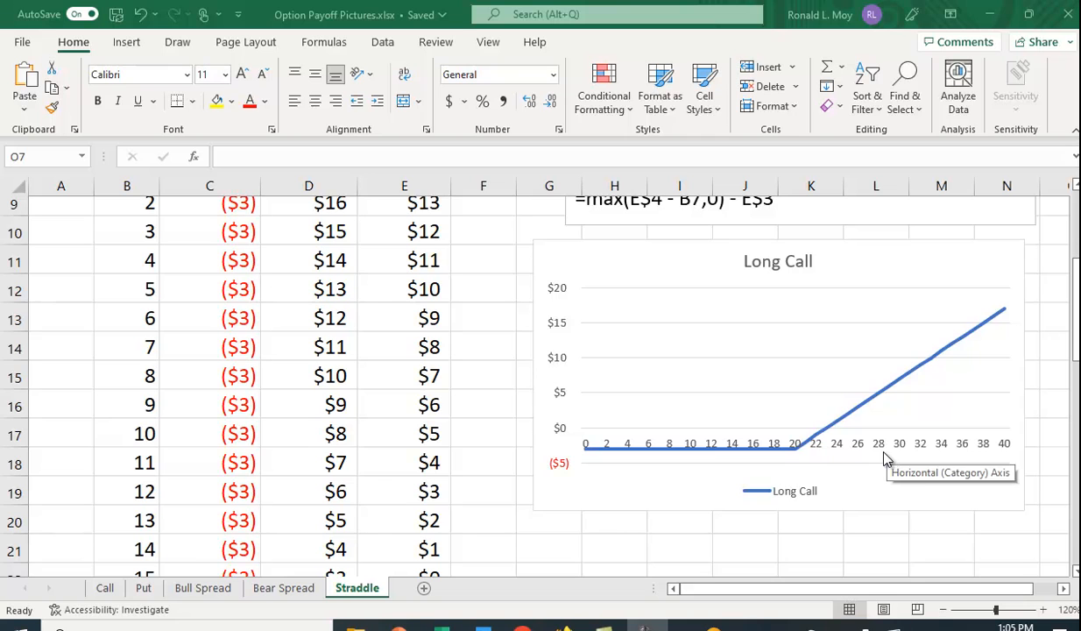
pyautogui.moveTo(798, 470)
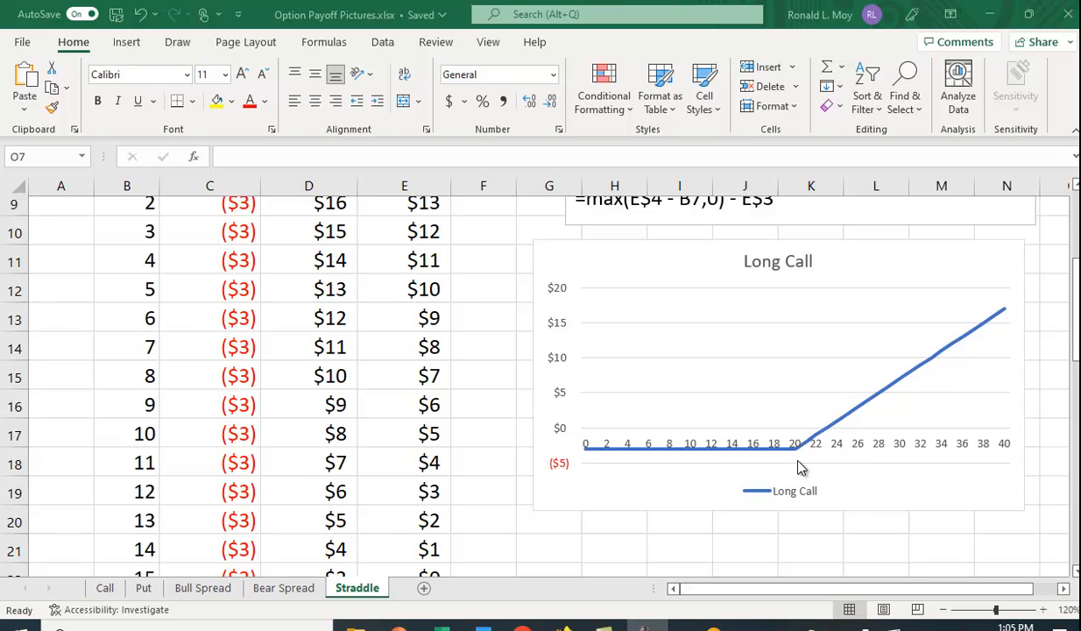
pyautogui.moveTo(886, 464)
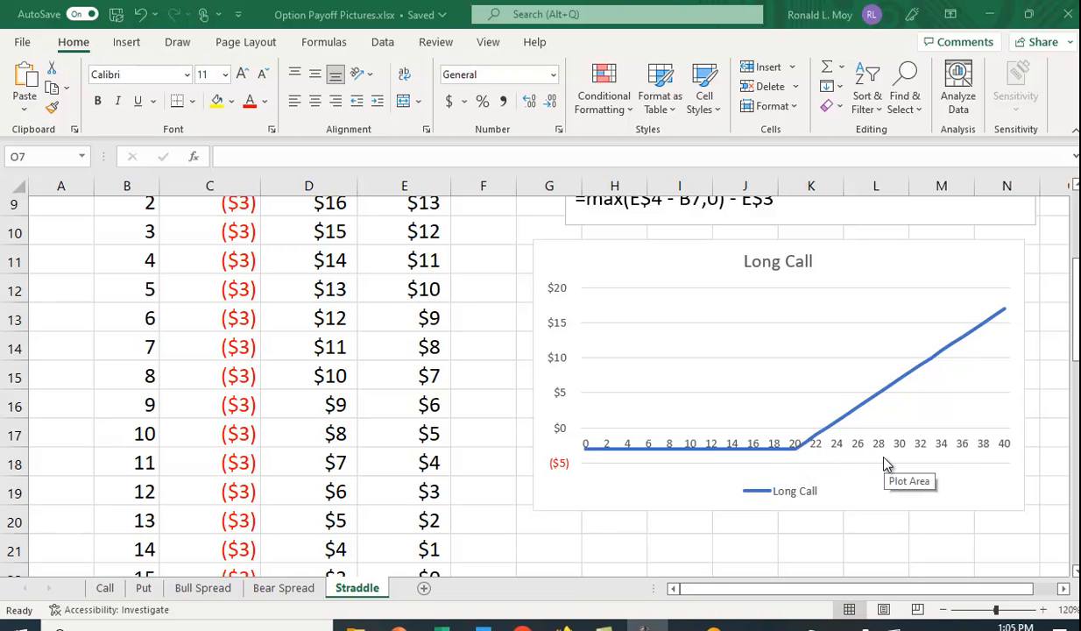
pyautogui.moveTo(882, 456)
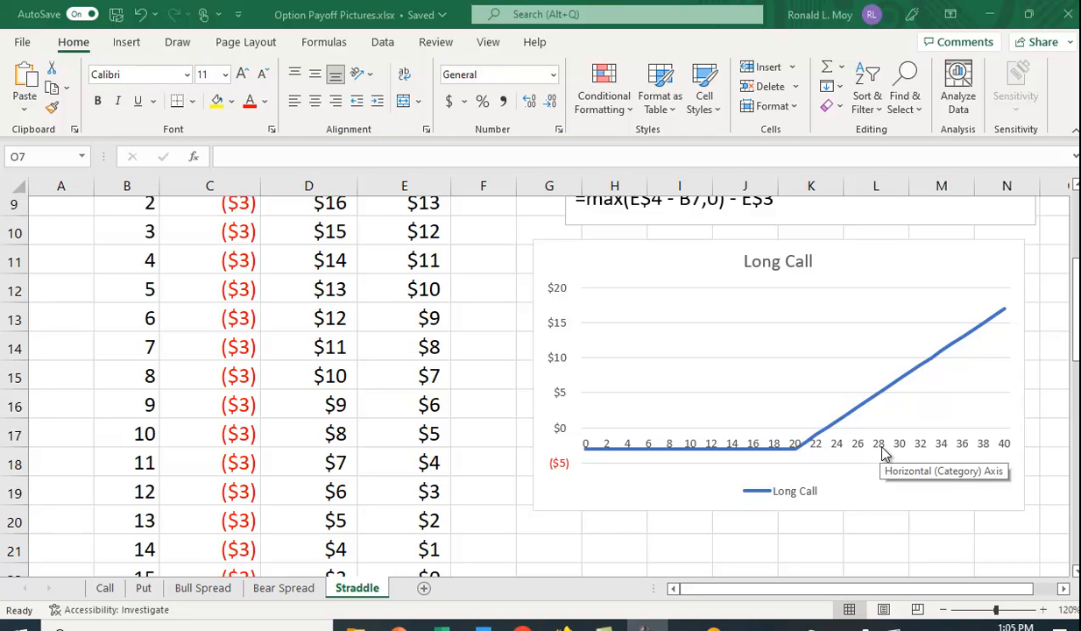
pyautogui.moveTo(883, 429)
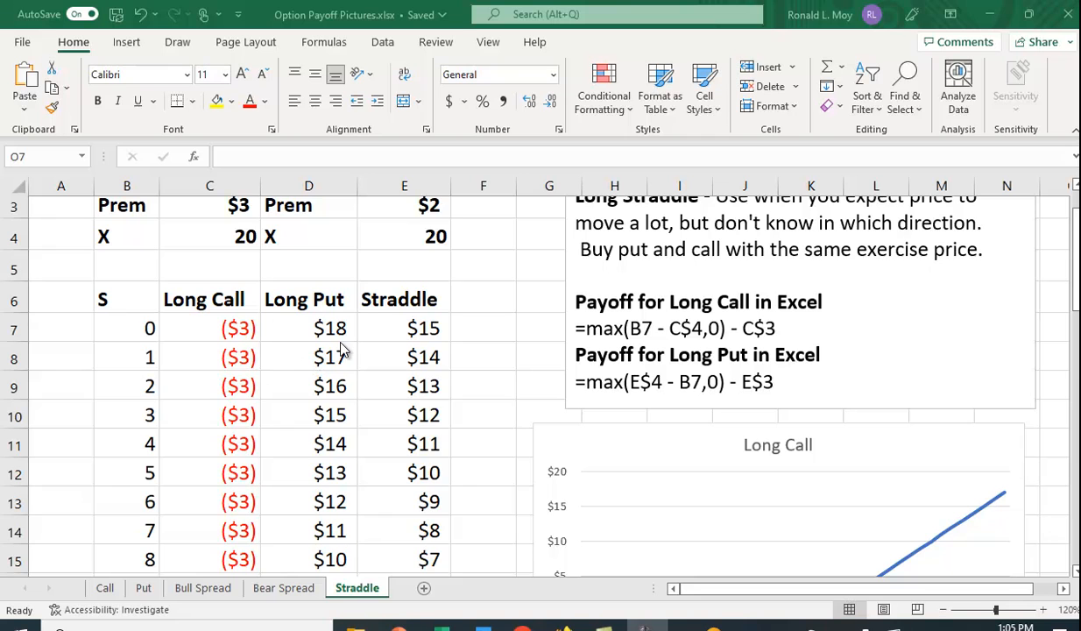
pyautogui.moveTo(346, 366)
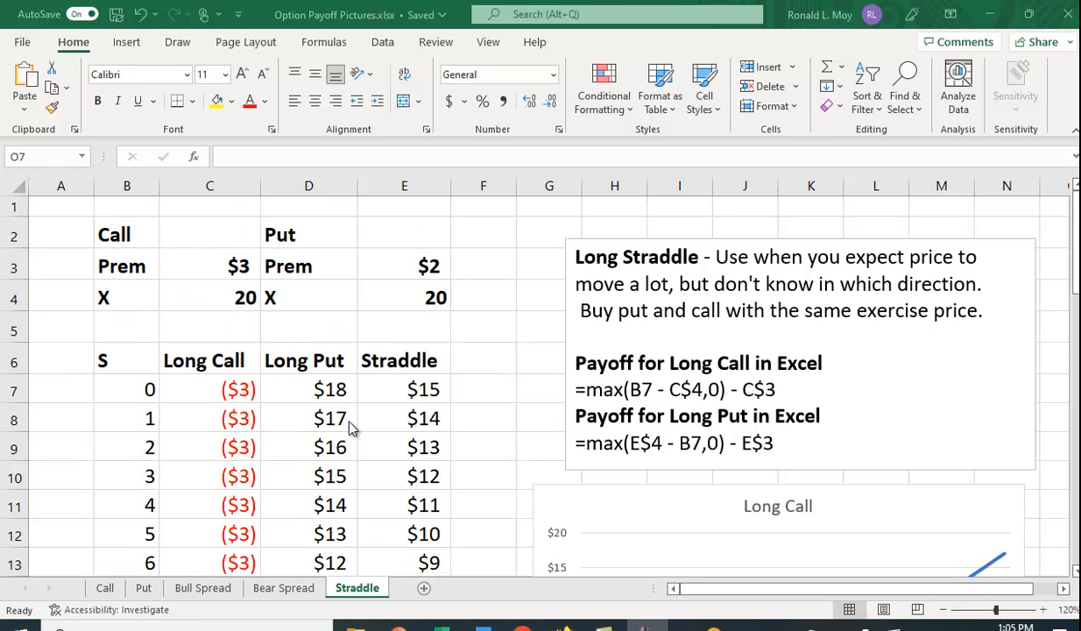
pyautogui.moveTo(361, 400)
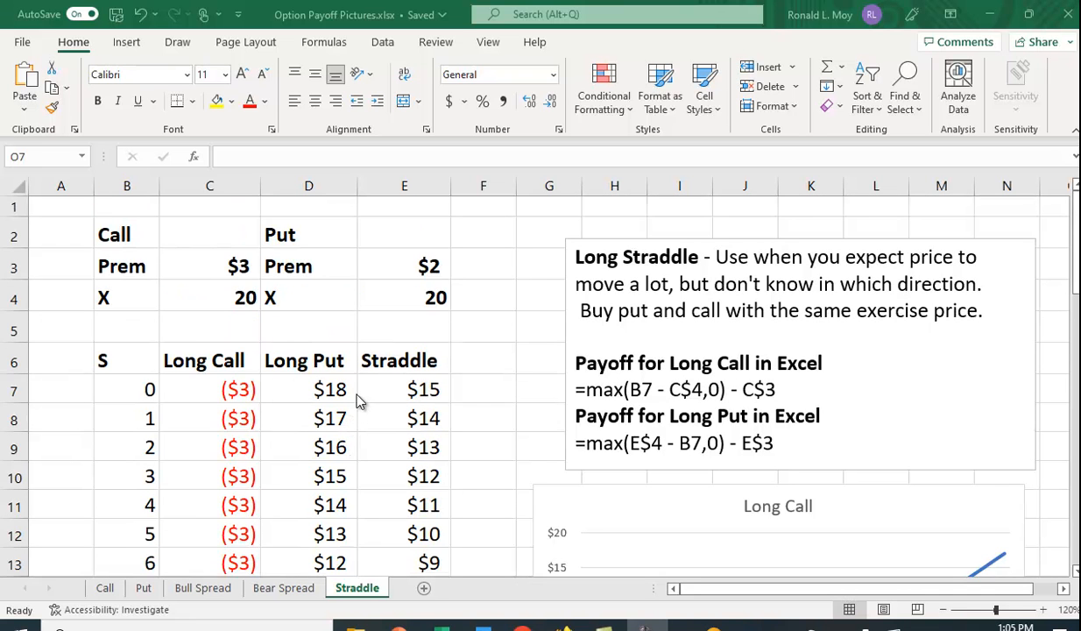
pyautogui.moveTo(449, 307)
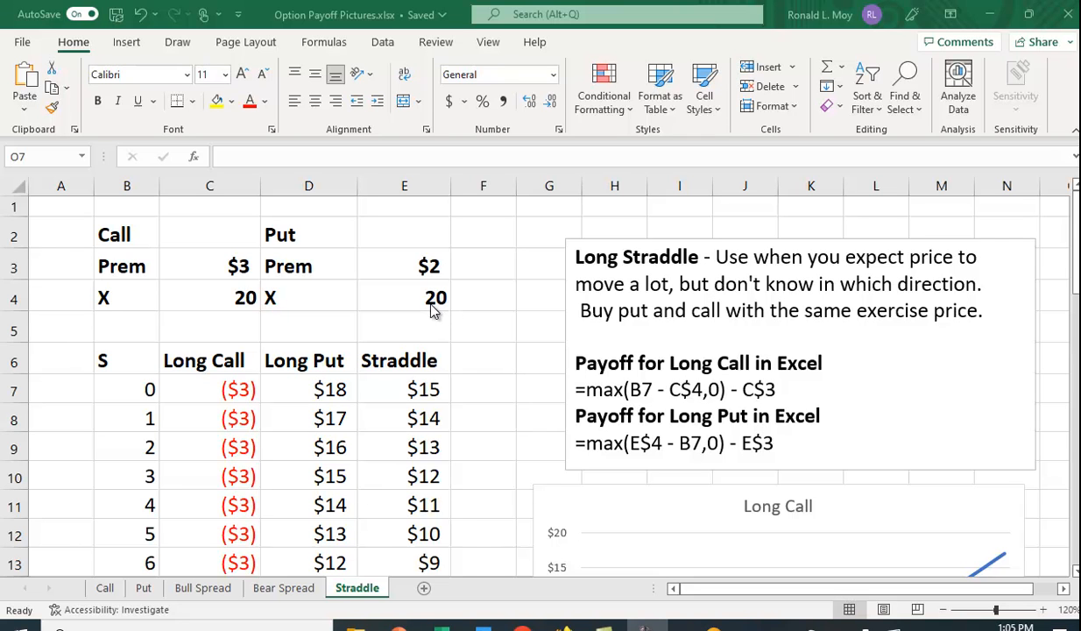
pyautogui.moveTo(441, 269)
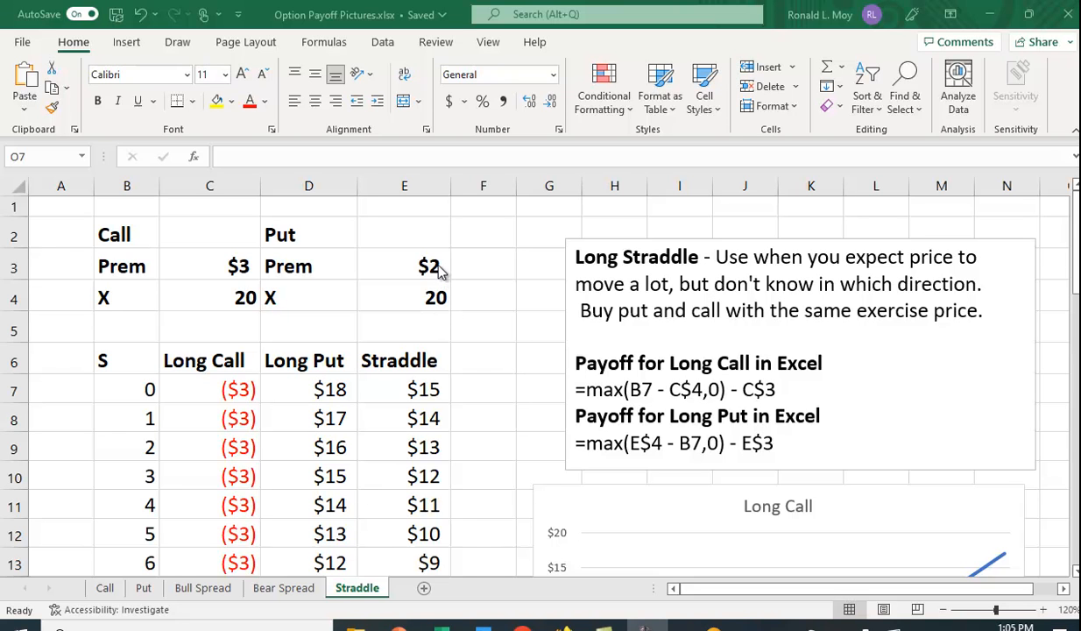
pyautogui.moveTo(647, 399)
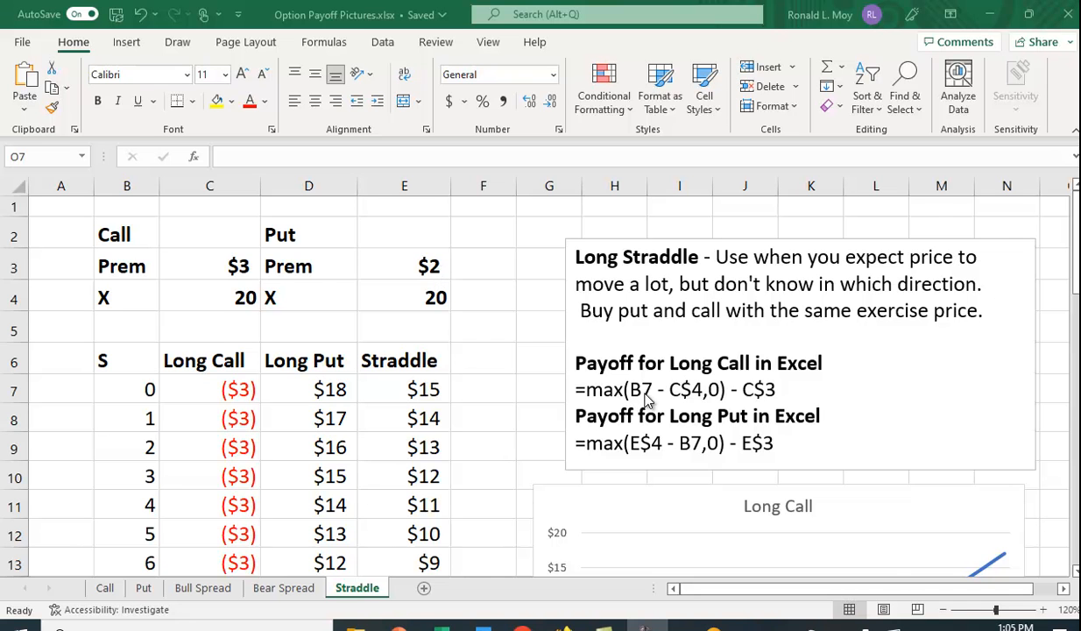
pyautogui.scroll(-3)
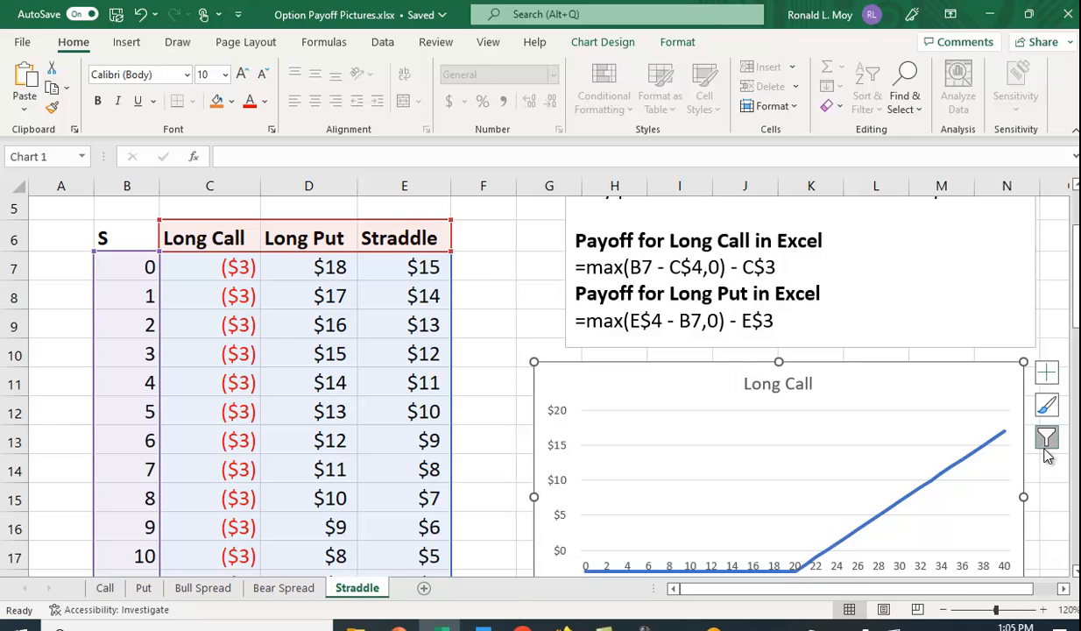
pyautogui.click(1048, 438)
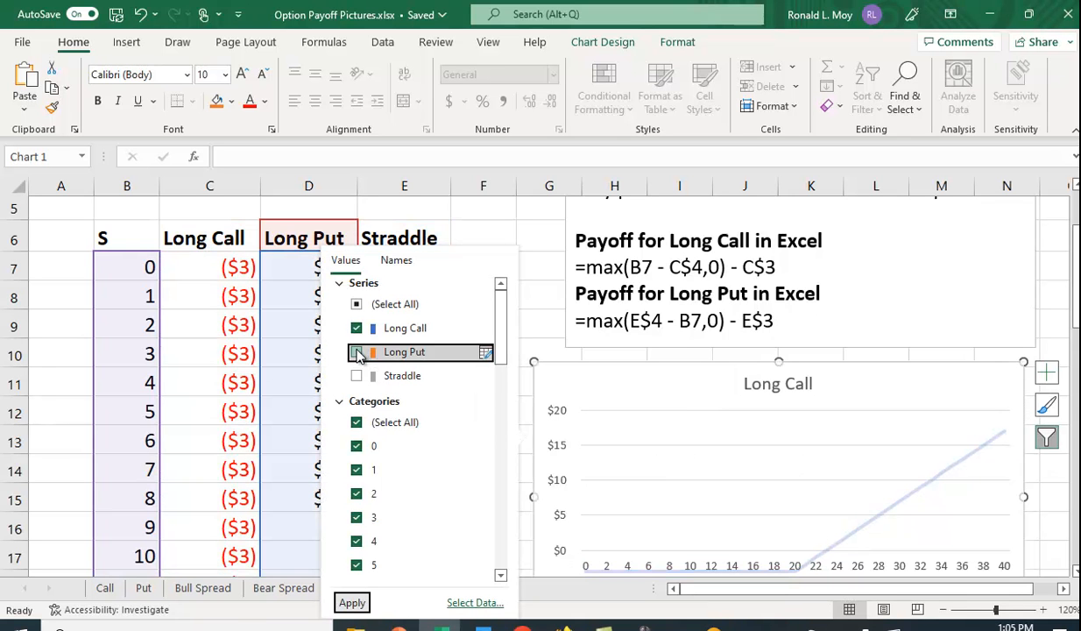
pyautogui.click(358, 351)
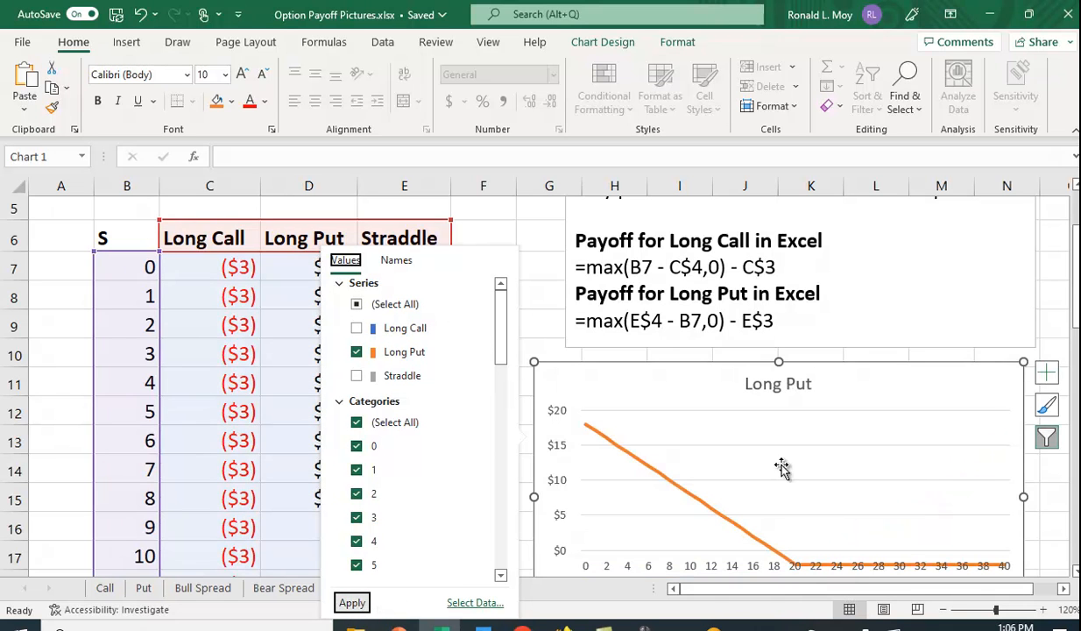
pyautogui.moveTo(893, 440)
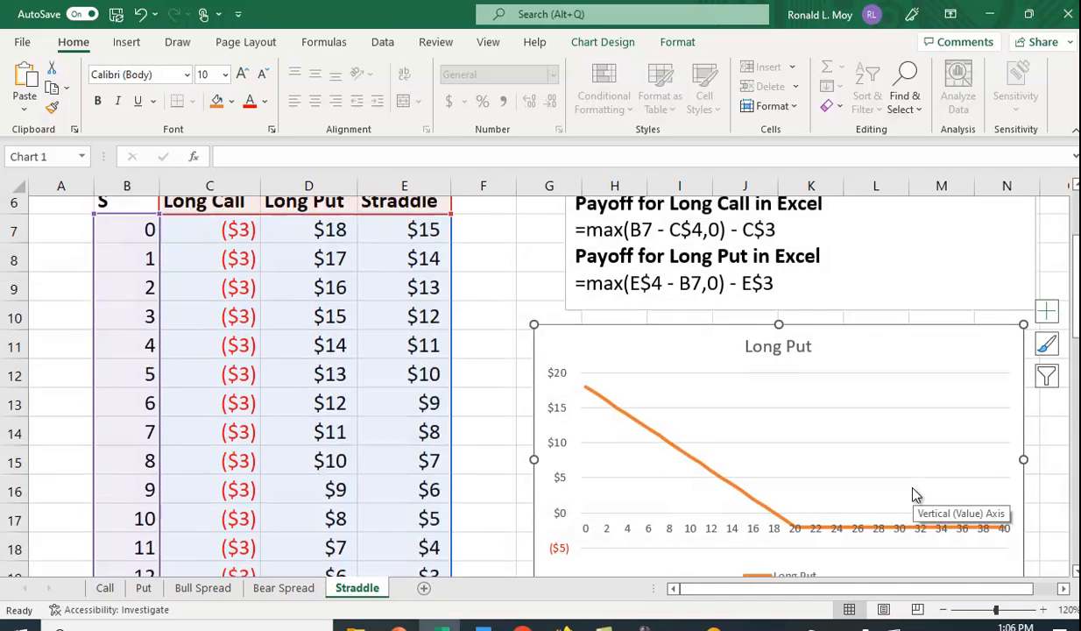
pyautogui.scroll(-3)
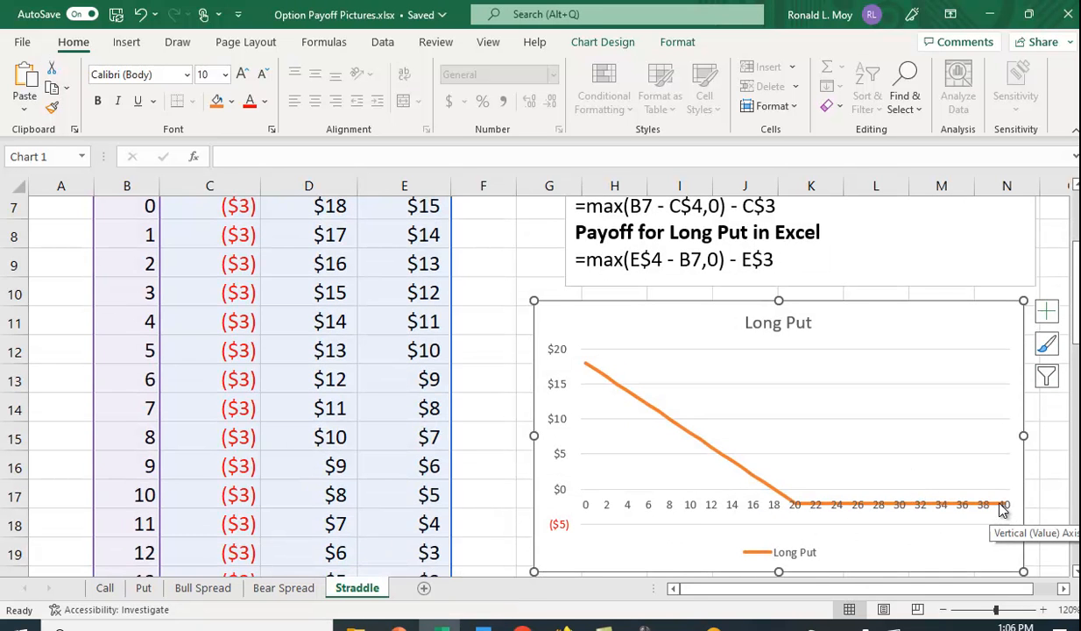
pyautogui.moveTo(892, 501)
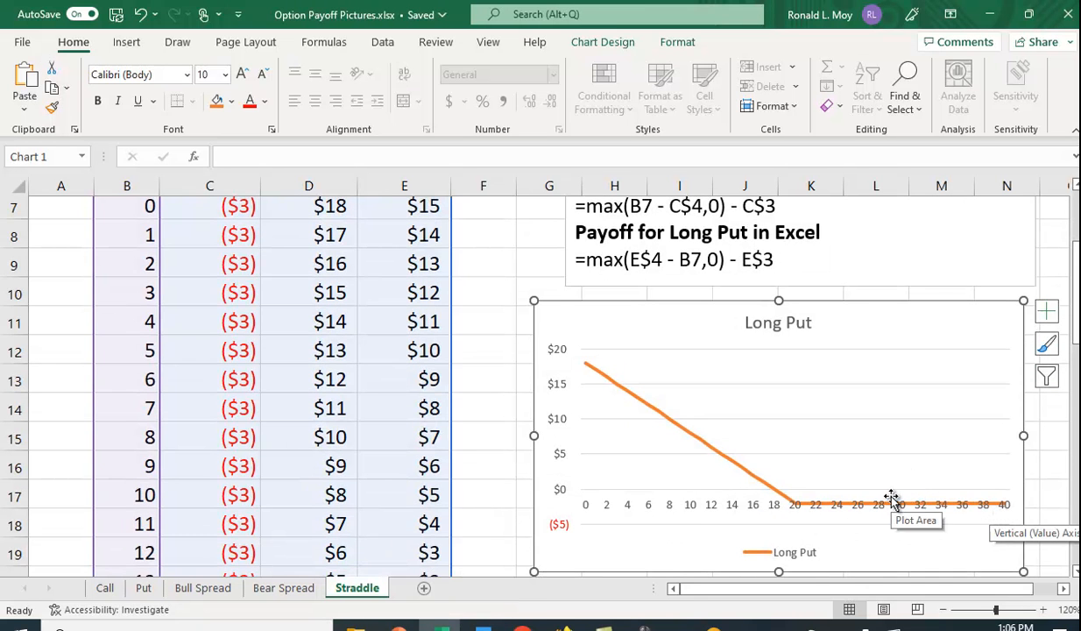
pyautogui.moveTo(885, 506)
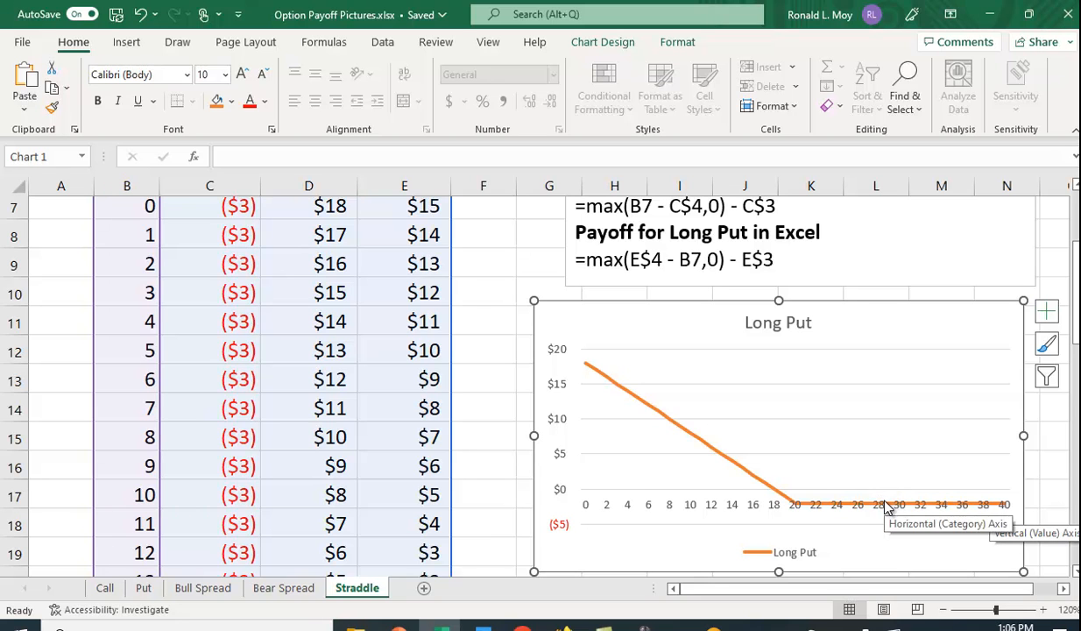
pyautogui.moveTo(792, 515)
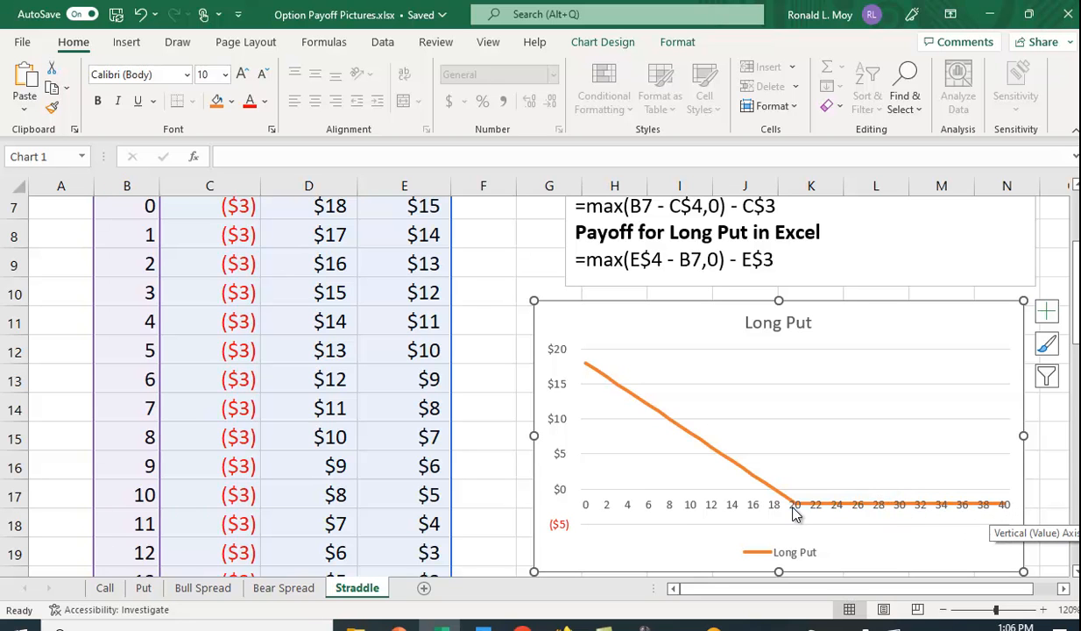
pyautogui.moveTo(799, 512)
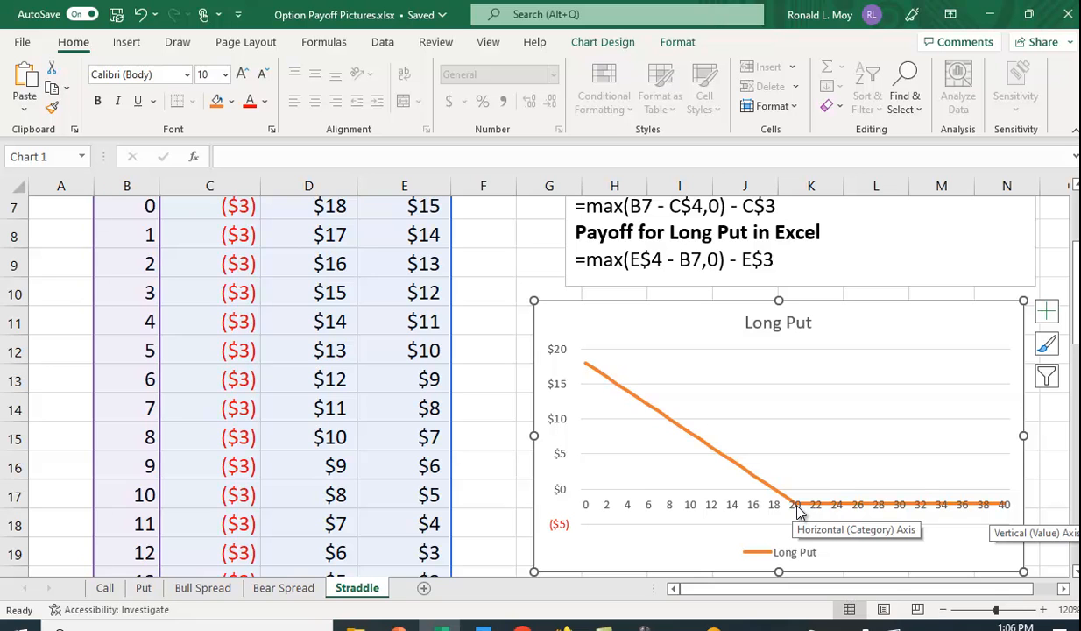
pyautogui.moveTo(837, 518)
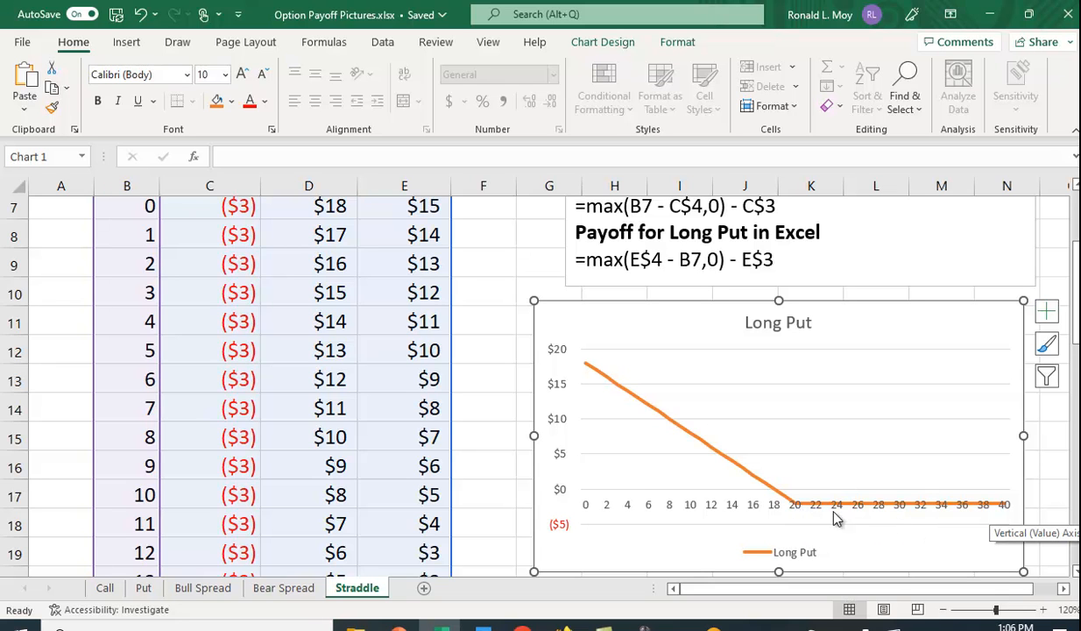
pyautogui.moveTo(860, 534)
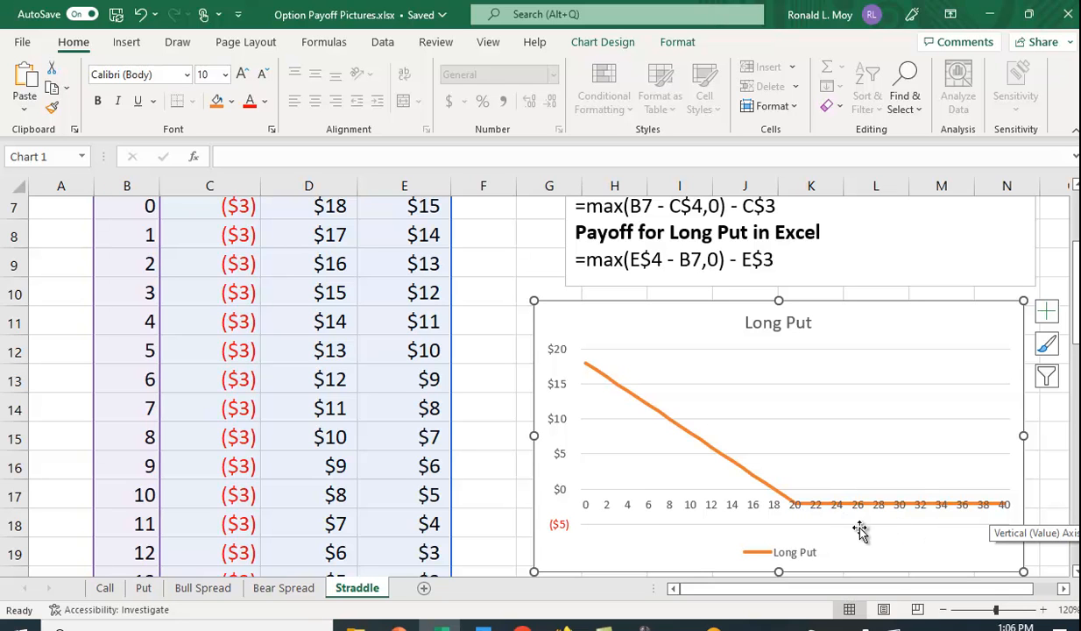
pyautogui.moveTo(792, 528)
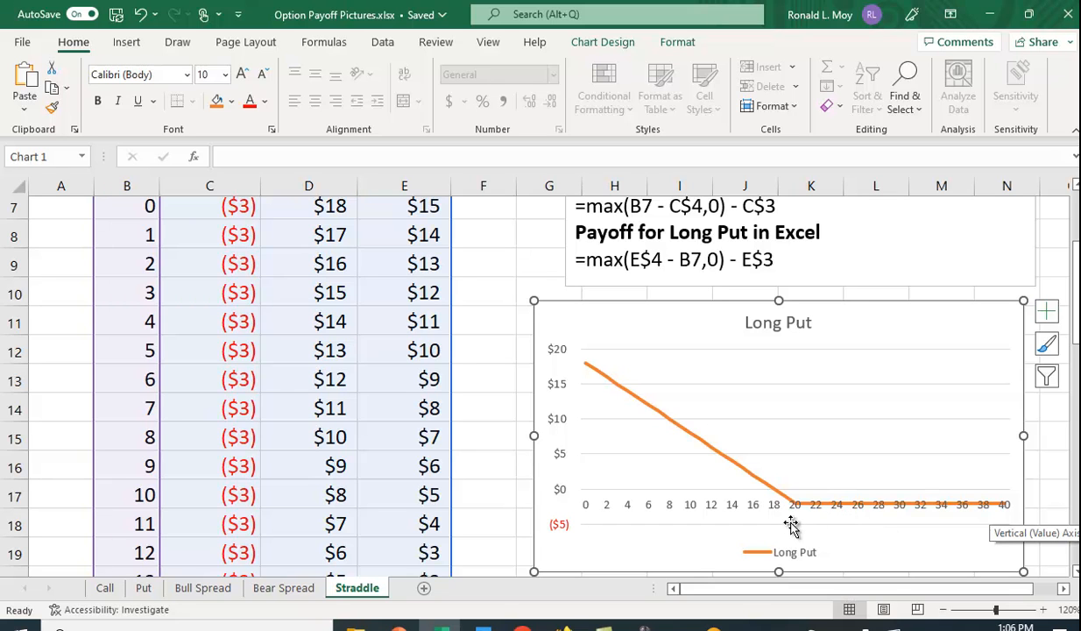
pyautogui.moveTo(845, 520)
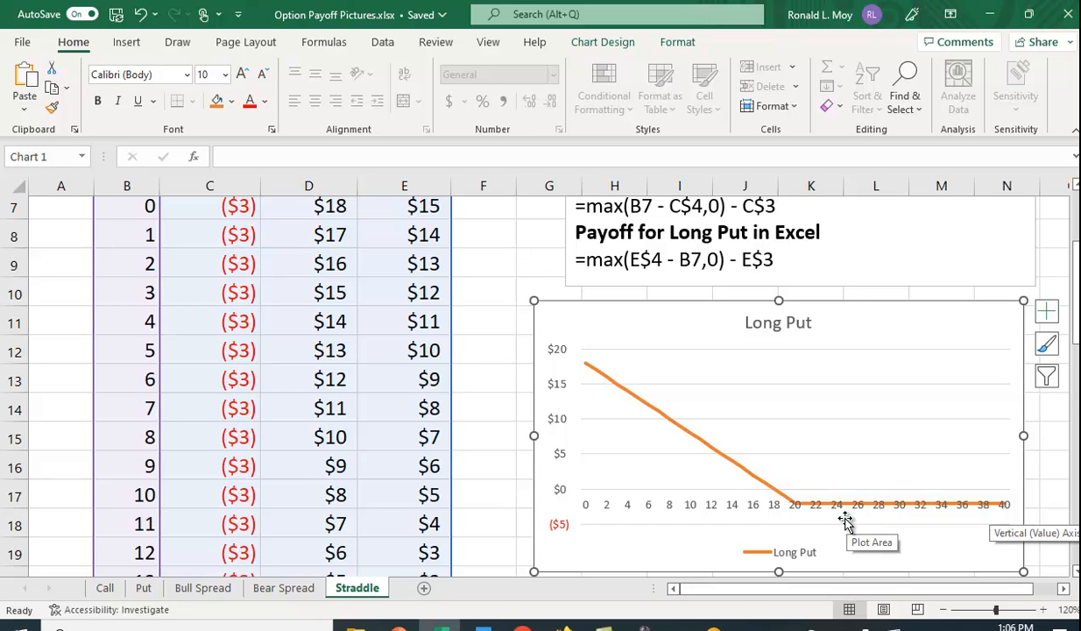
pyautogui.moveTo(838, 564)
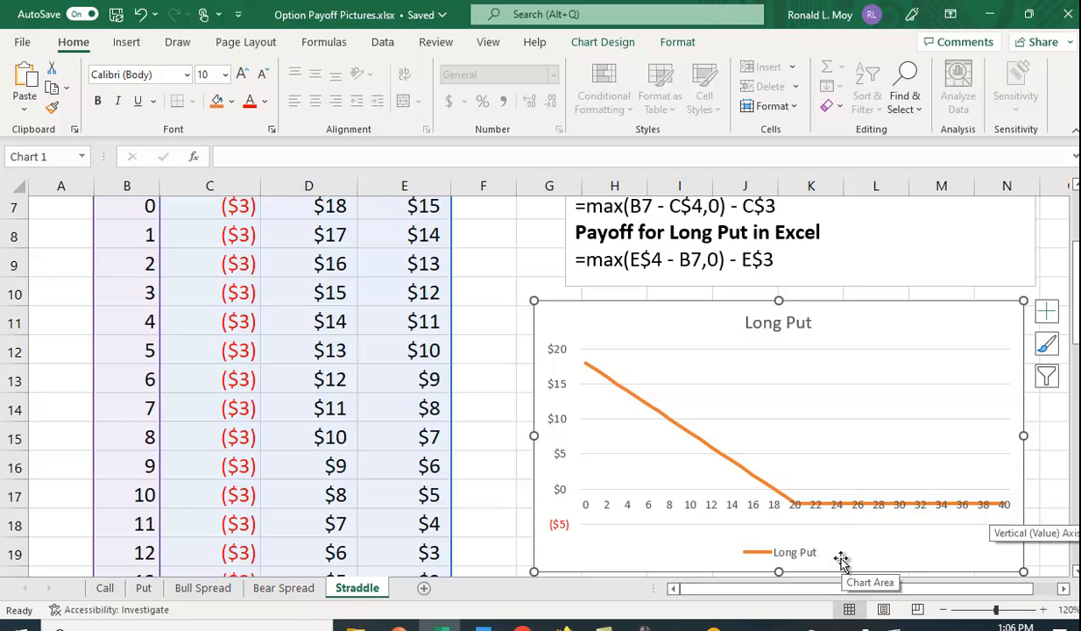
pyautogui.moveTo(838, 557)
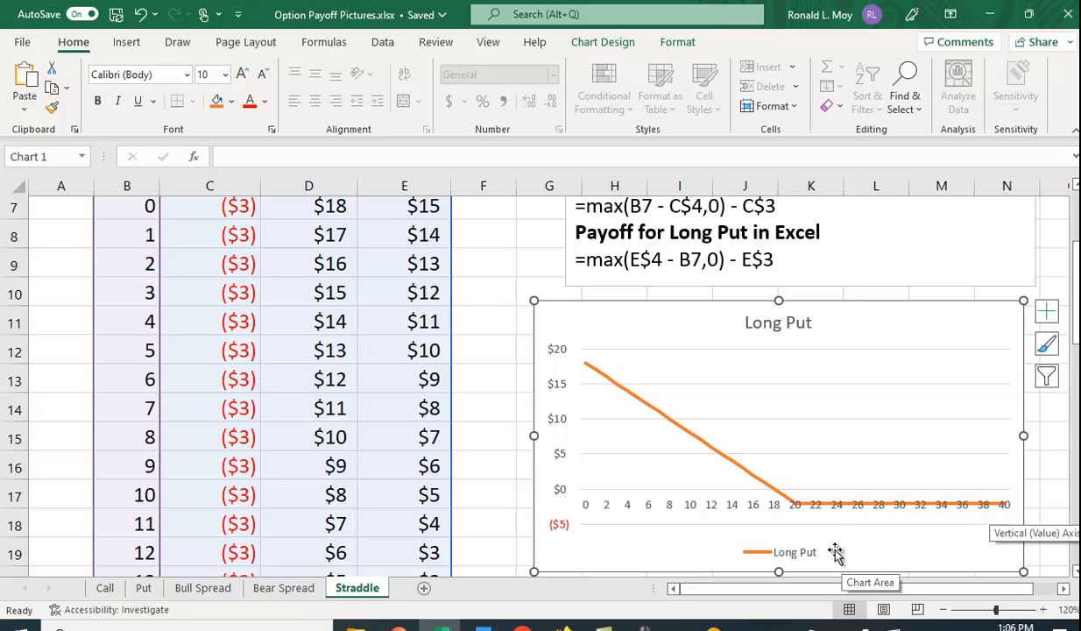
pyautogui.moveTo(680, 519)
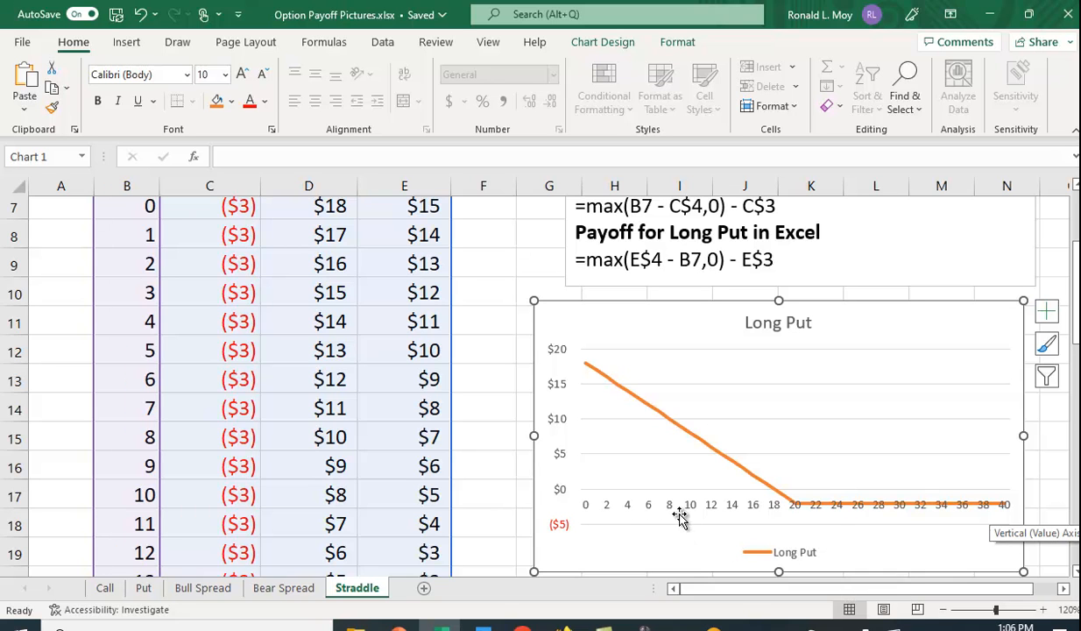
pyautogui.moveTo(789, 526)
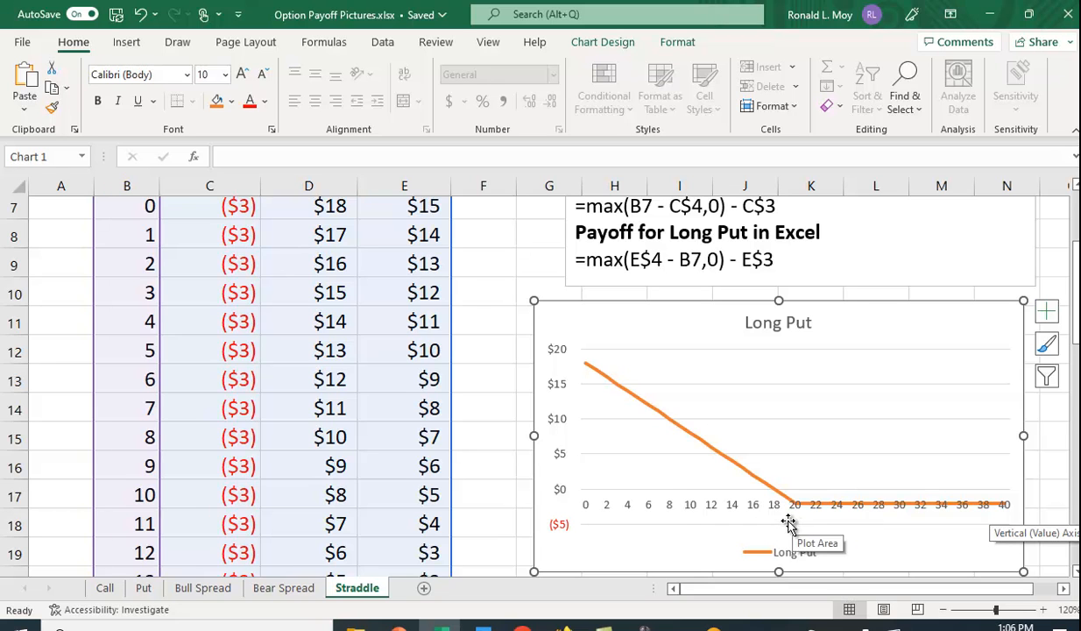
pyautogui.moveTo(670, 517)
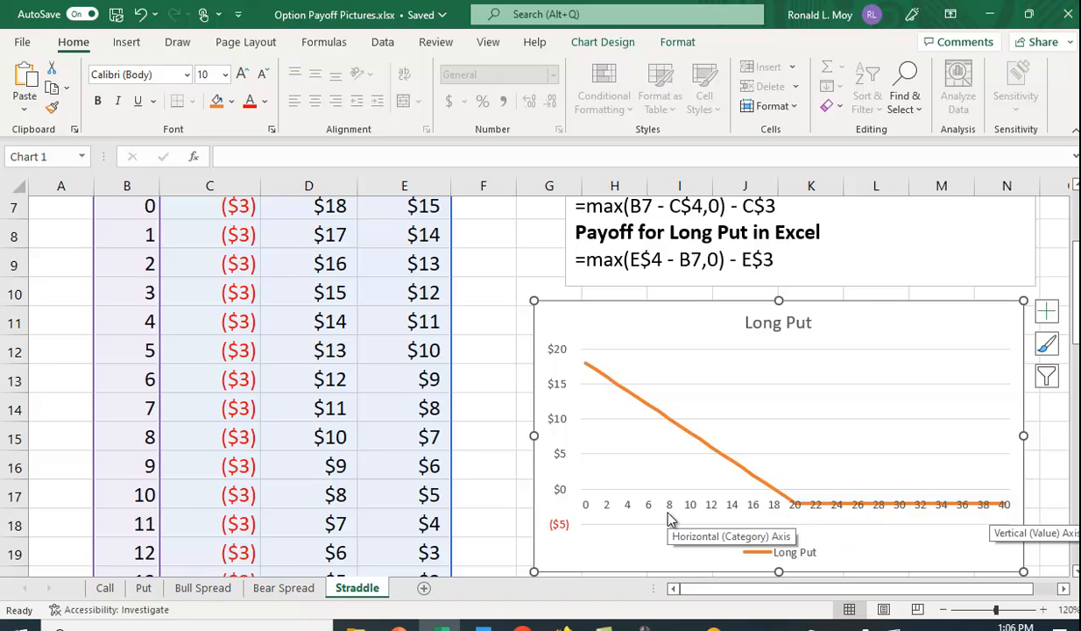
pyautogui.moveTo(794, 524)
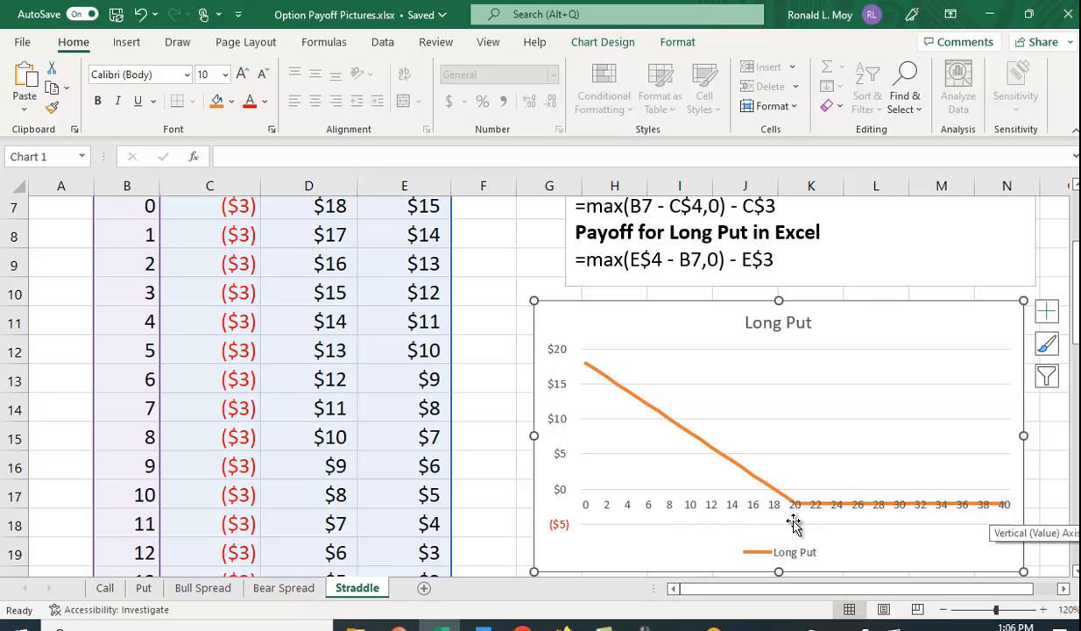
pyautogui.moveTo(795, 529)
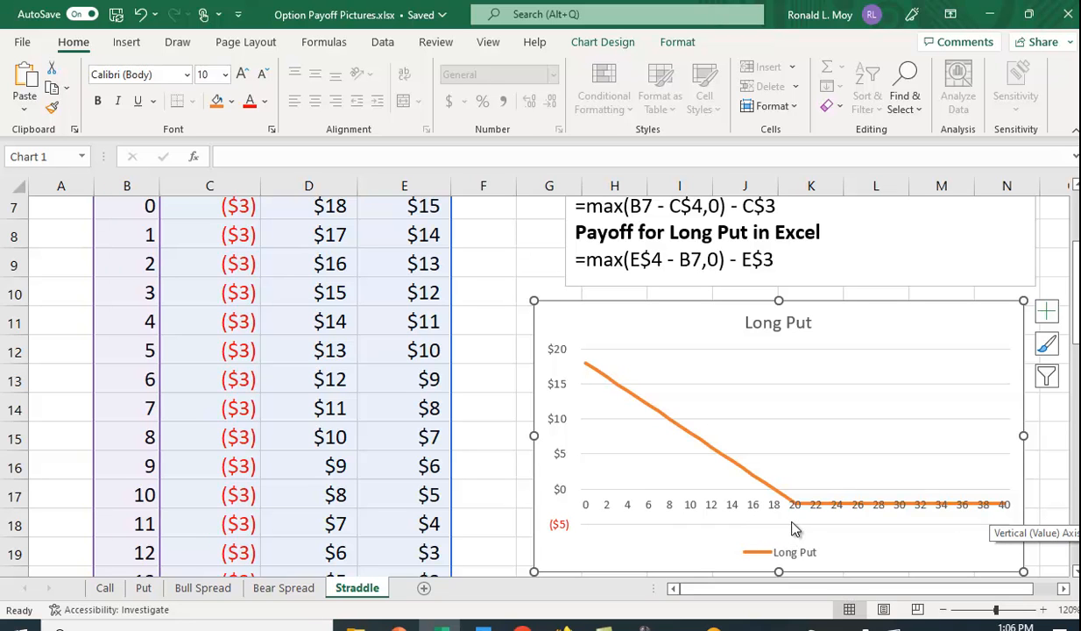
pyautogui.moveTo(687, 524)
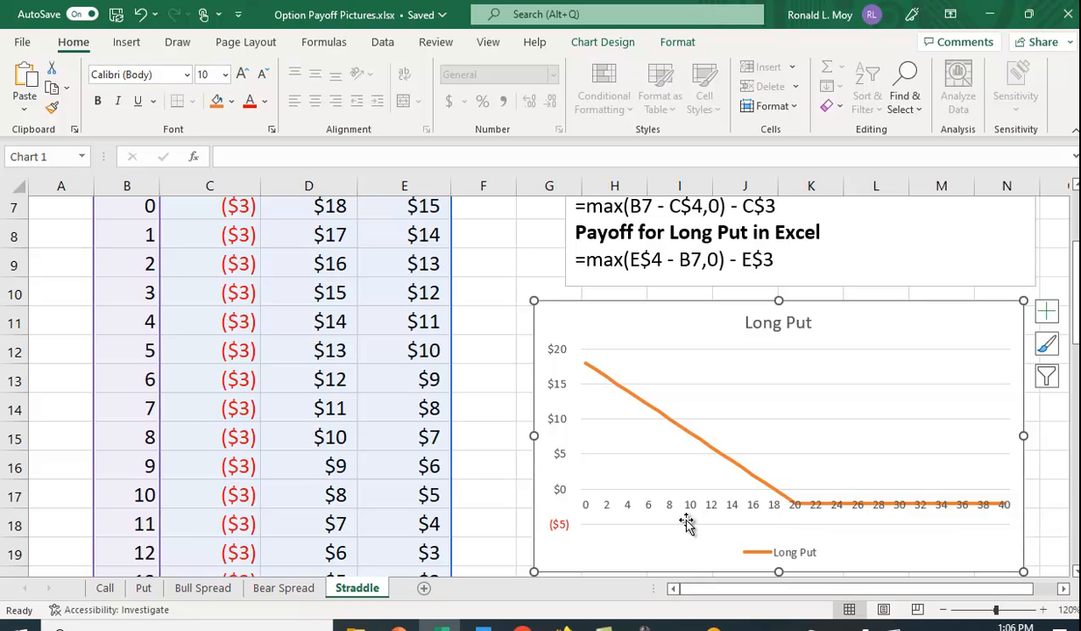
pyautogui.moveTo(666, 427)
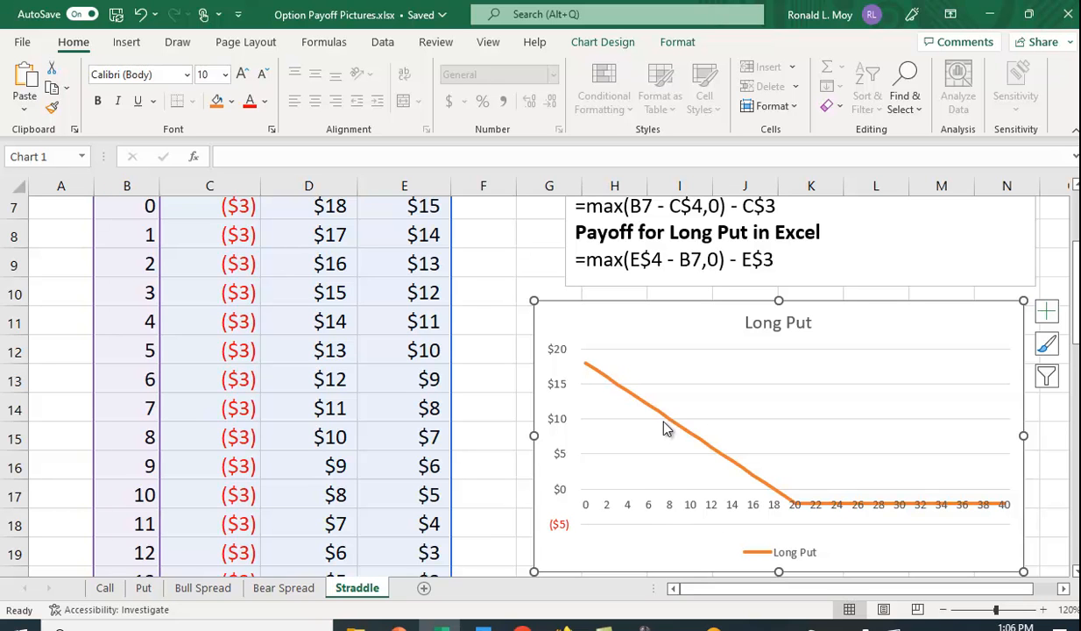
pyautogui.moveTo(649, 443)
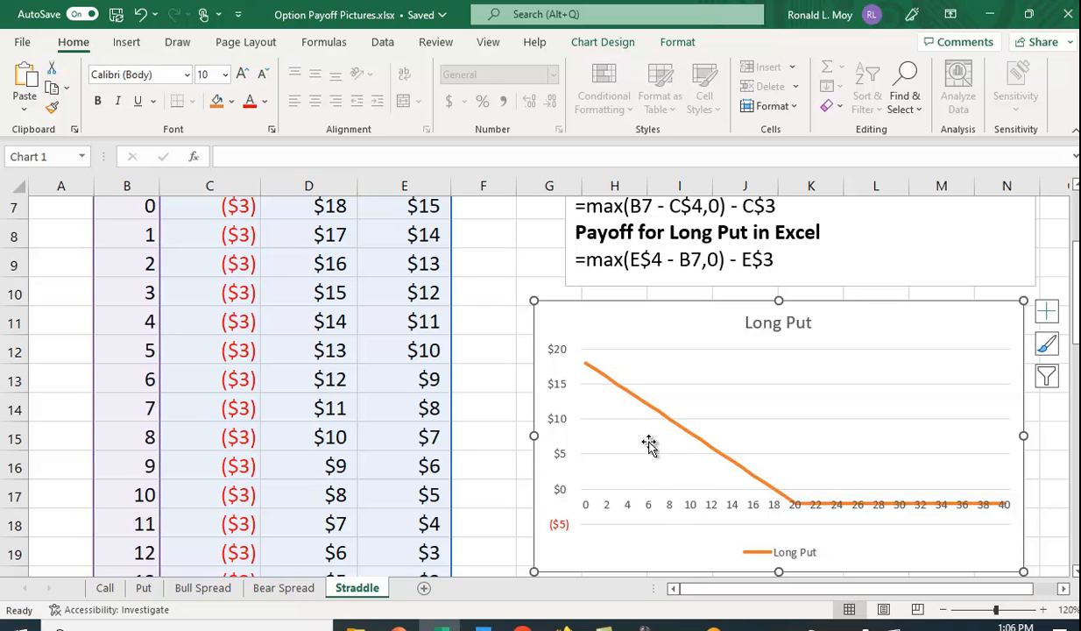
pyautogui.moveTo(512, 469)
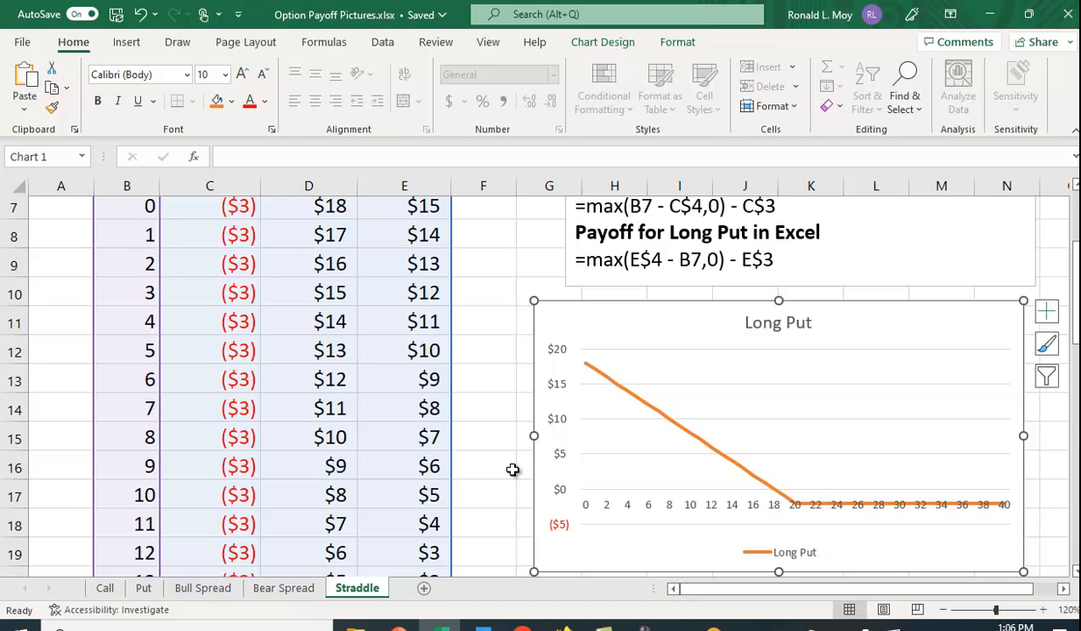
pyautogui.moveTo(498, 477)
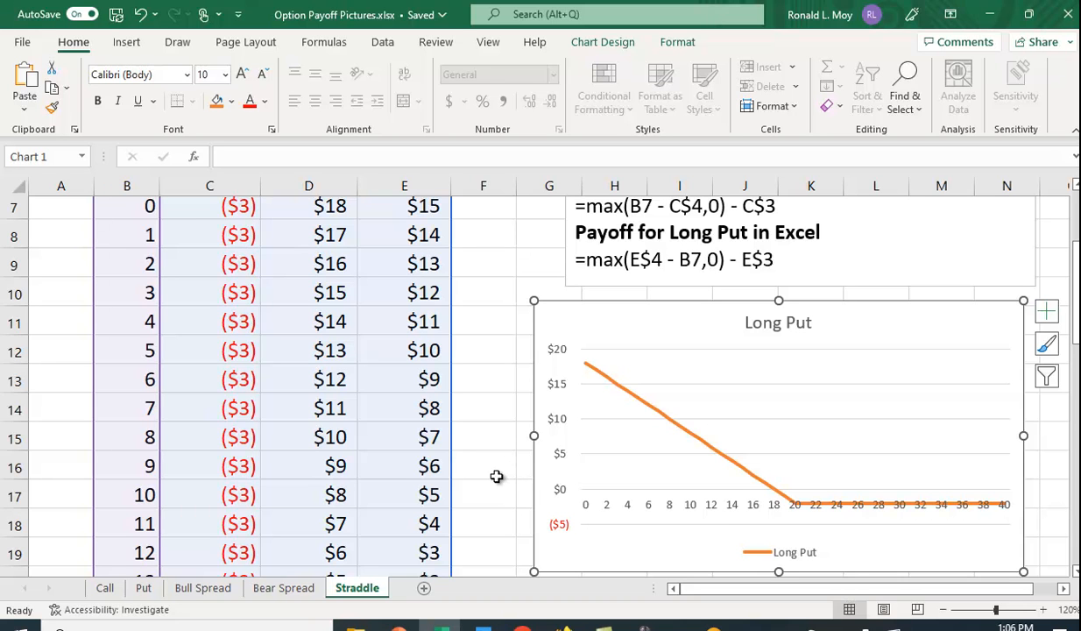
pyautogui.moveTo(498, 477)
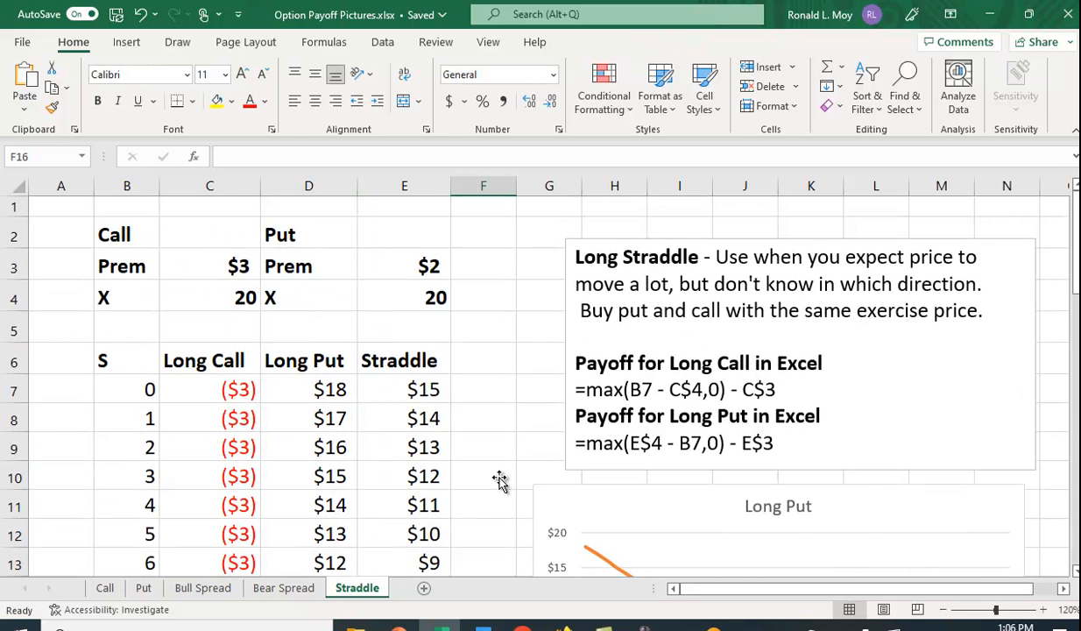
pyautogui.moveTo(498, 479)
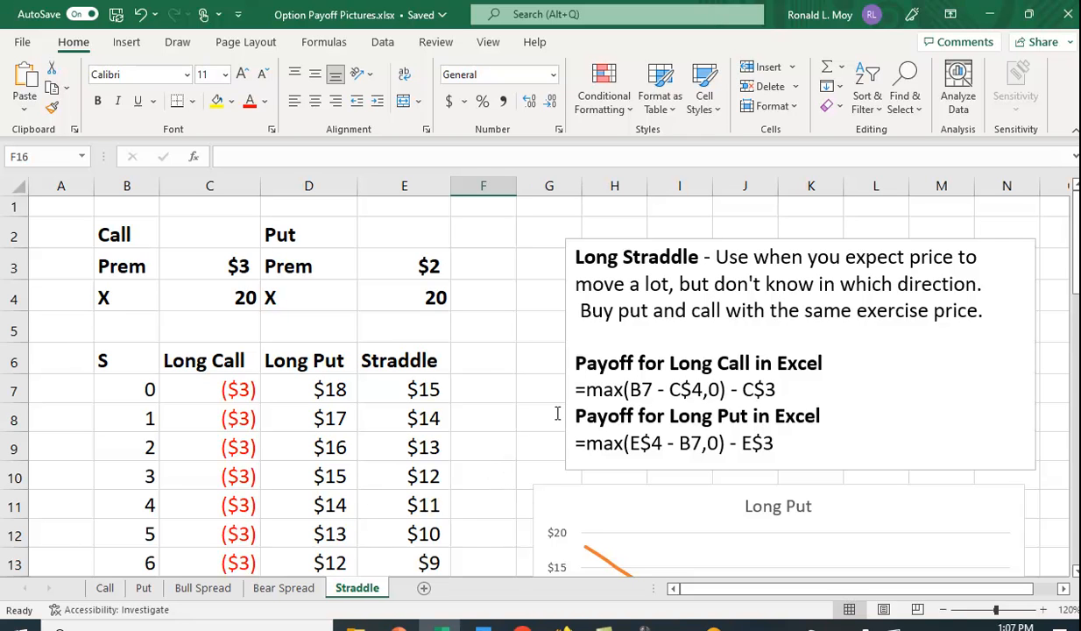
pyautogui.moveTo(1058, 382)
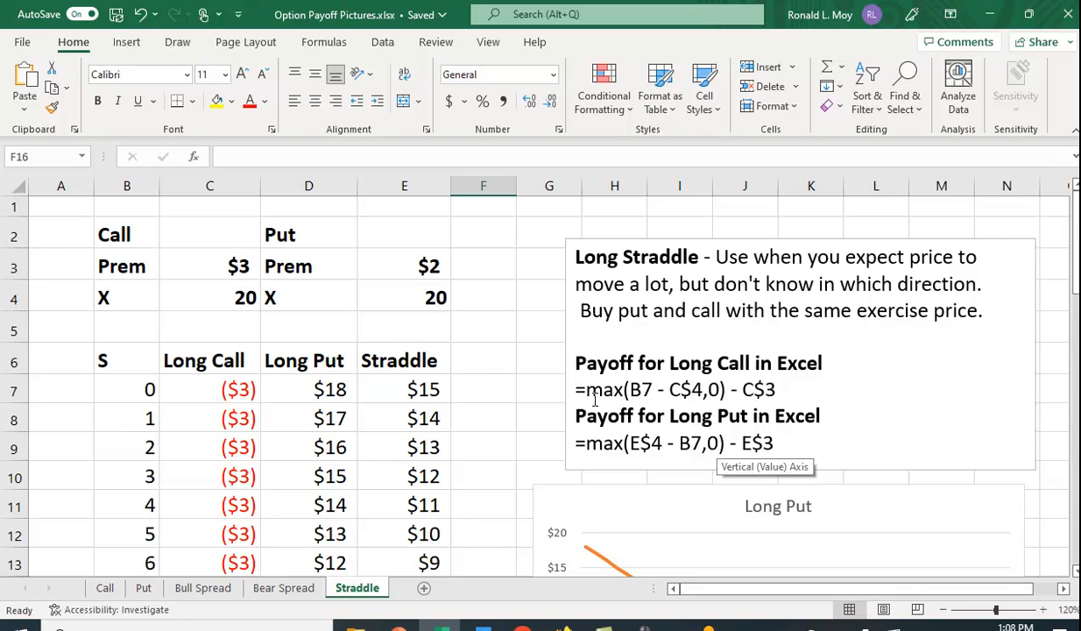
pyautogui.moveTo(623, 406)
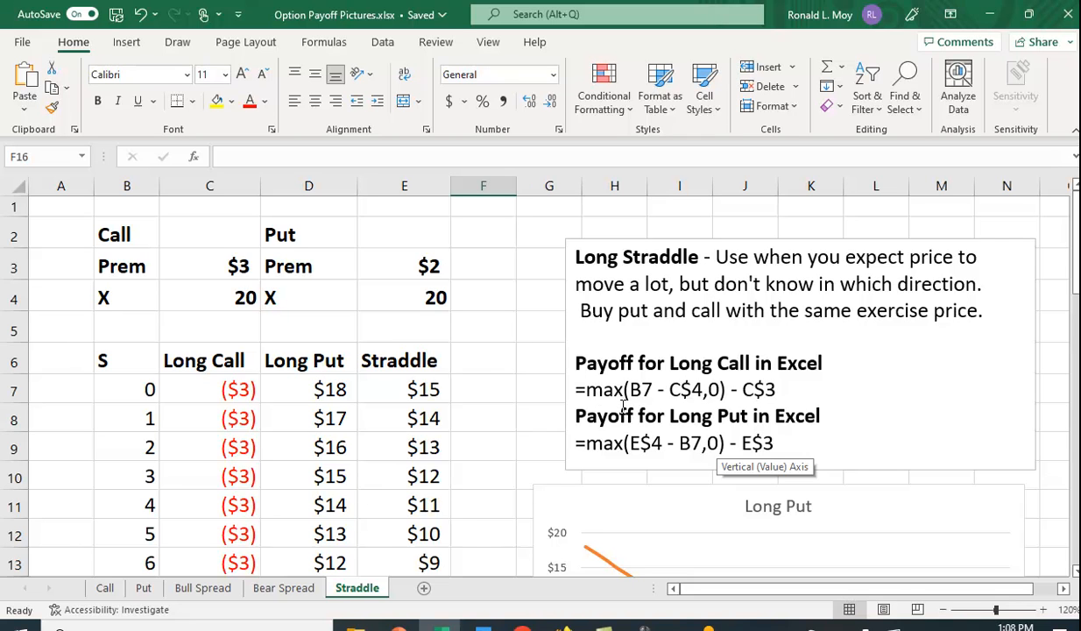
pyautogui.moveTo(755, 368)
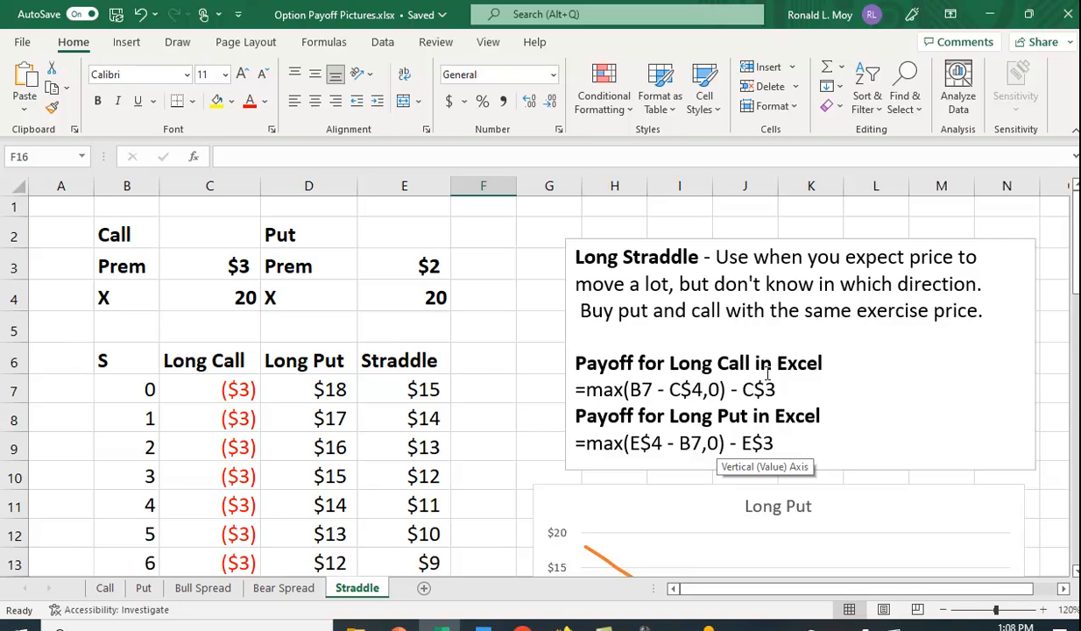
pyautogui.moveTo(614, 417)
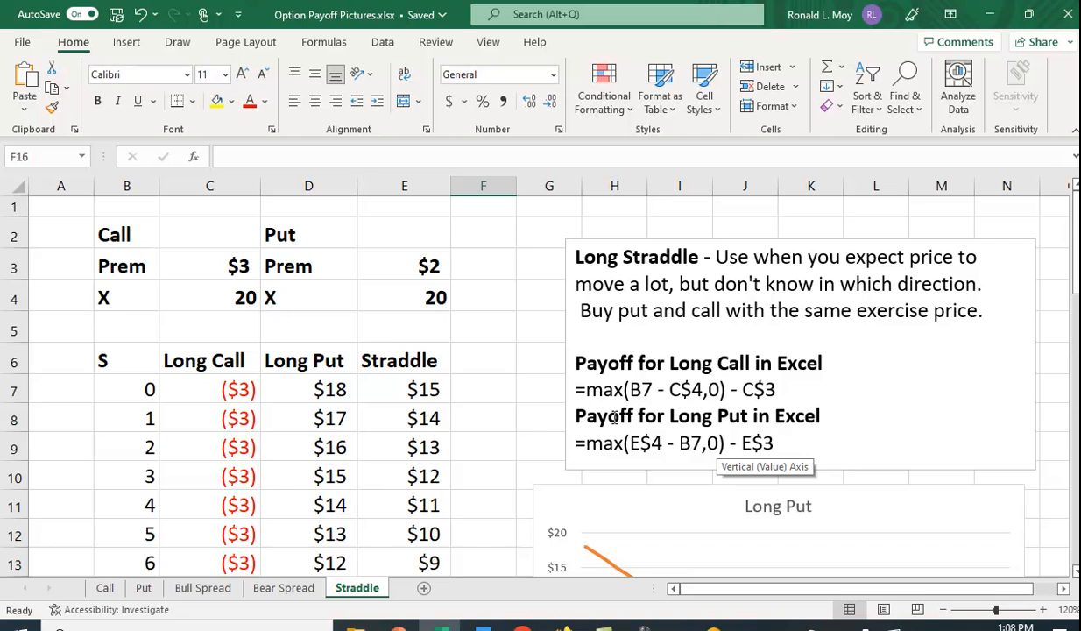
pyautogui.moveTo(588, 410)
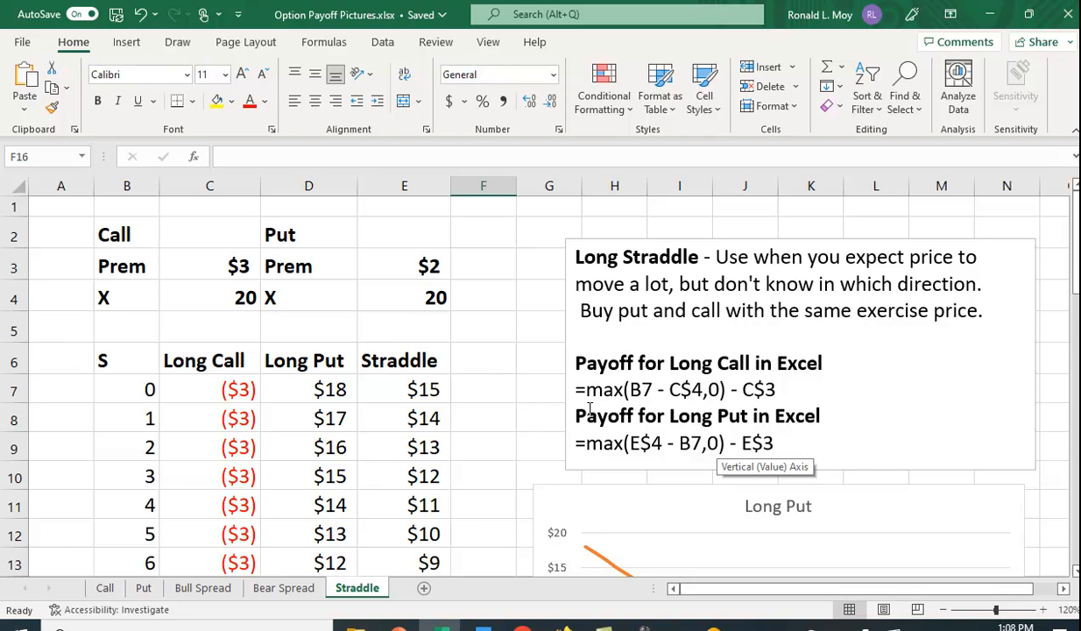
pyautogui.moveTo(149, 389)
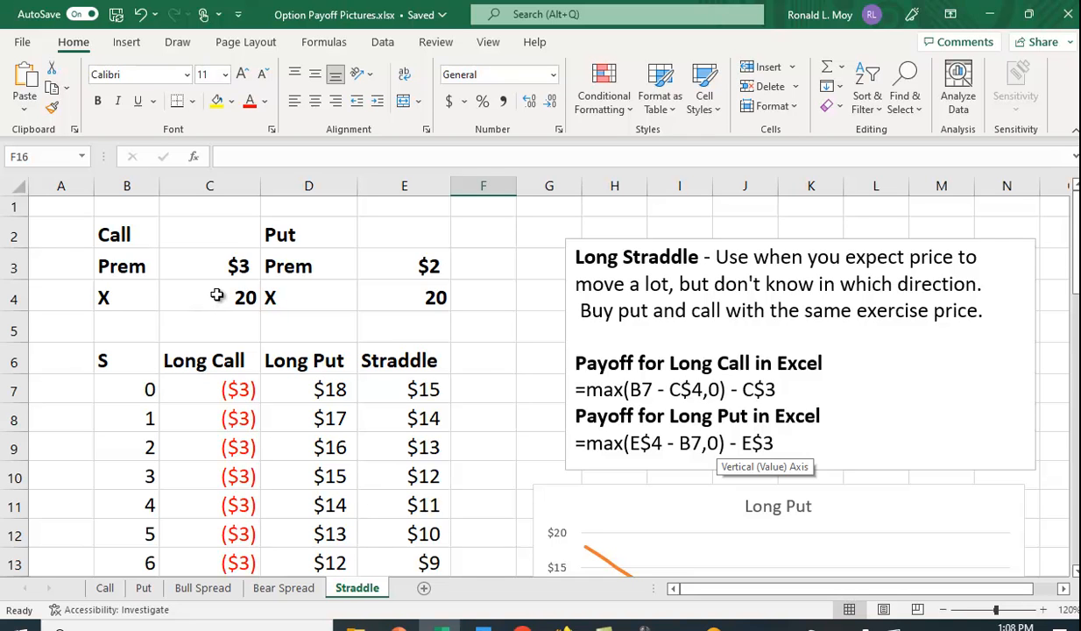
pyautogui.moveTo(319, 417)
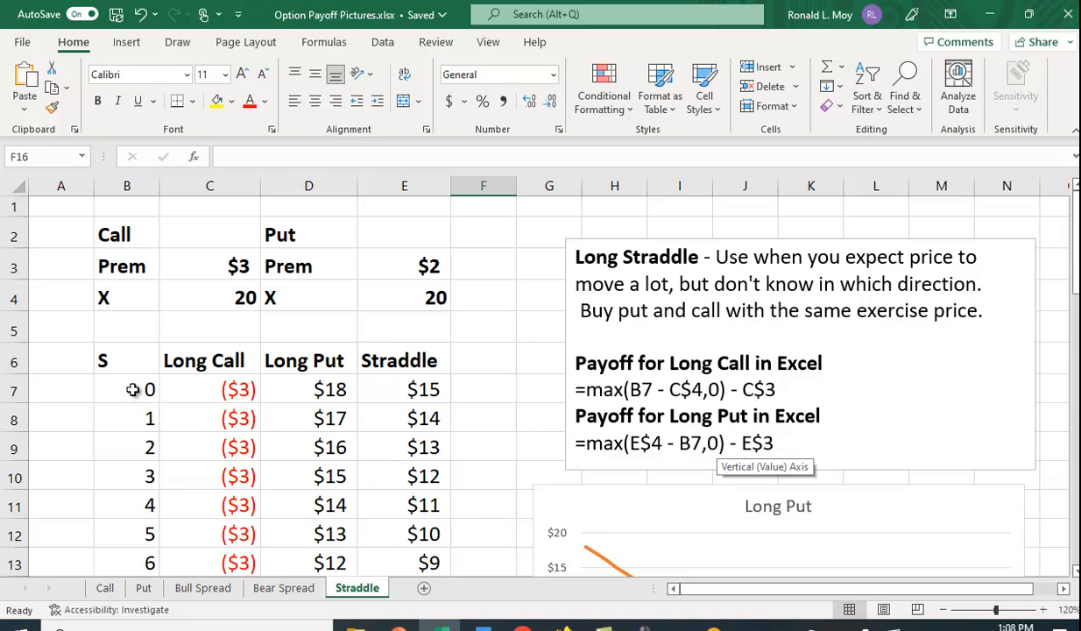
pyautogui.moveTo(221, 347)
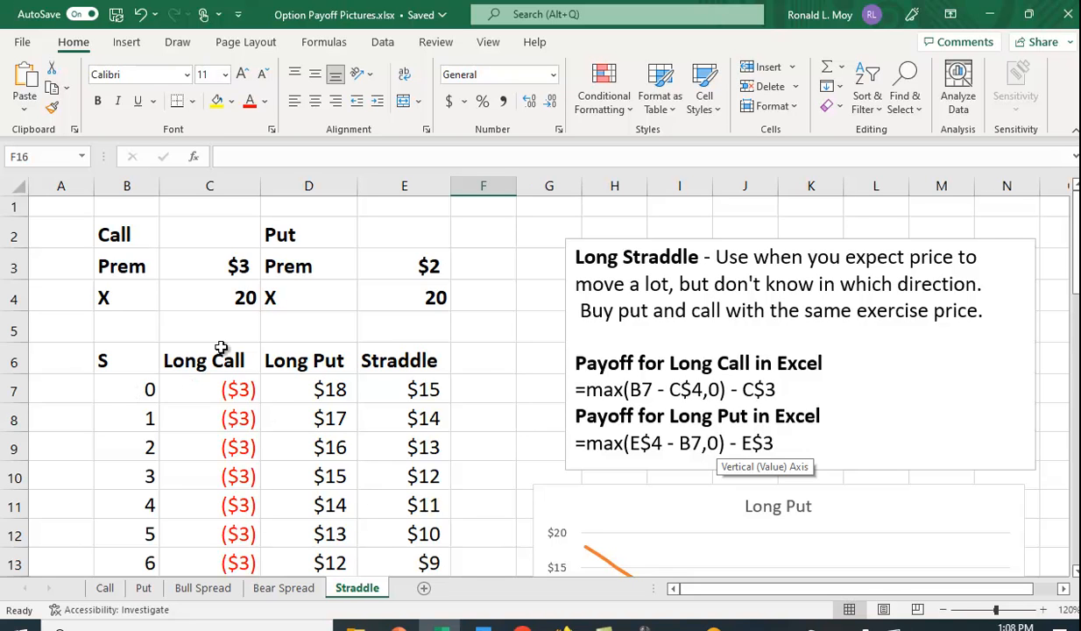
pyautogui.moveTo(238, 301)
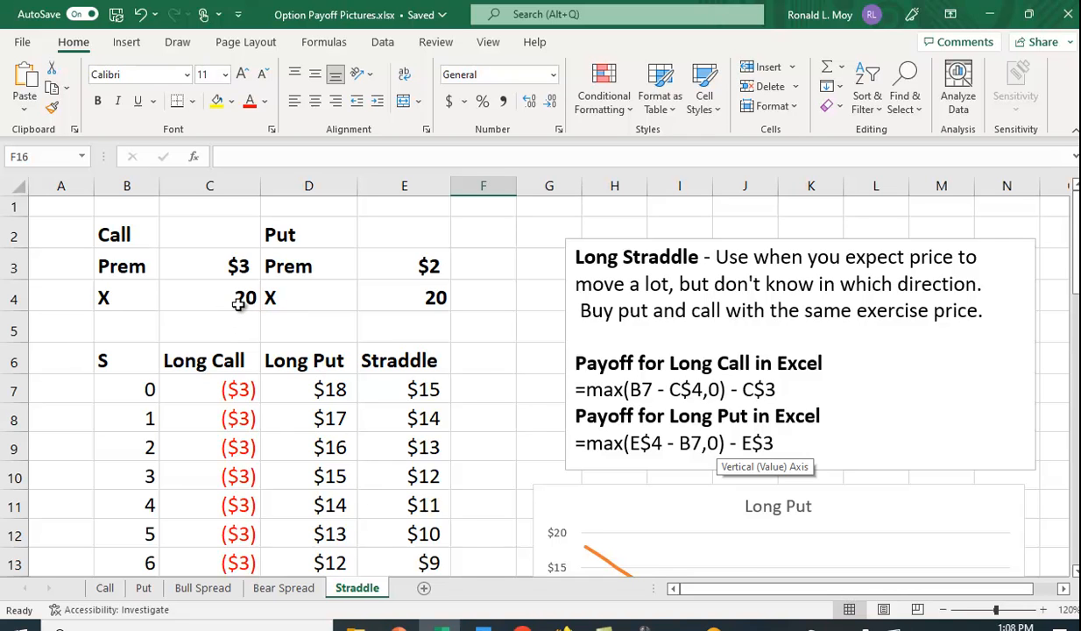
pyautogui.moveTo(221, 299)
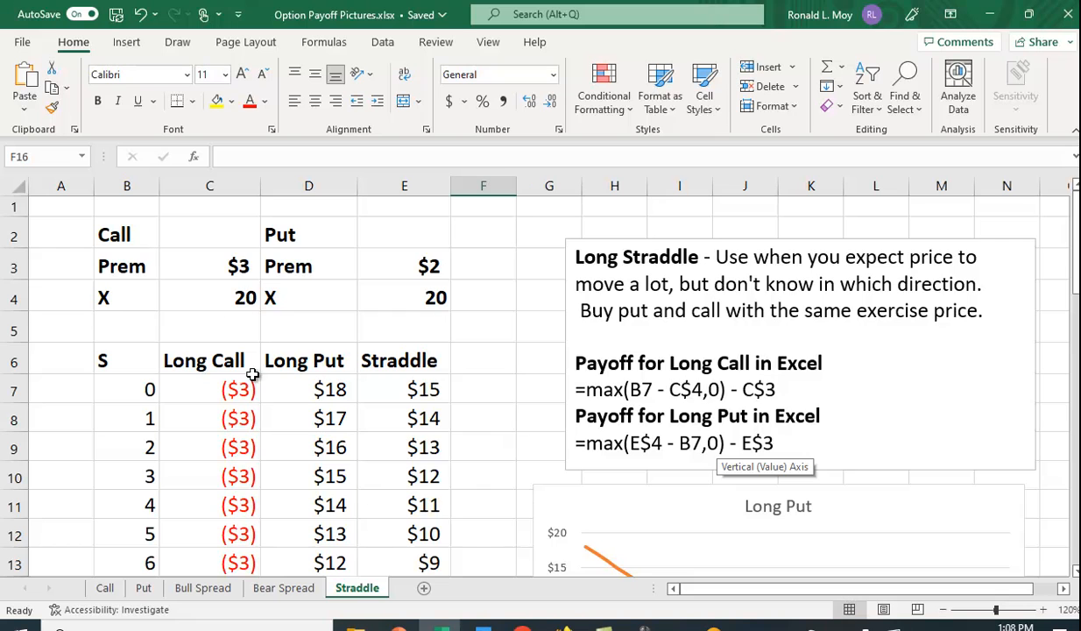
pyautogui.moveTo(235, 282)
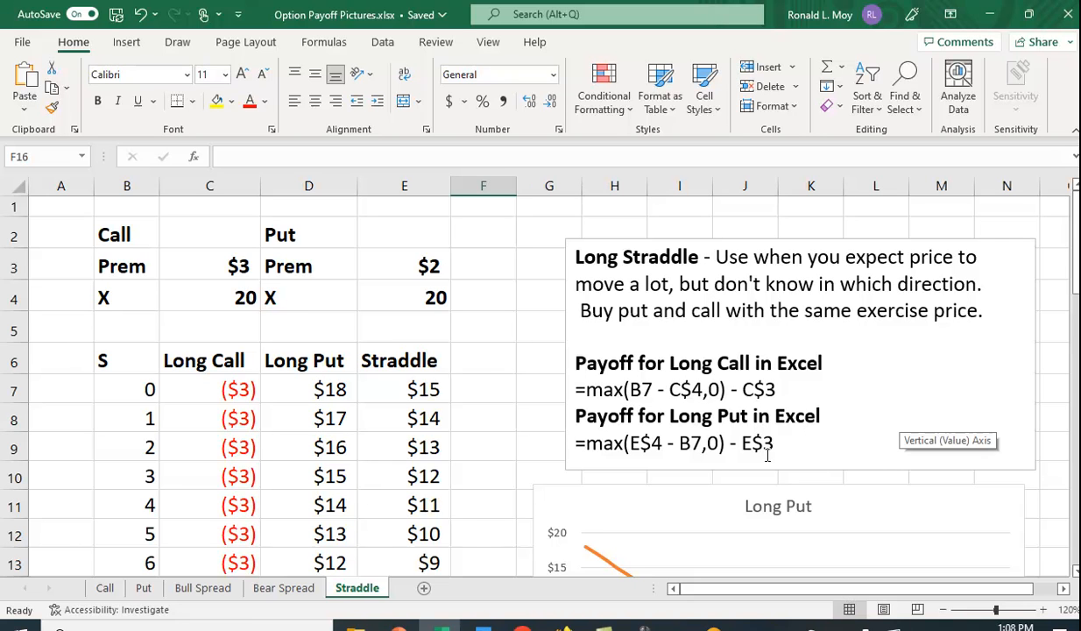
pyautogui.moveTo(518, 462)
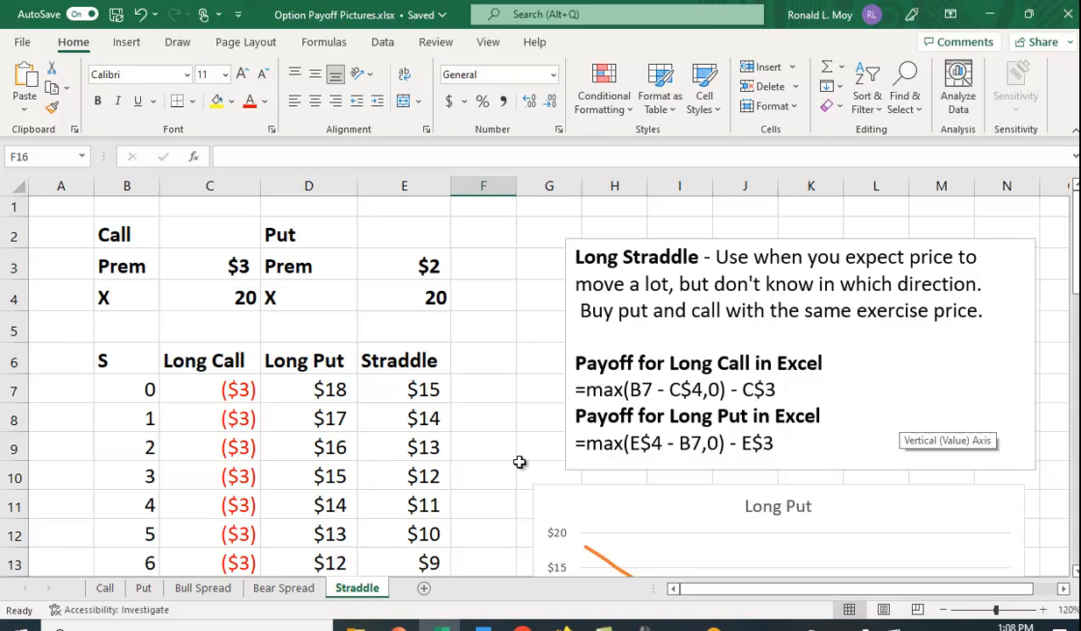
pyautogui.moveTo(445, 459)
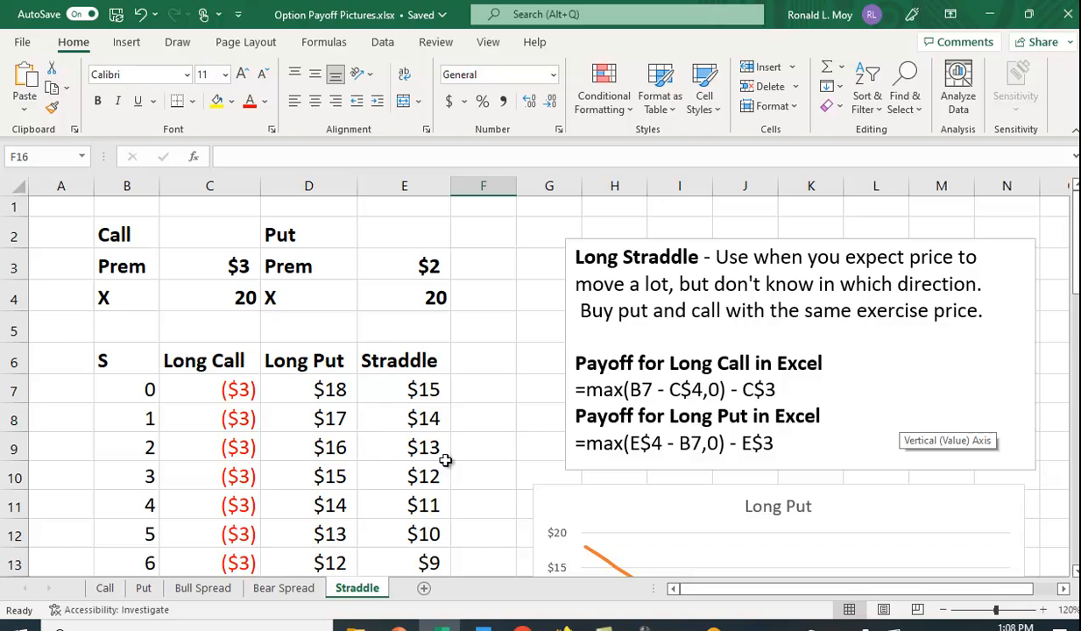
pyautogui.moveTo(435, 305)
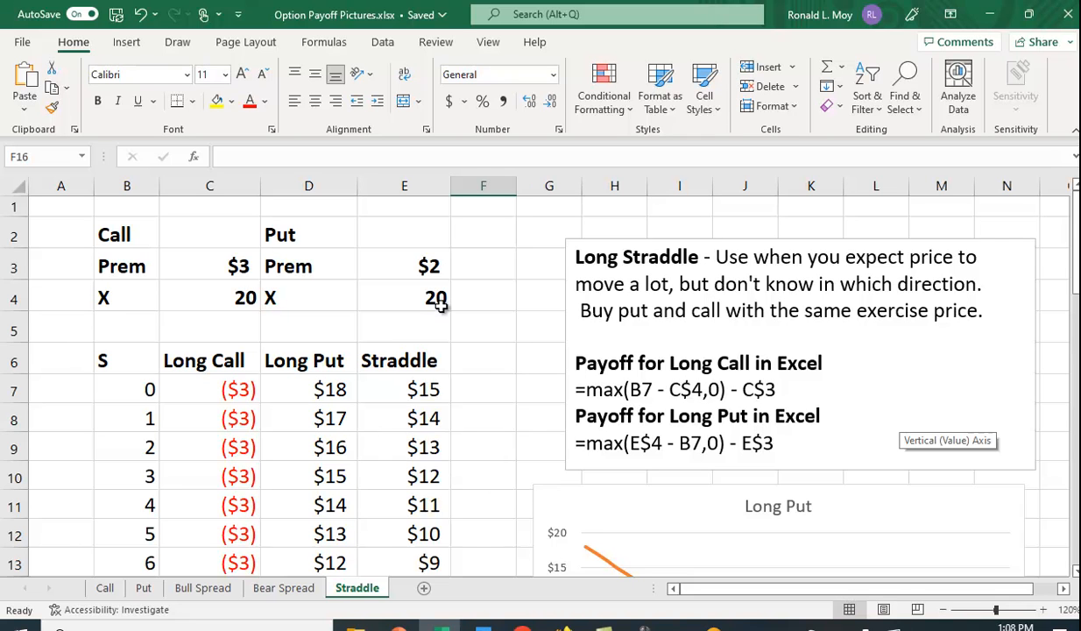
pyautogui.moveTo(189, 435)
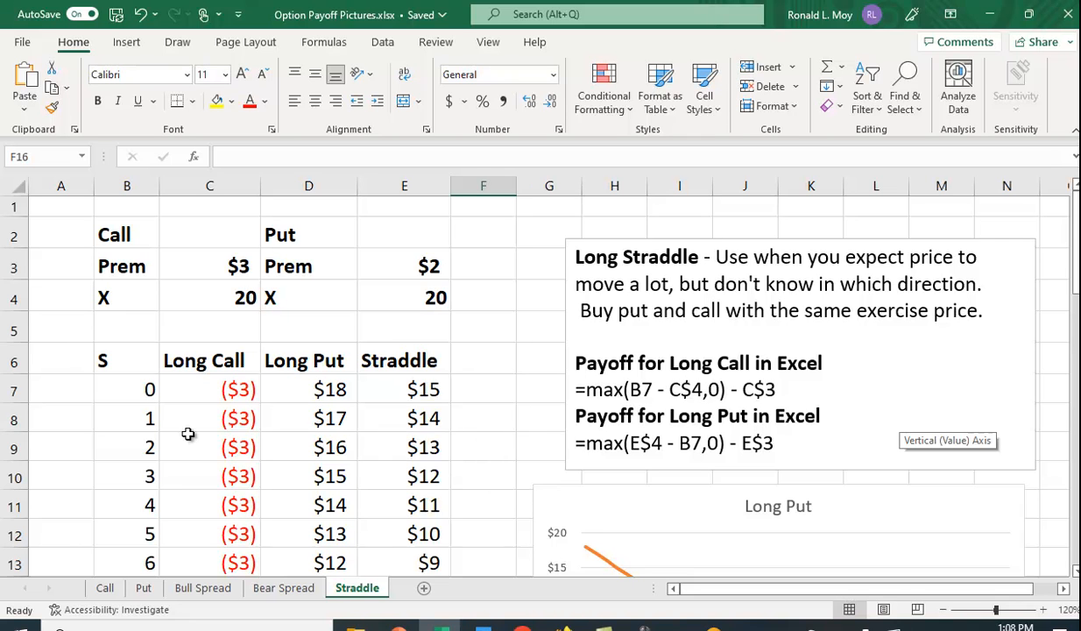
pyautogui.moveTo(147, 389)
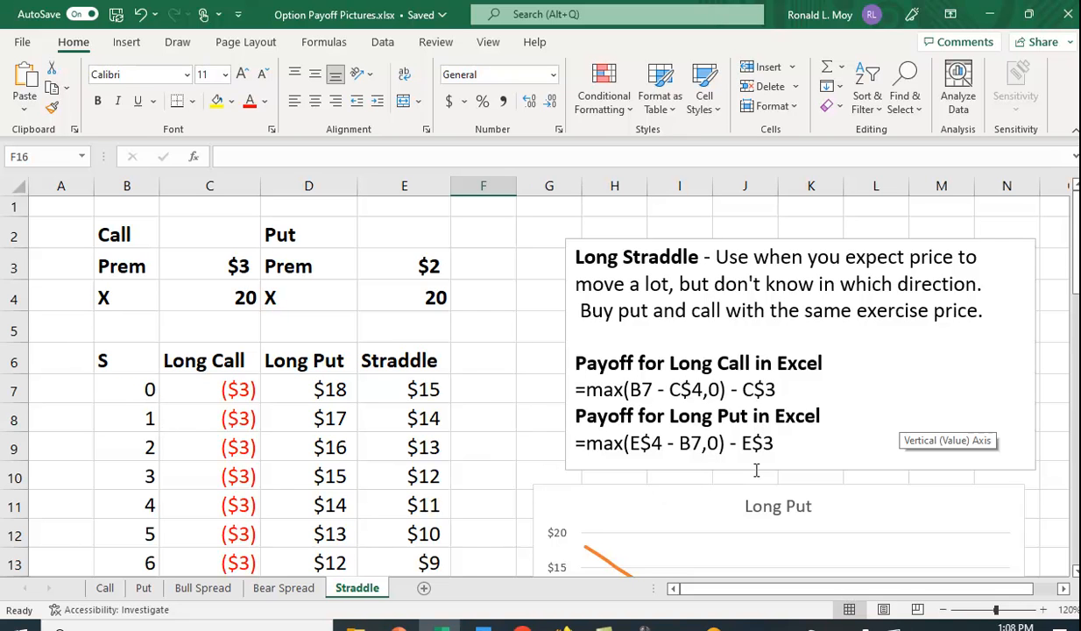
pyautogui.moveTo(444, 284)
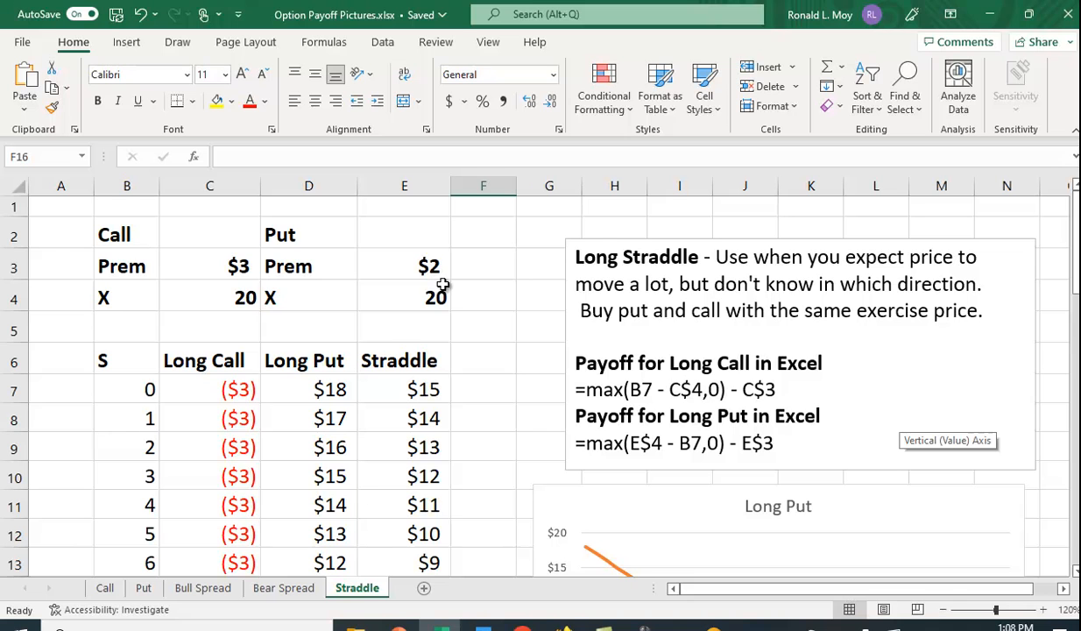
pyautogui.moveTo(529, 426)
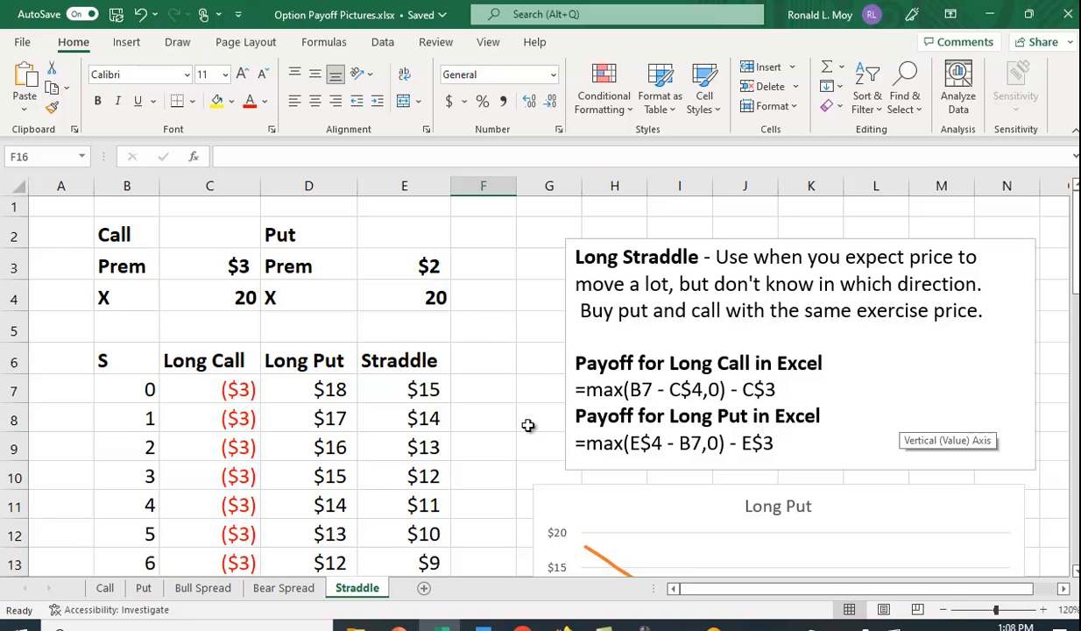
pyautogui.scroll(-3)
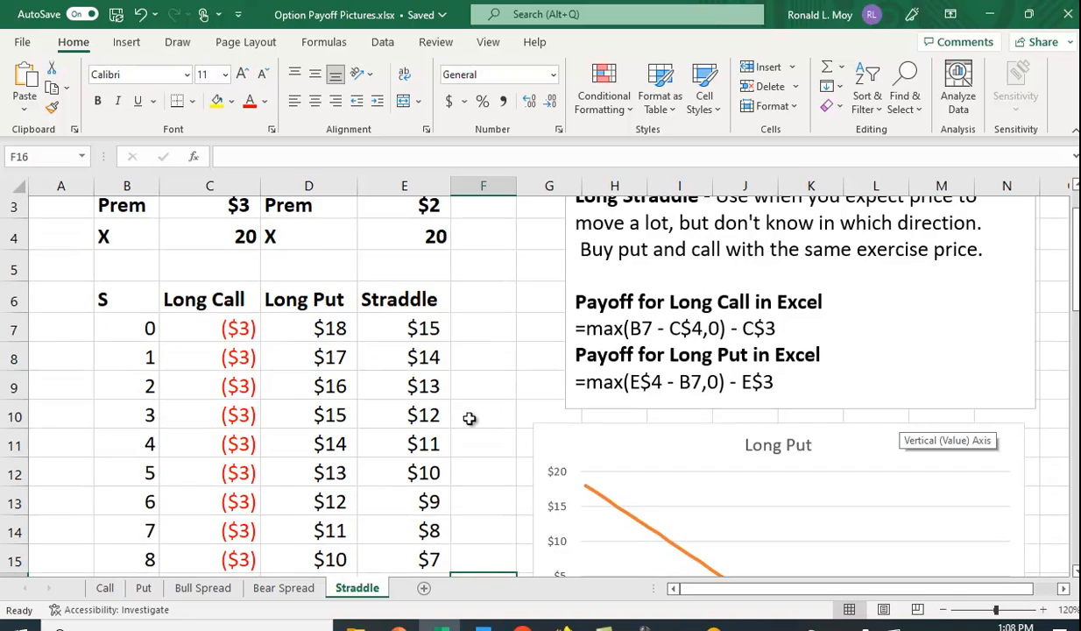
pyautogui.moveTo(286, 337)
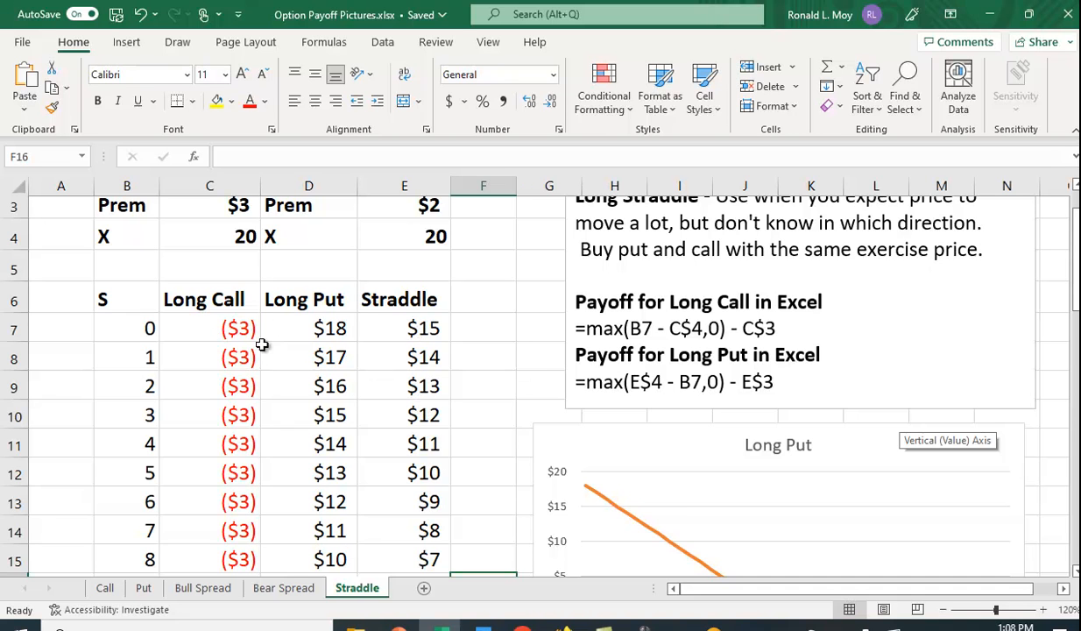
pyautogui.moveTo(470, 447)
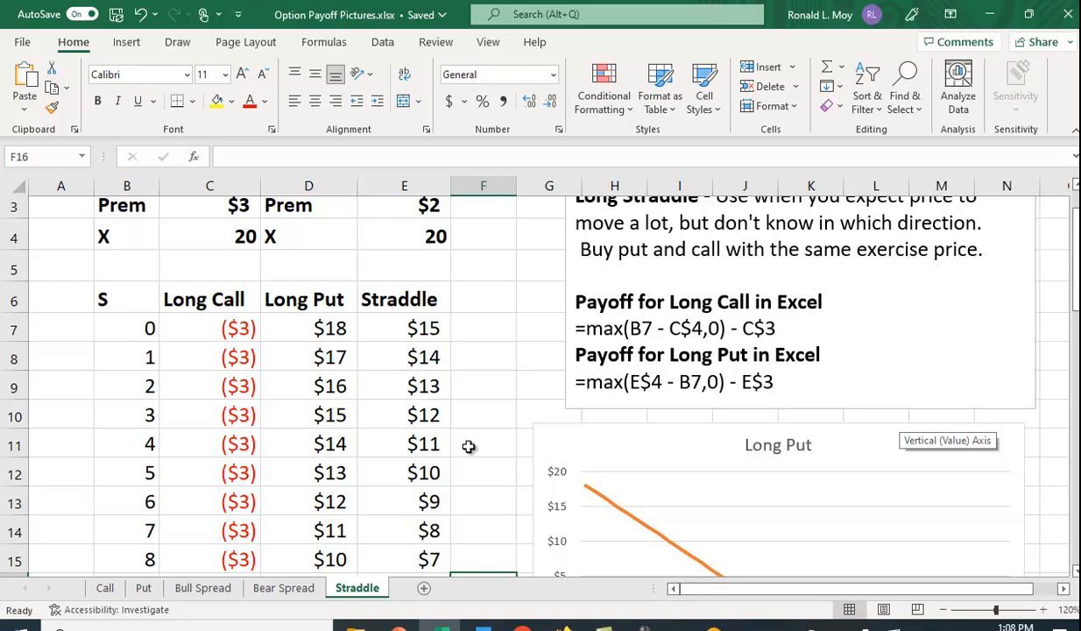
pyautogui.scroll(-3)
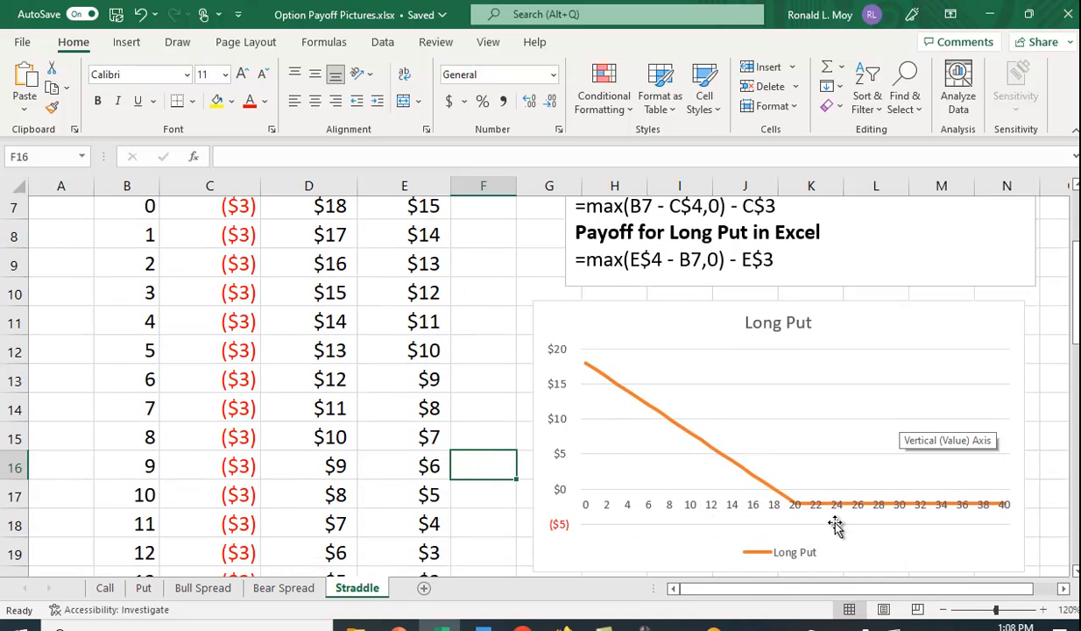
pyautogui.moveTo(803, 508)
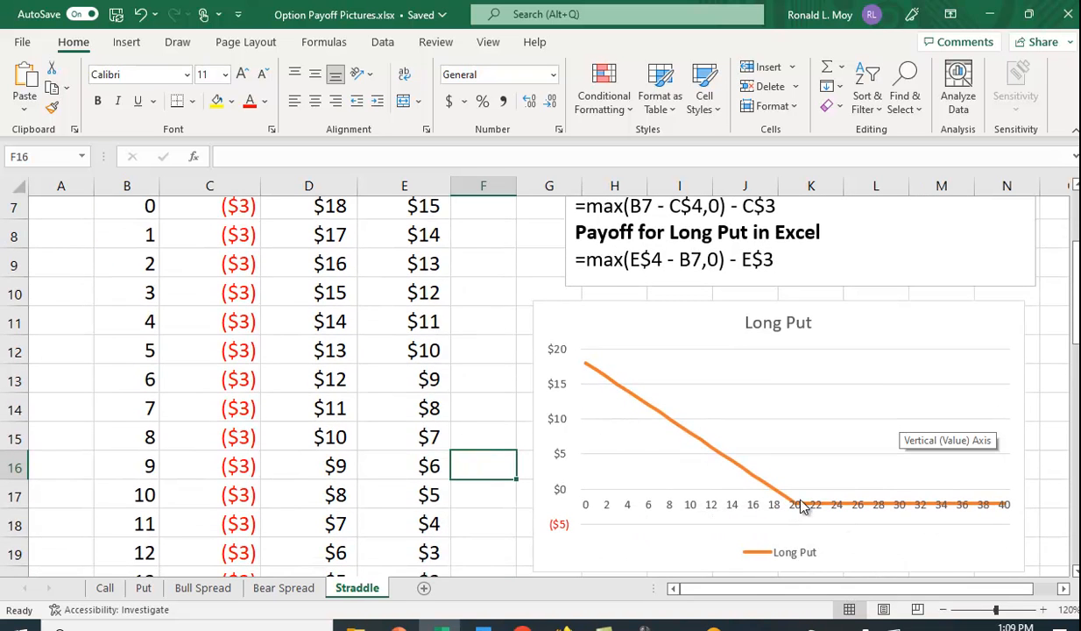
pyautogui.moveTo(774, 523)
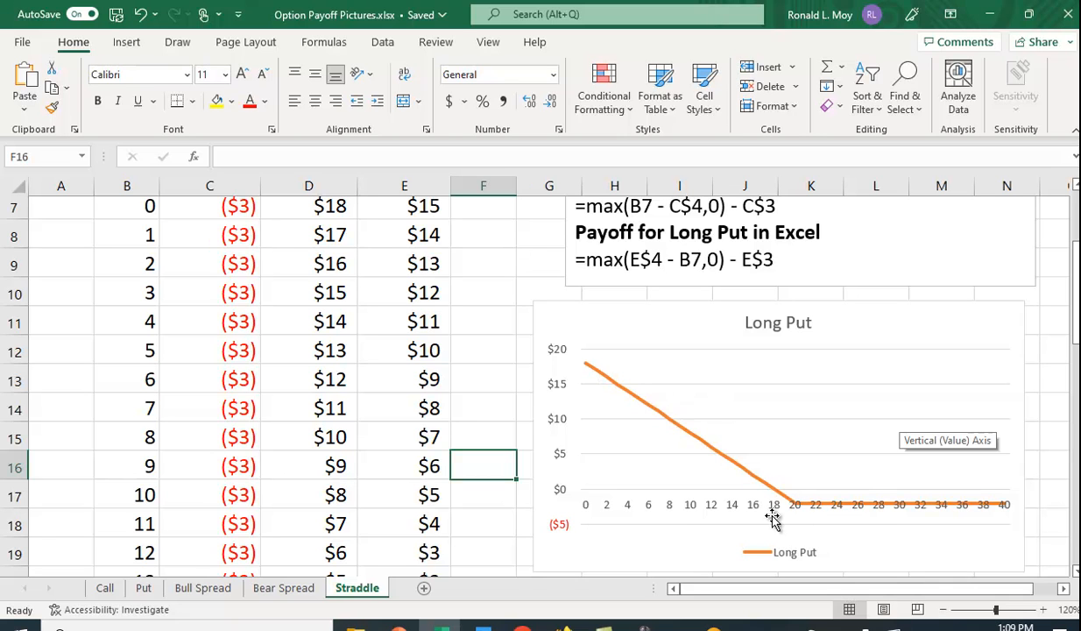
pyautogui.moveTo(736, 521)
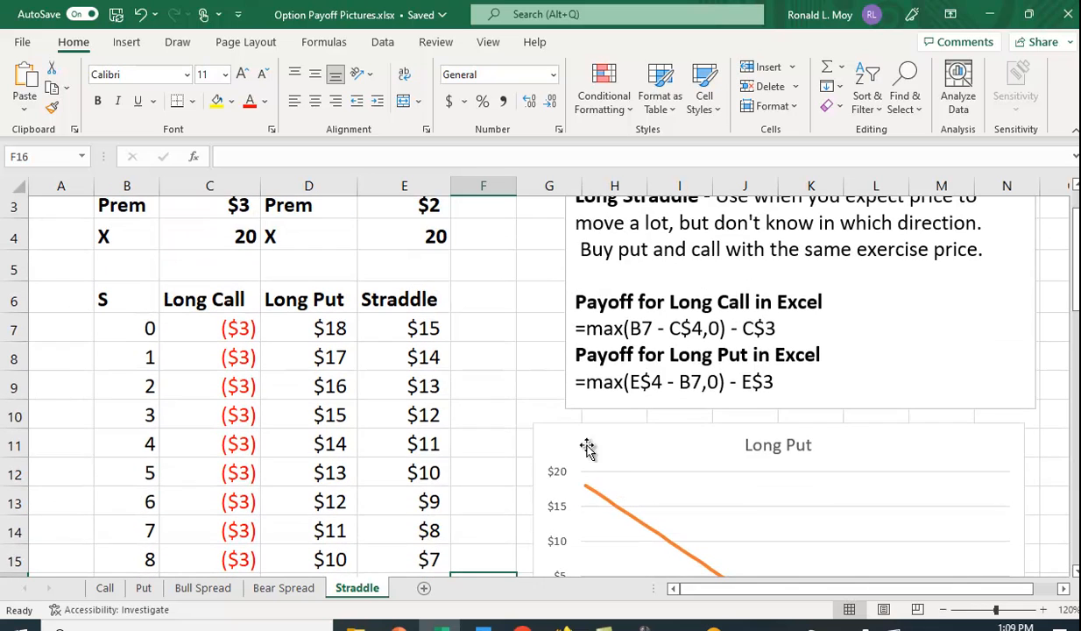
pyautogui.moveTo(267, 329)
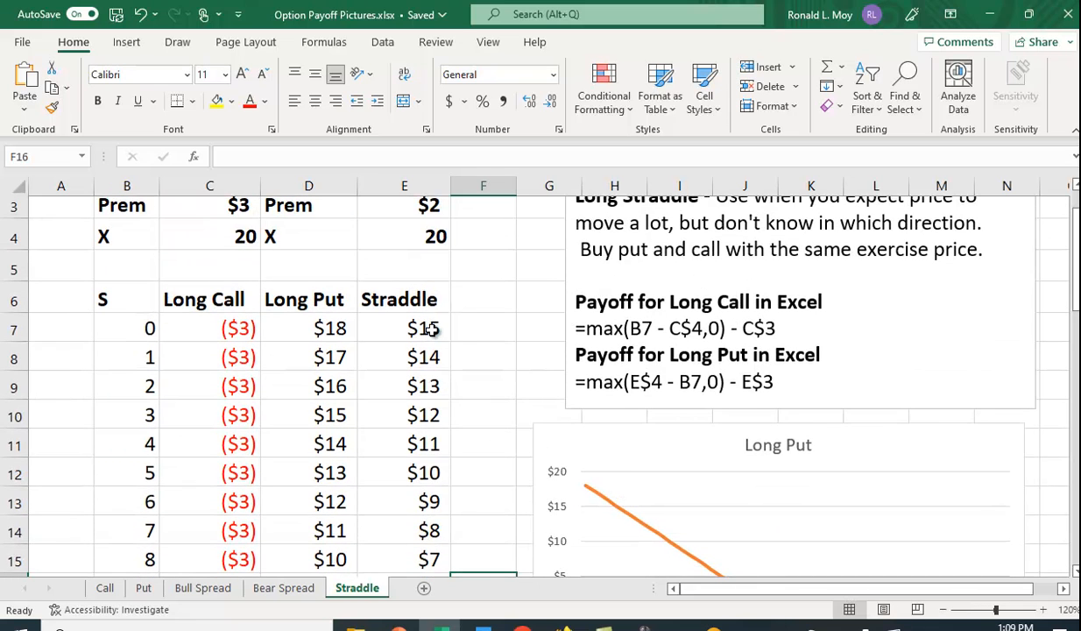
pyautogui.click(403, 327)
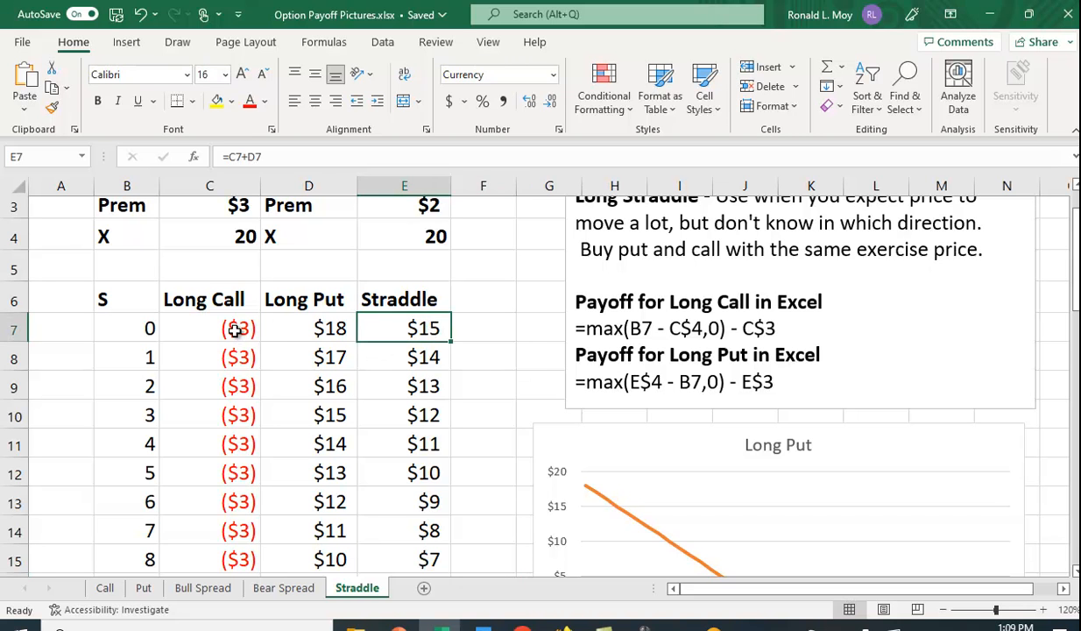
pyautogui.moveTo(347, 340)
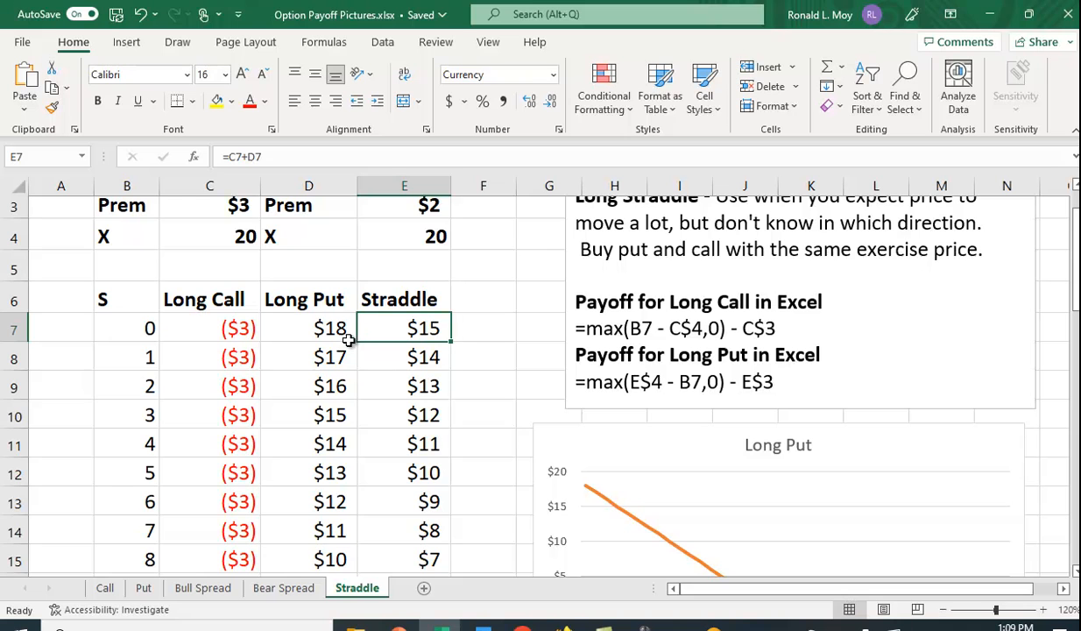
pyautogui.moveTo(480, 438)
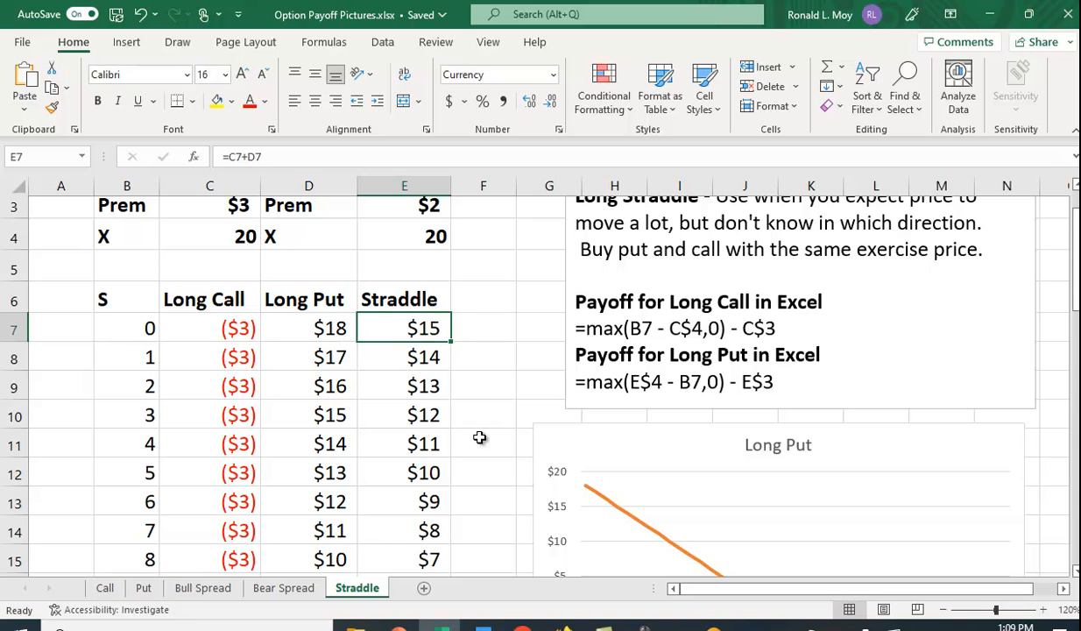
pyautogui.scroll(-3)
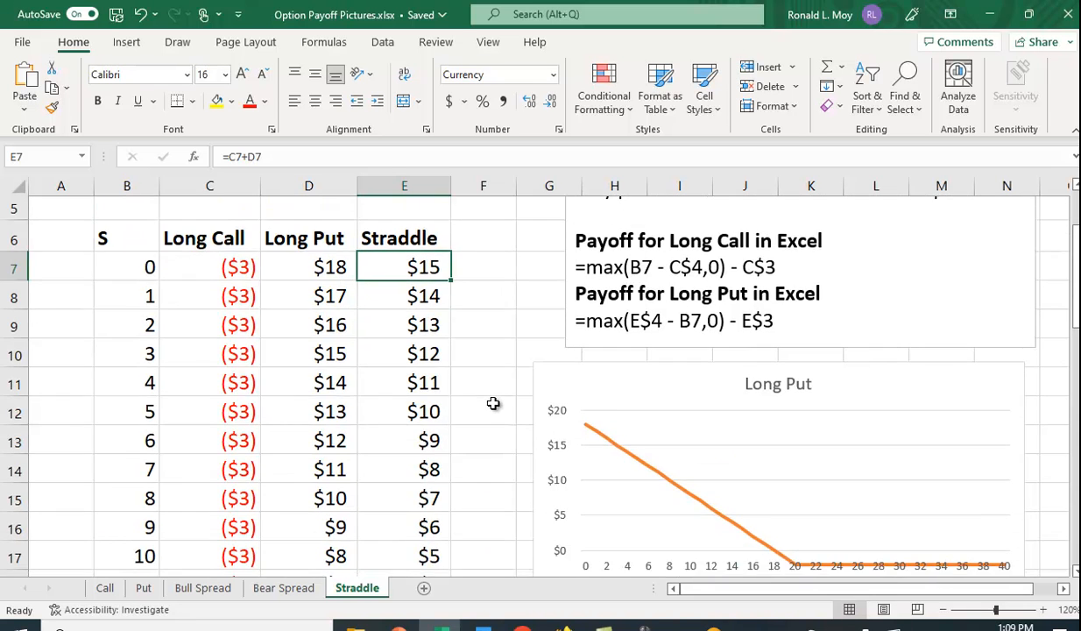
pyautogui.scroll(-3)
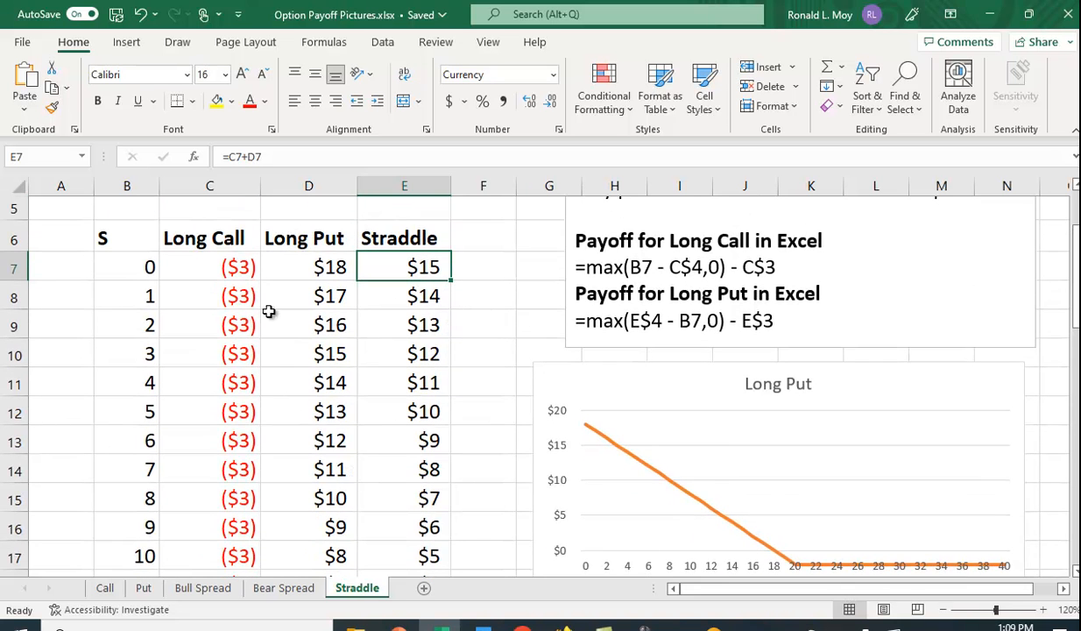
pyautogui.moveTo(475, 406)
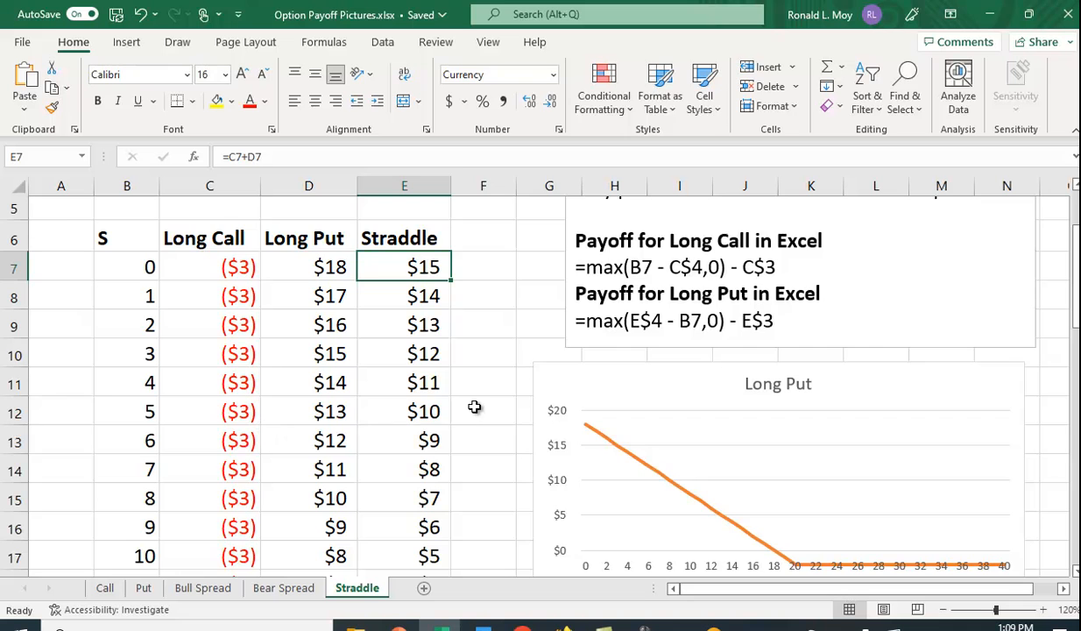
pyautogui.scroll(-3)
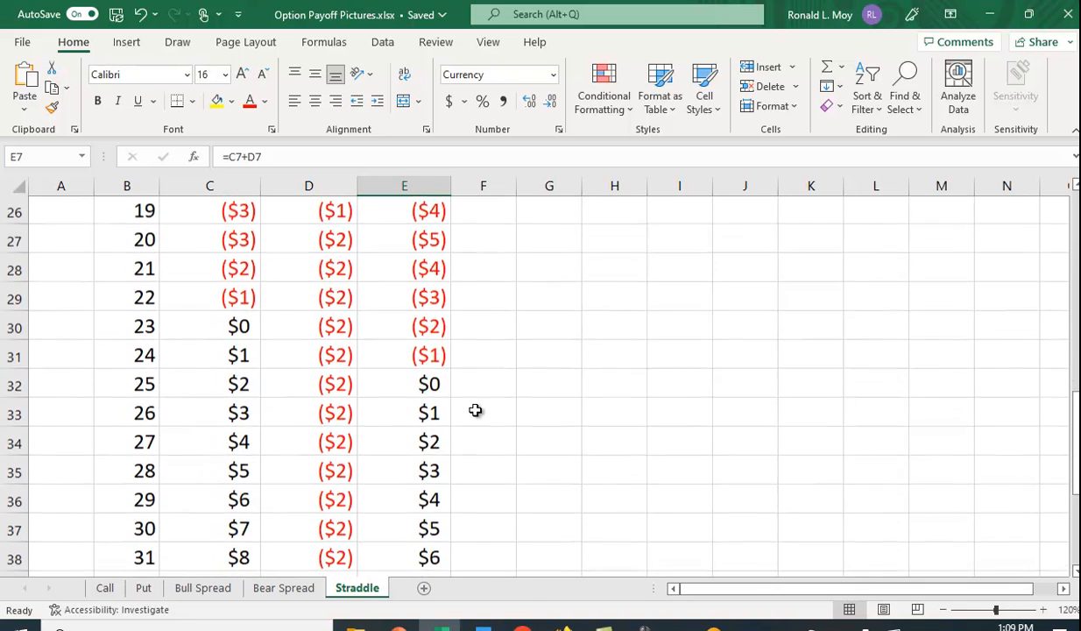
pyautogui.scroll(-3)
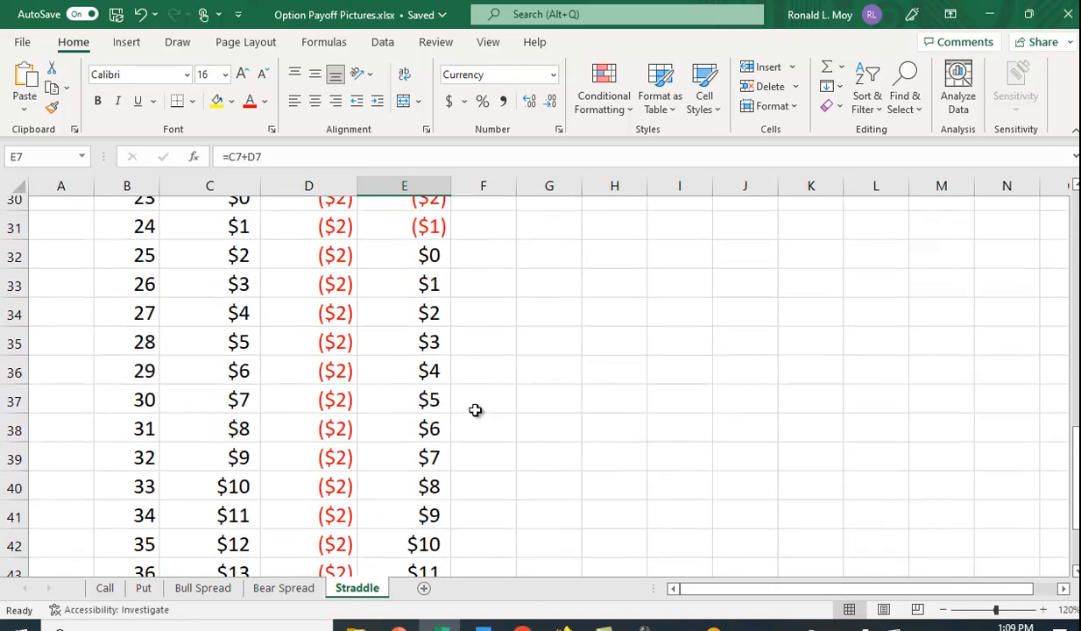
pyautogui.moveTo(473, 443)
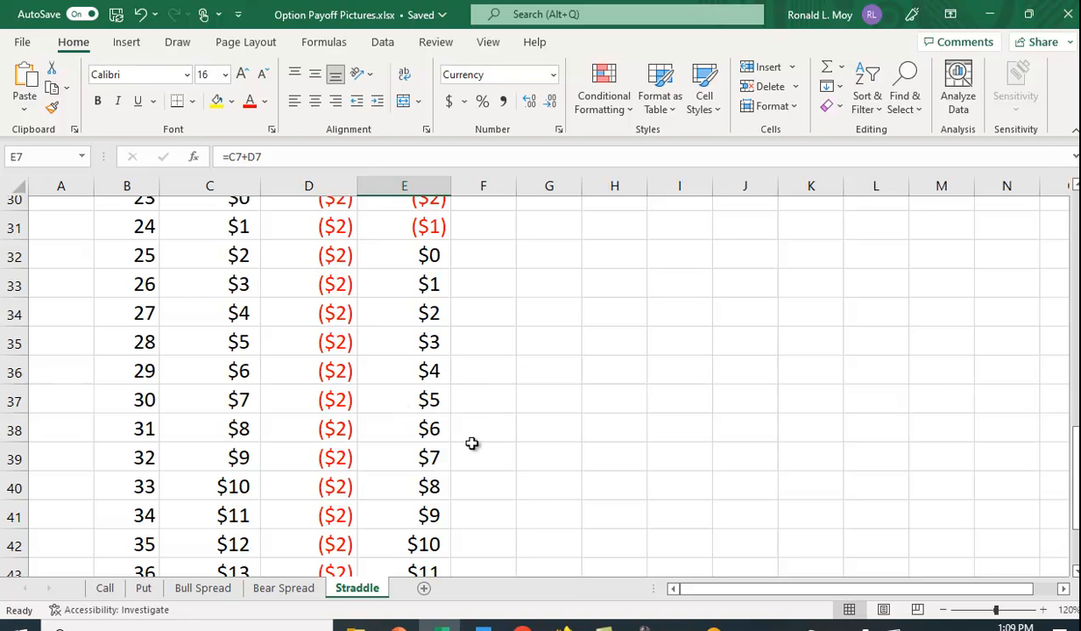
pyautogui.moveTo(268, 487)
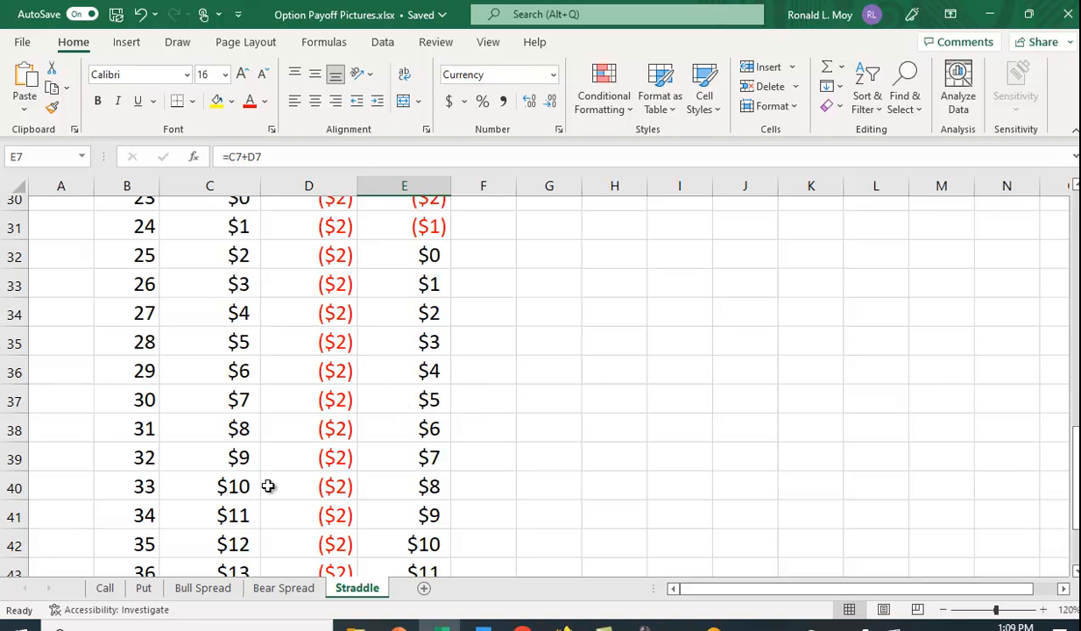
pyautogui.moveTo(584, 505)
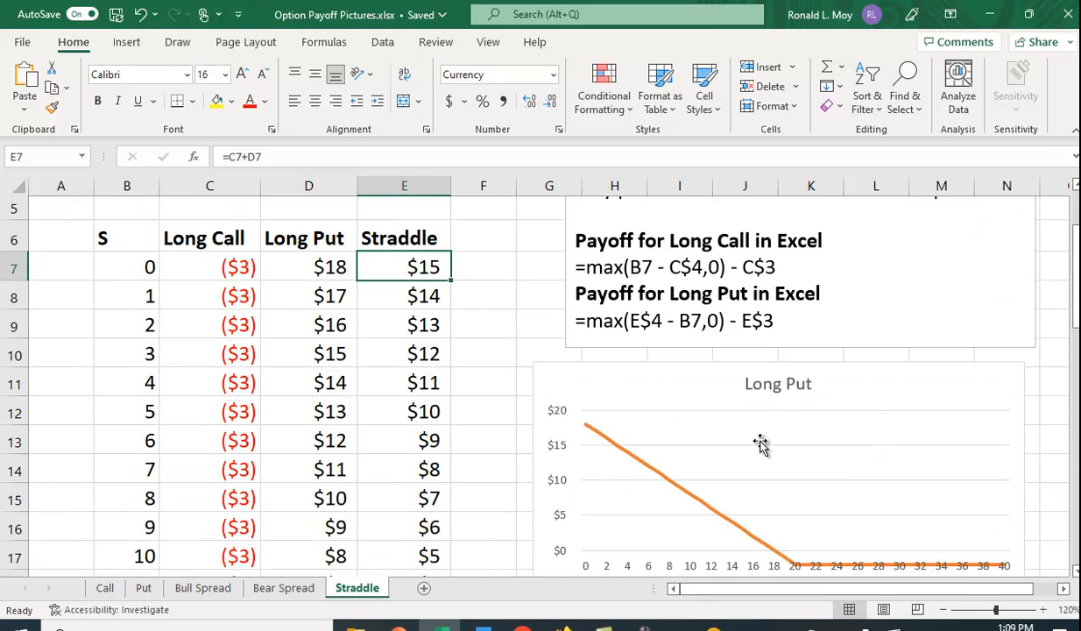
# - Uncheck Long Put in Chart Filters and apply, leaving only the V-shaped Straddle series plotted
pyautogui.click(760, 441)
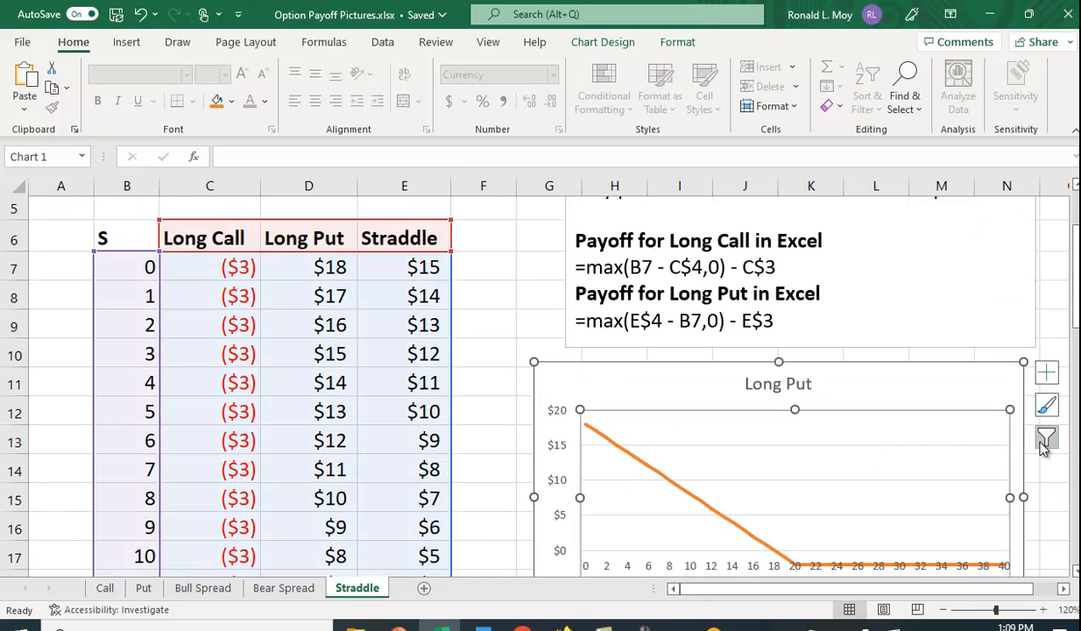
pyautogui.click(1047, 435)
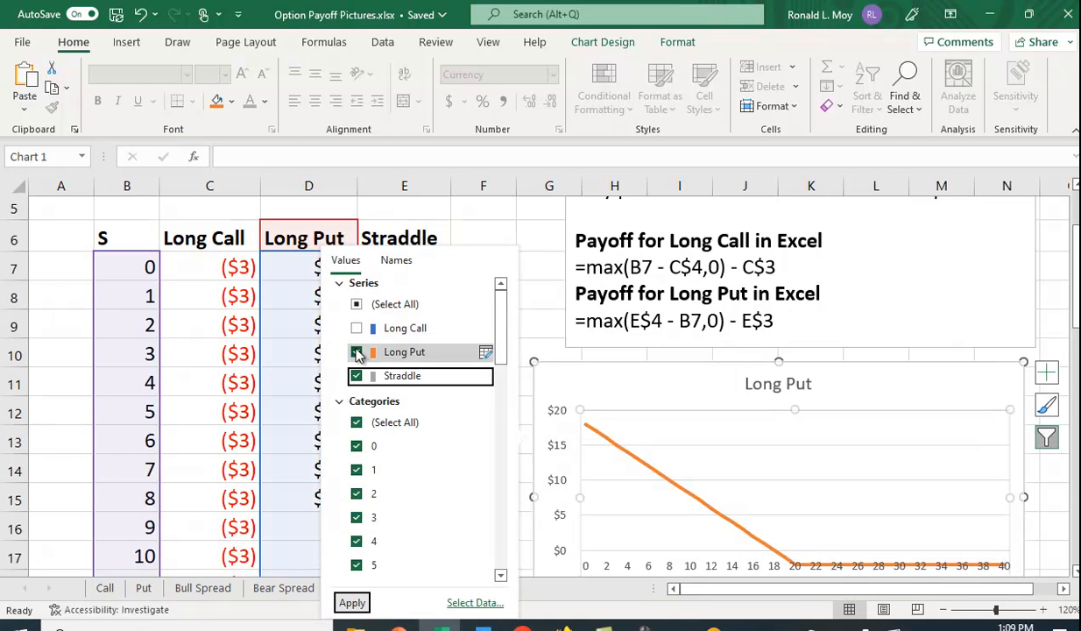
pyautogui.click(357, 352)
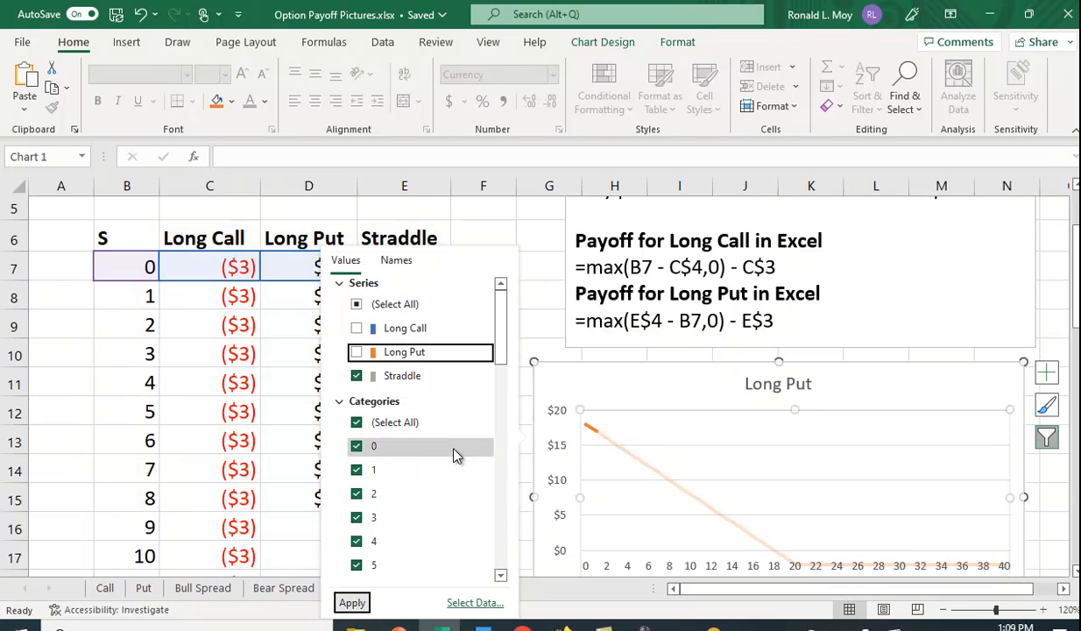
pyautogui.click(350, 603)
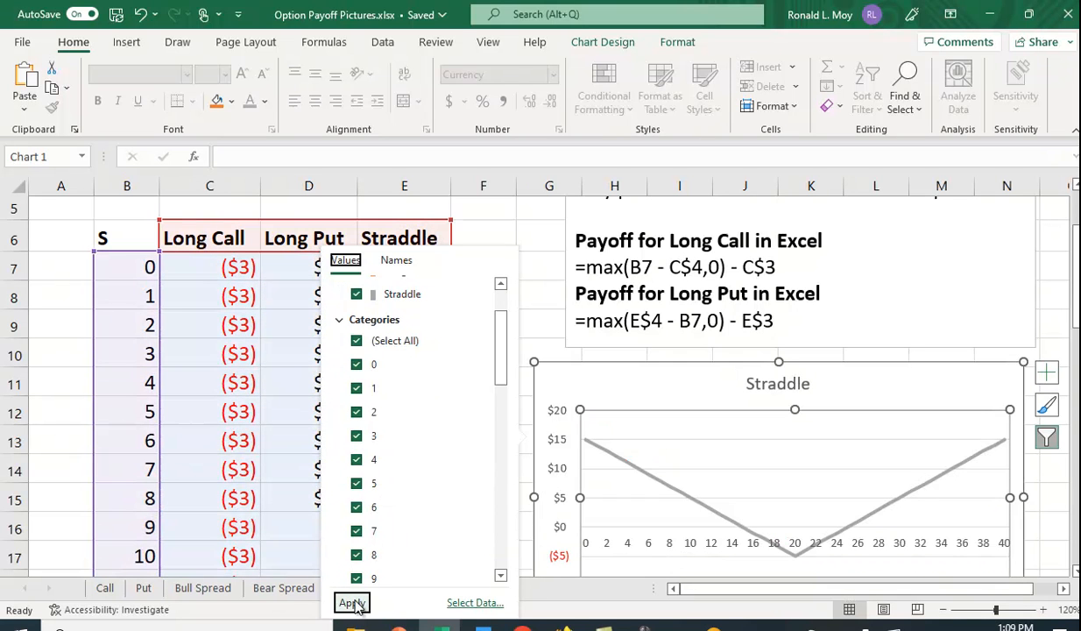
pyautogui.moveTo(792, 568)
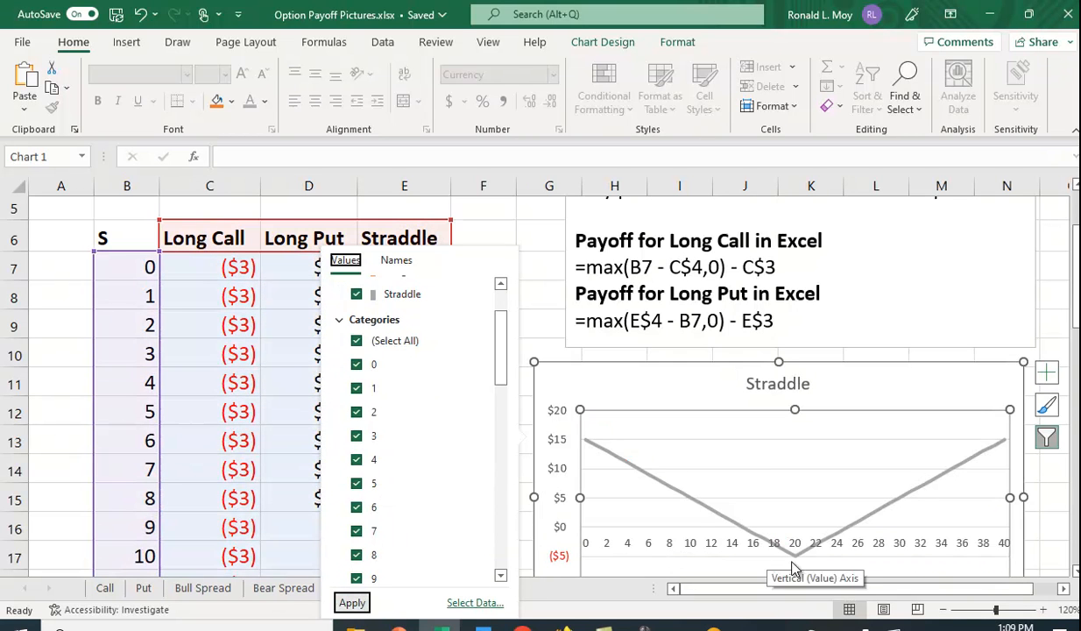
pyautogui.moveTo(596, 452)
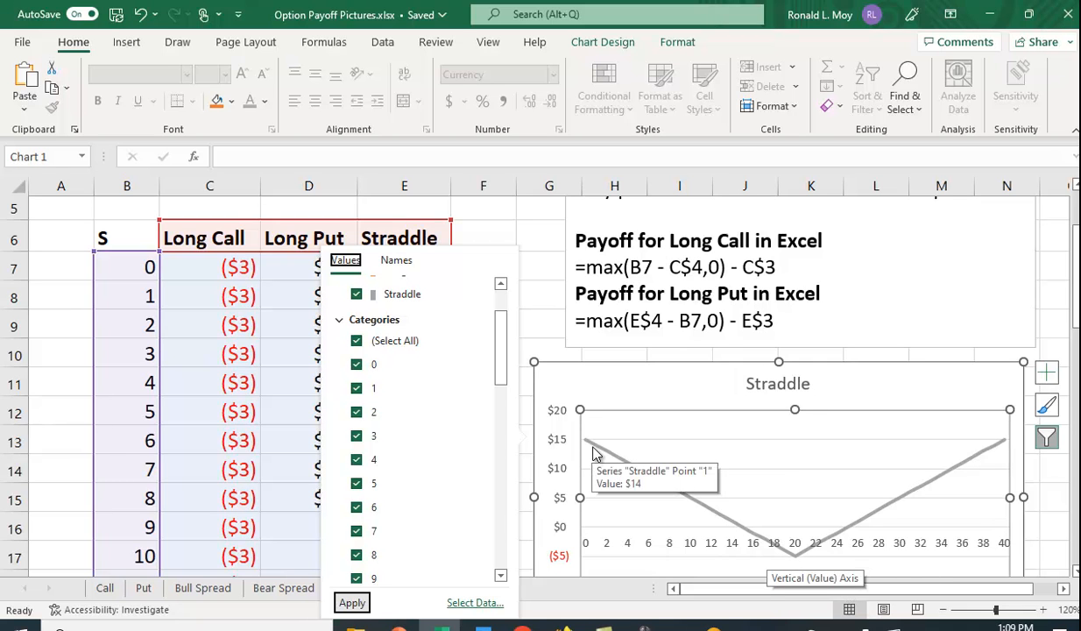
pyautogui.moveTo(601, 458)
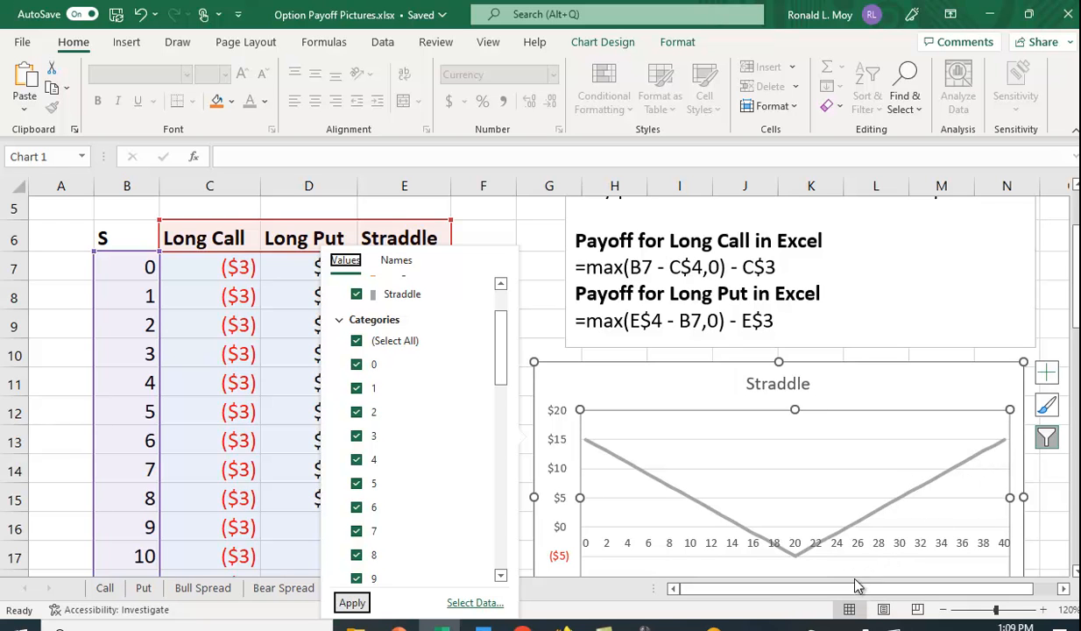
pyautogui.moveTo(794, 561)
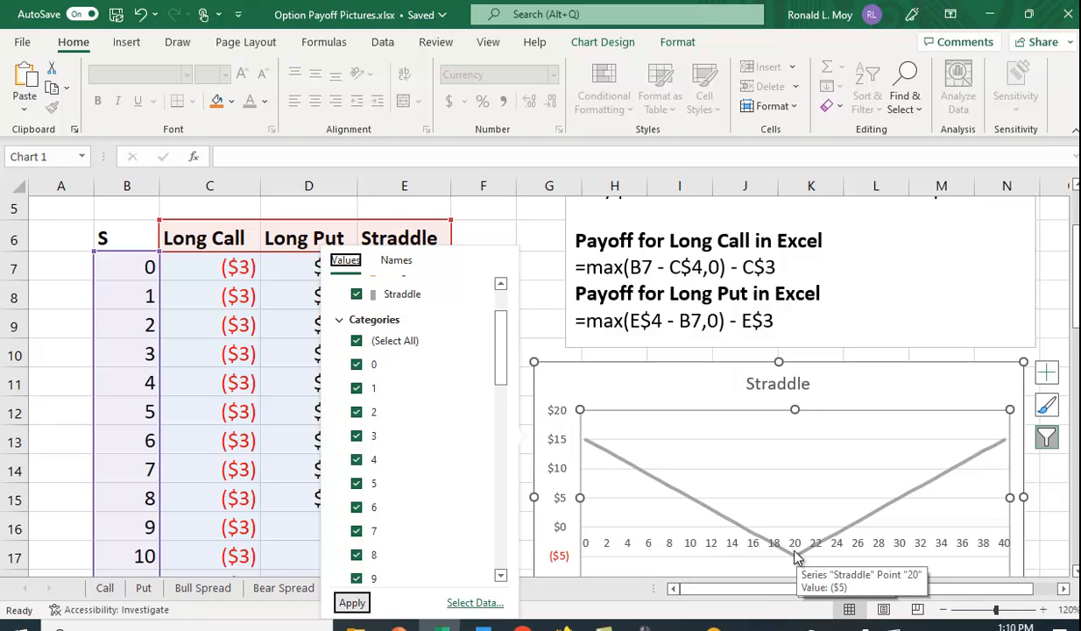
pyautogui.moveTo(764, 550)
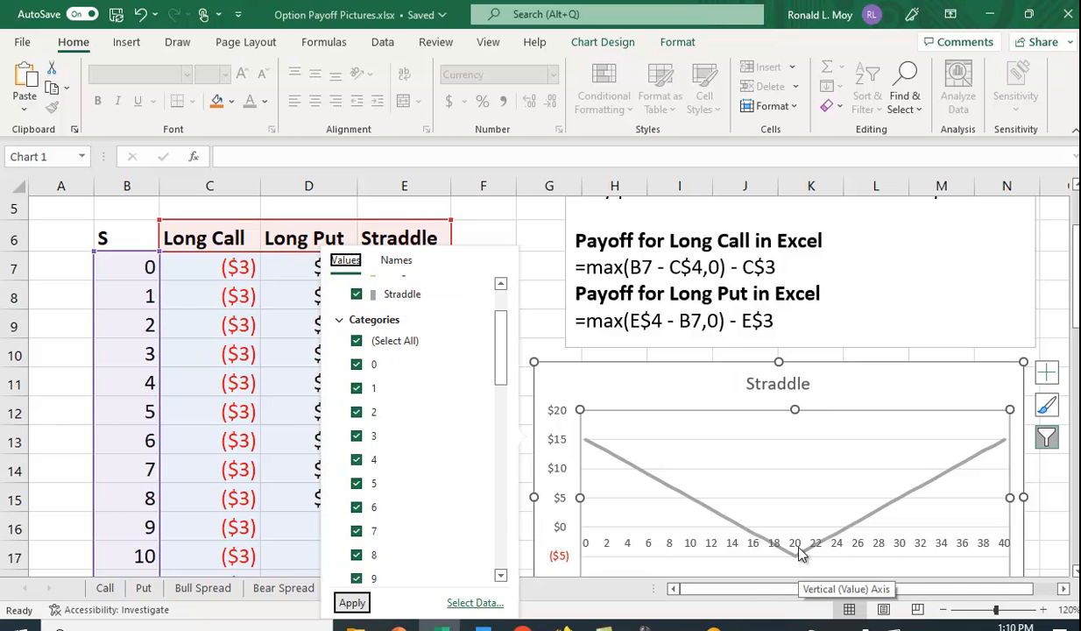
pyautogui.moveTo(799, 552)
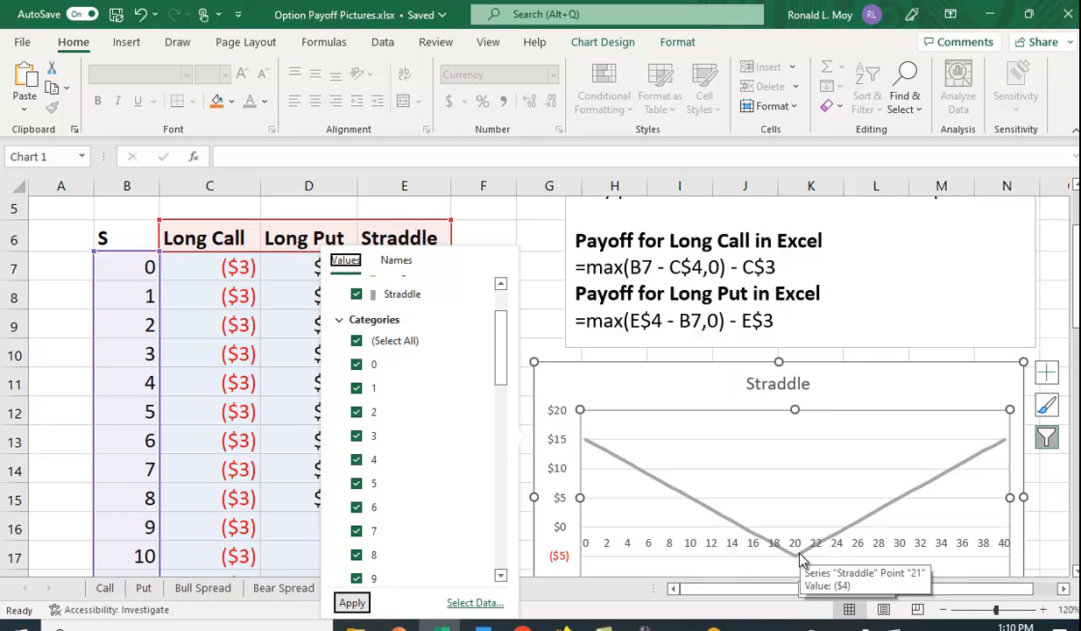
pyautogui.moveTo(817, 556)
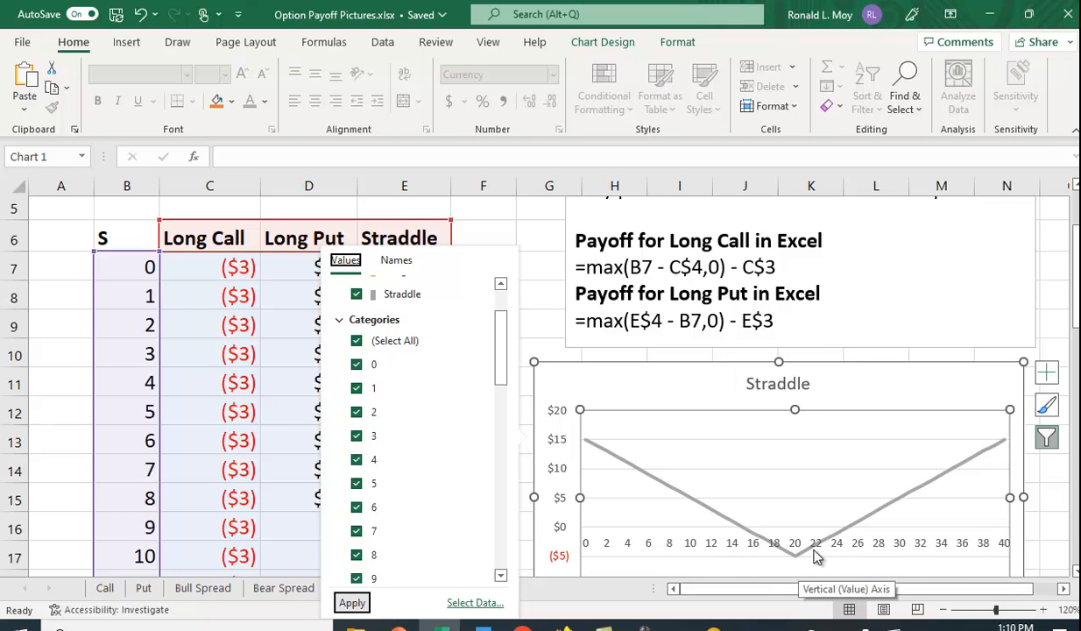
pyautogui.moveTo(788, 564)
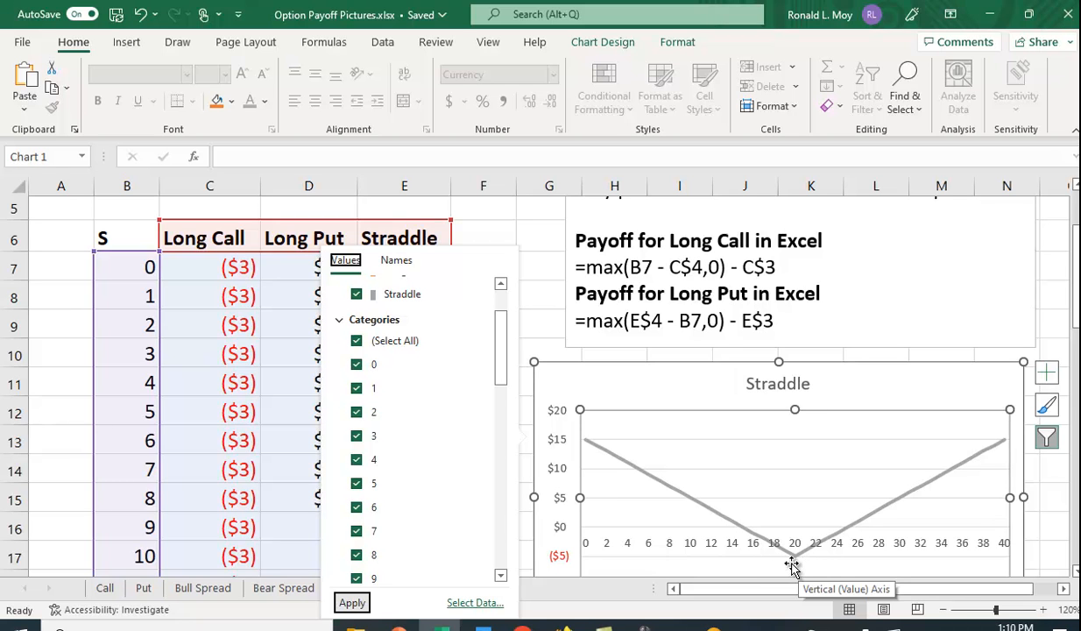
pyautogui.moveTo(794, 564)
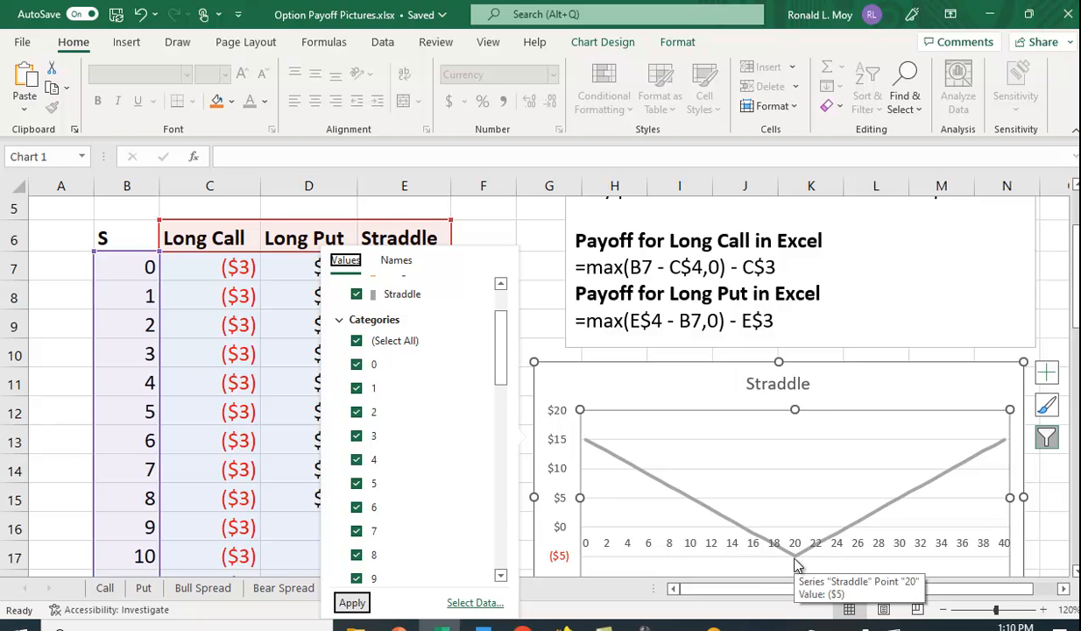
pyautogui.moveTo(832, 554)
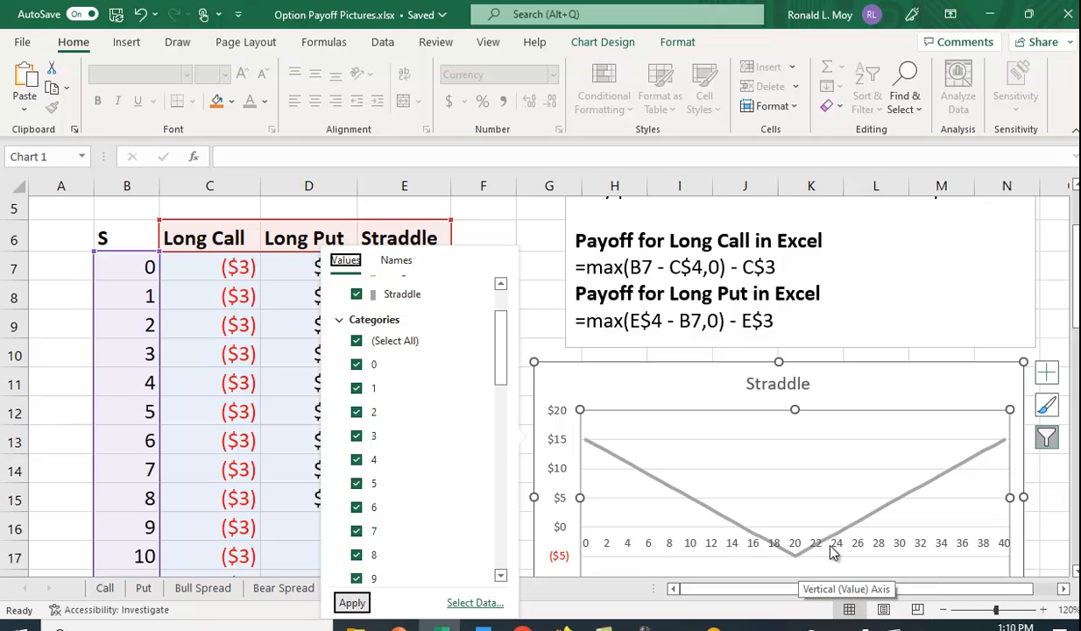
pyautogui.moveTo(829, 554)
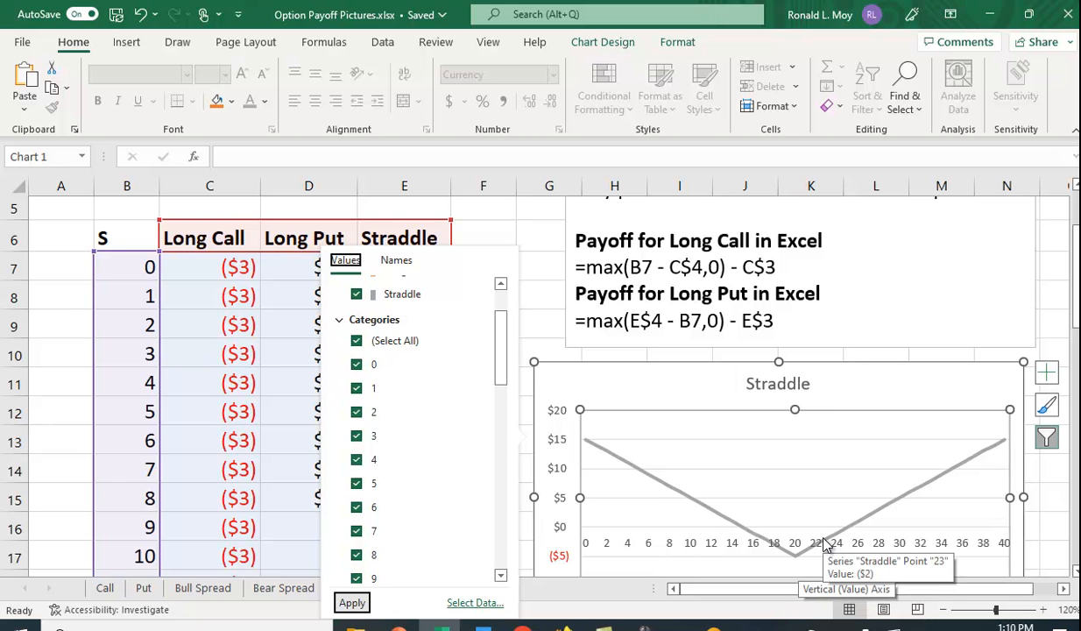
pyautogui.moveTo(880, 513)
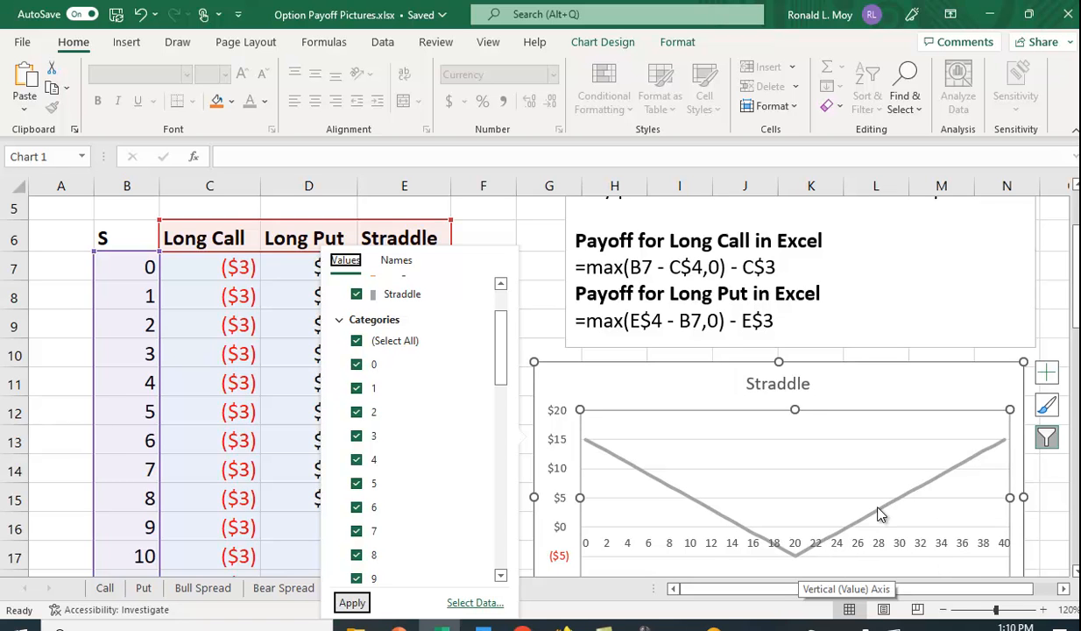
pyautogui.moveTo(797, 575)
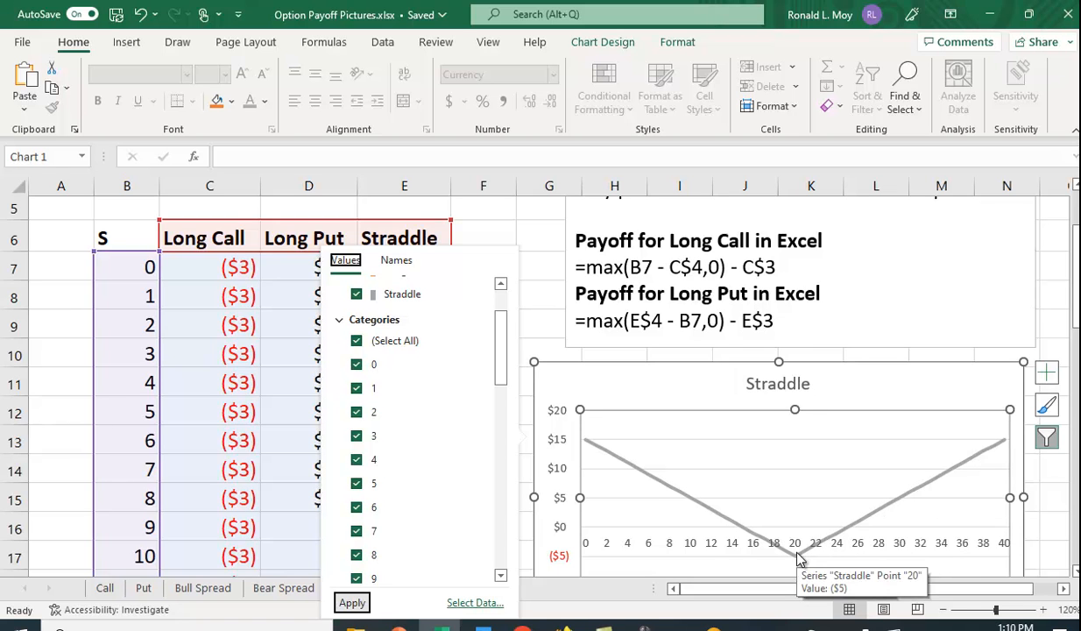
pyautogui.moveTo(743, 533)
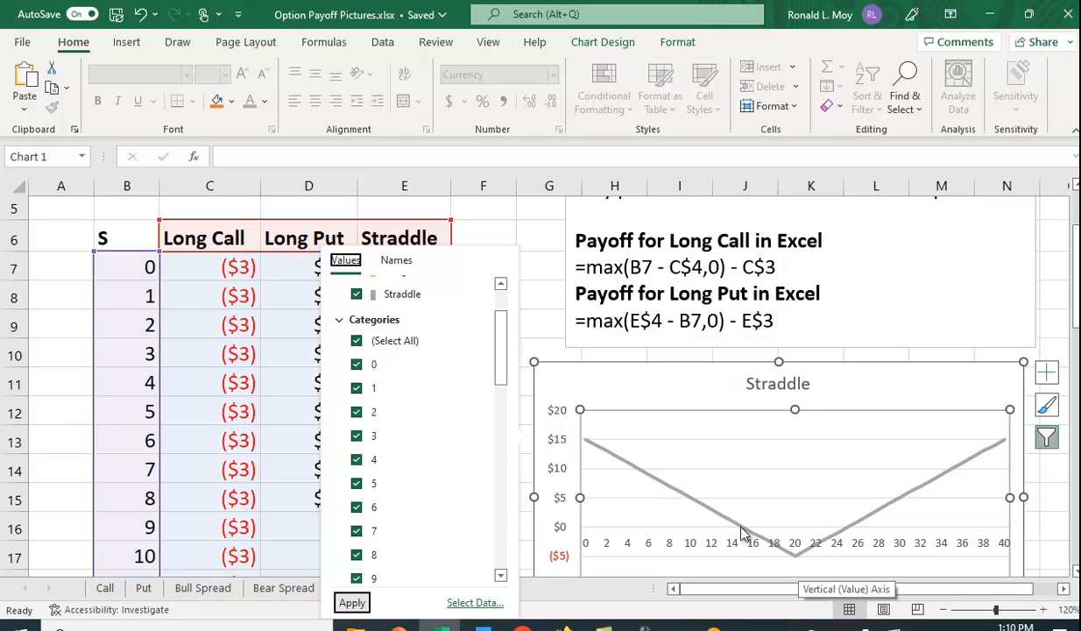
pyautogui.moveTo(686, 521)
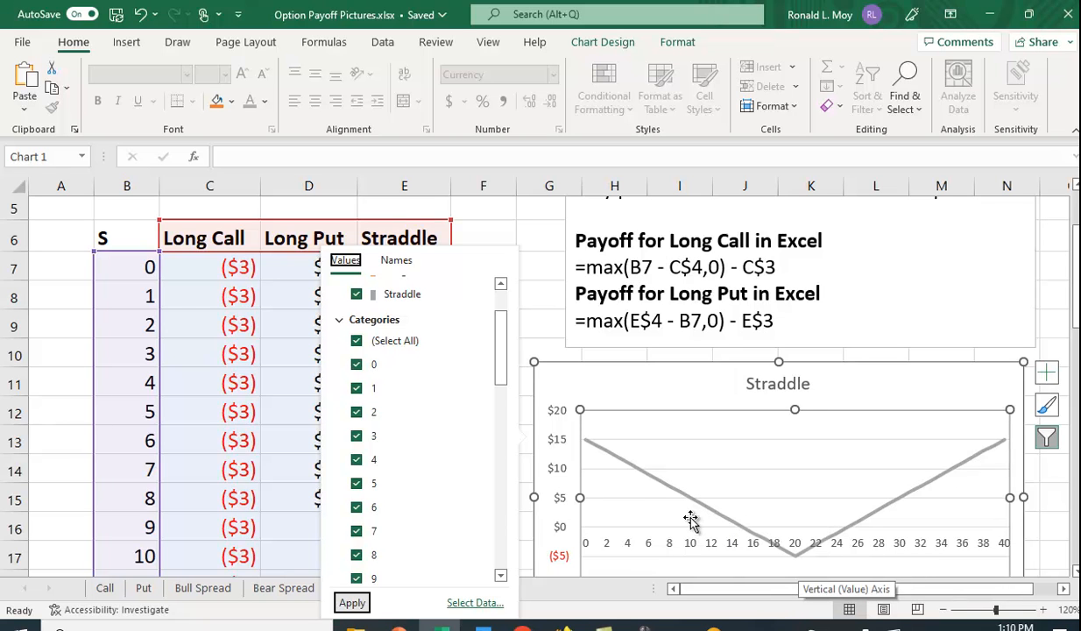
pyautogui.moveTo(649, 449)
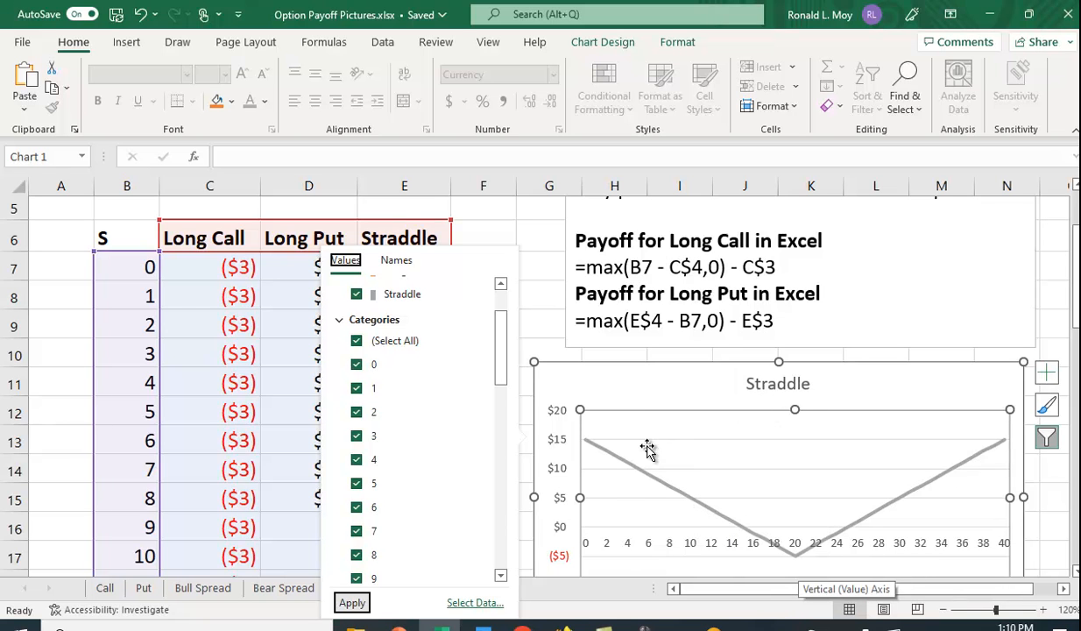
pyautogui.moveTo(955, 481)
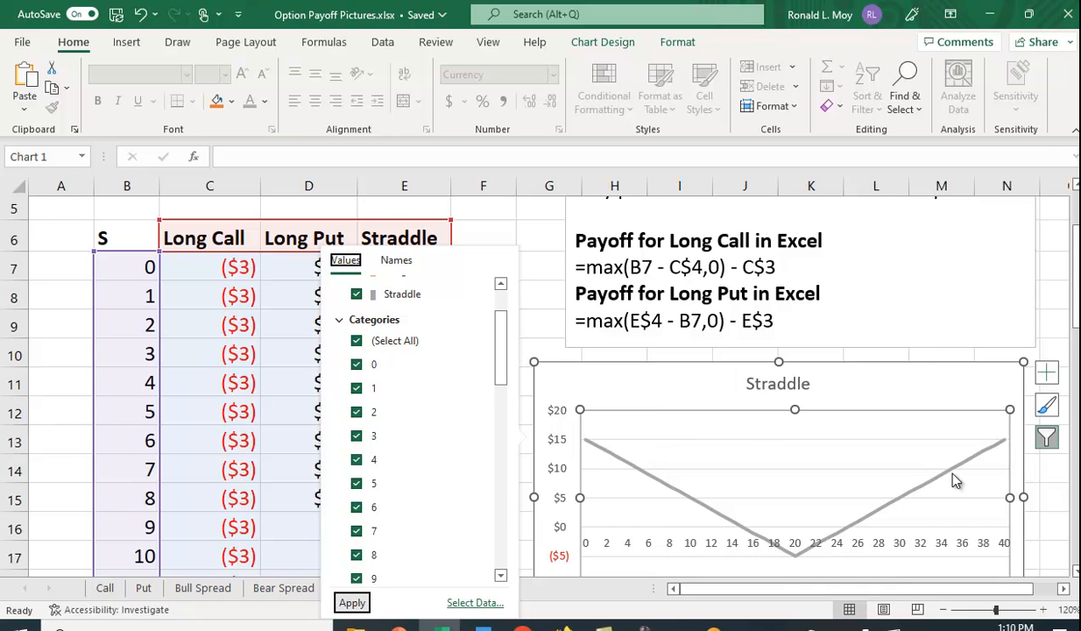
pyautogui.moveTo(916, 284)
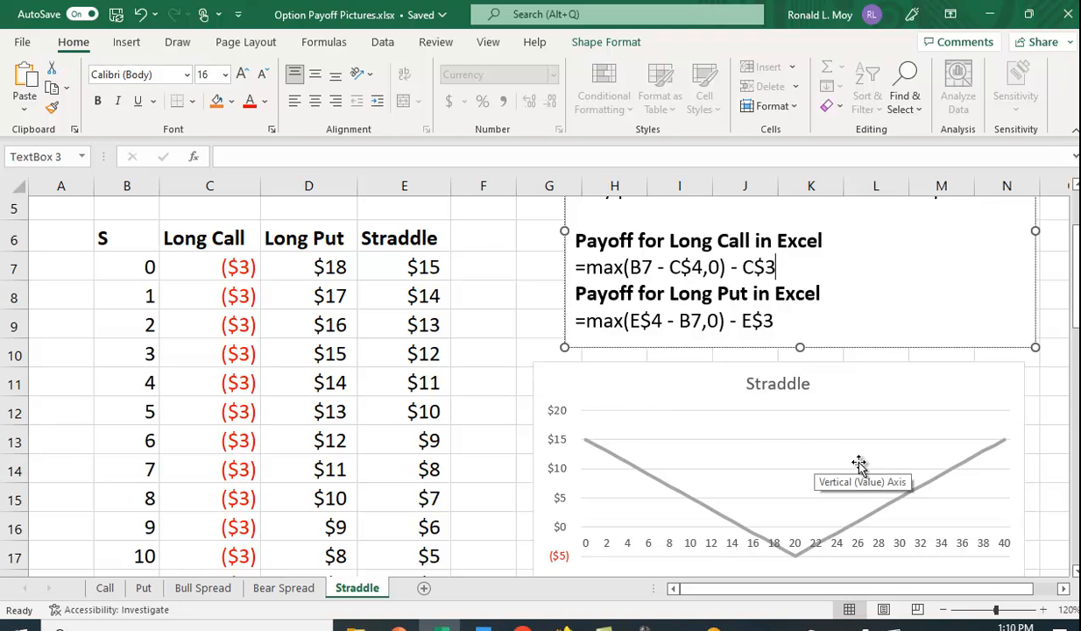
pyautogui.moveTo(172, 244)
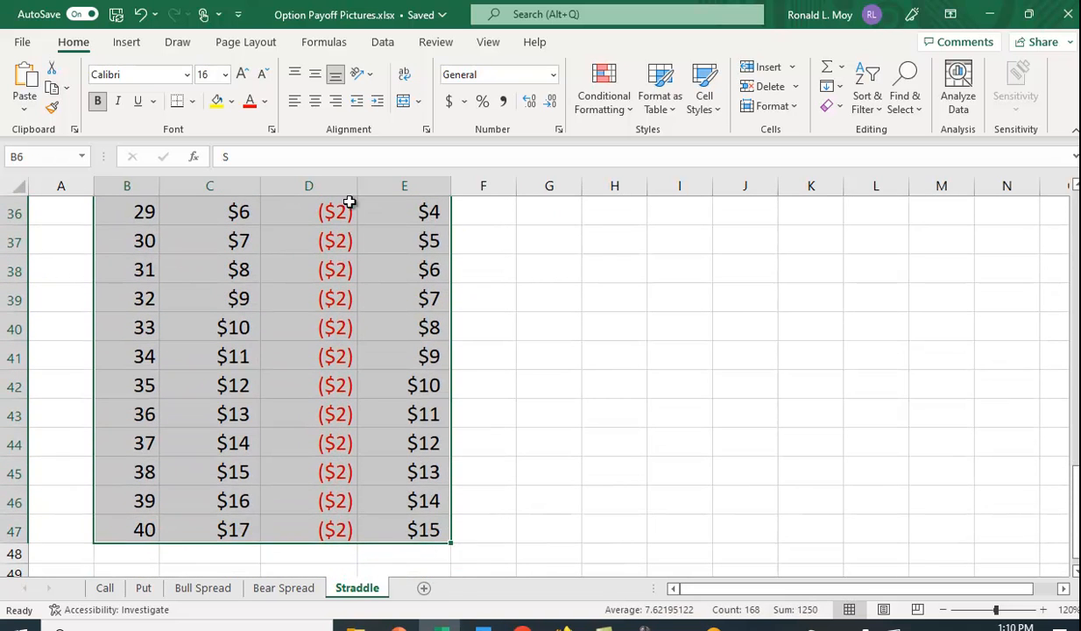
# - With B6:E47 selected, bring up the Insert ribbon's chart options
pyautogui.click(126, 42)
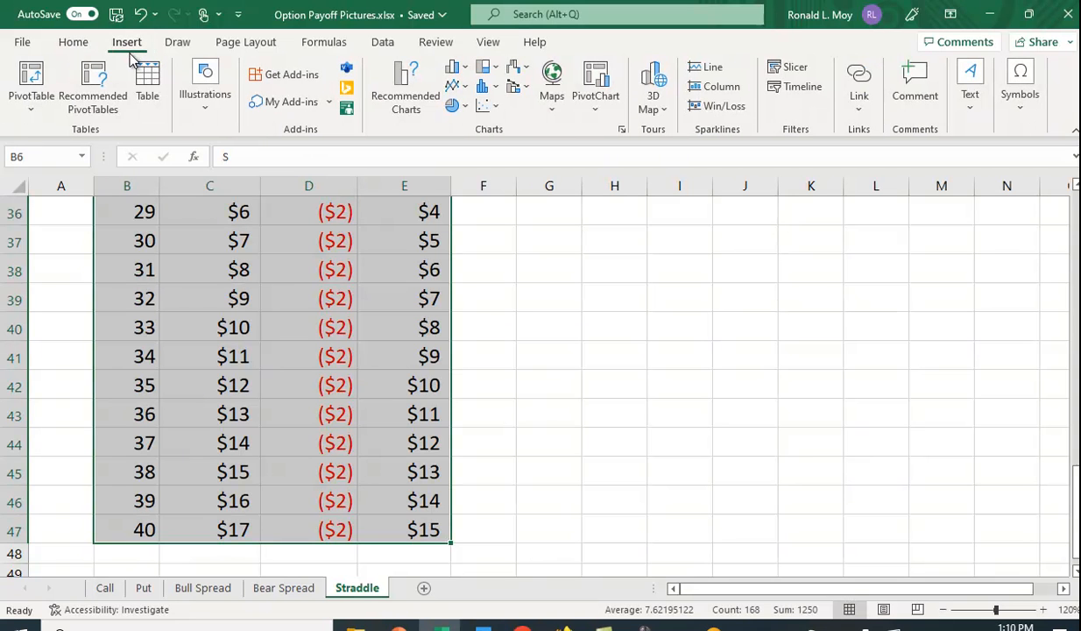
pyautogui.moveTo(403, 88)
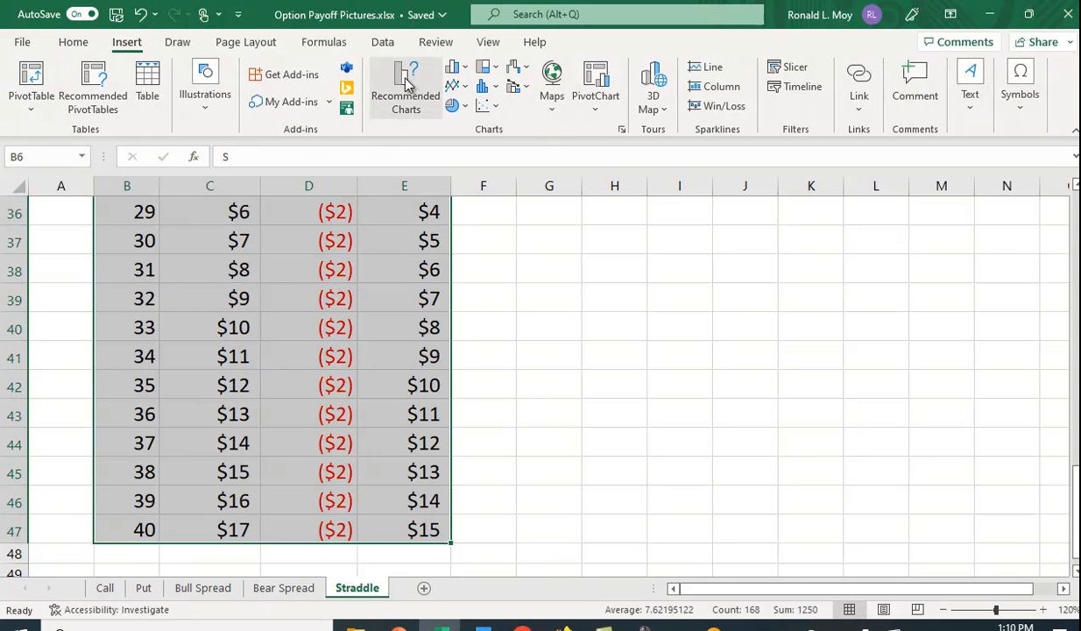
pyautogui.click(405, 86)
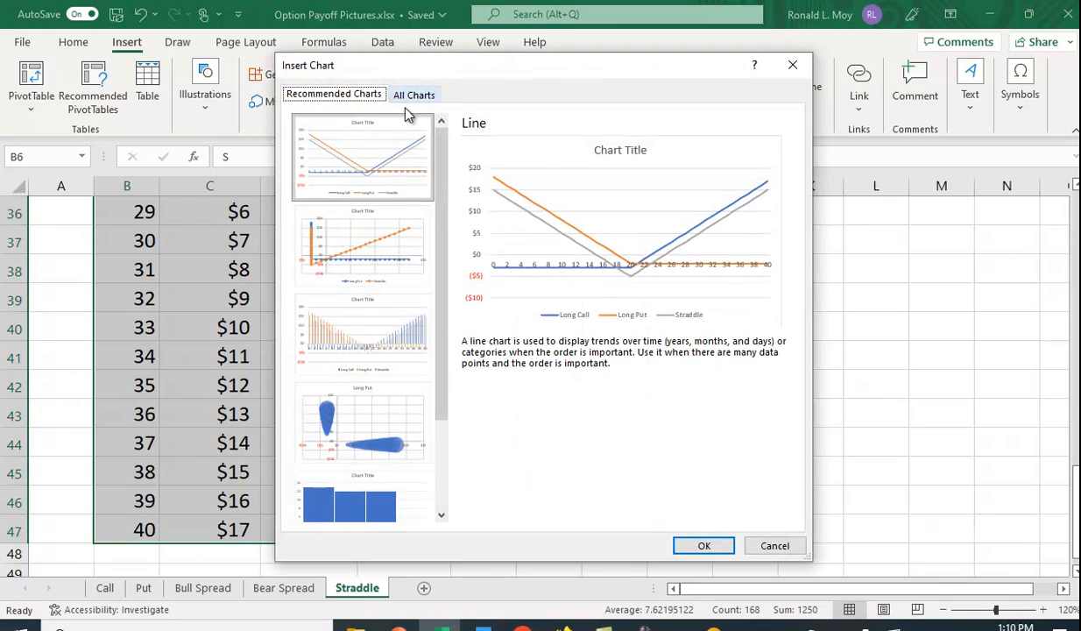
pyautogui.click(361, 247)
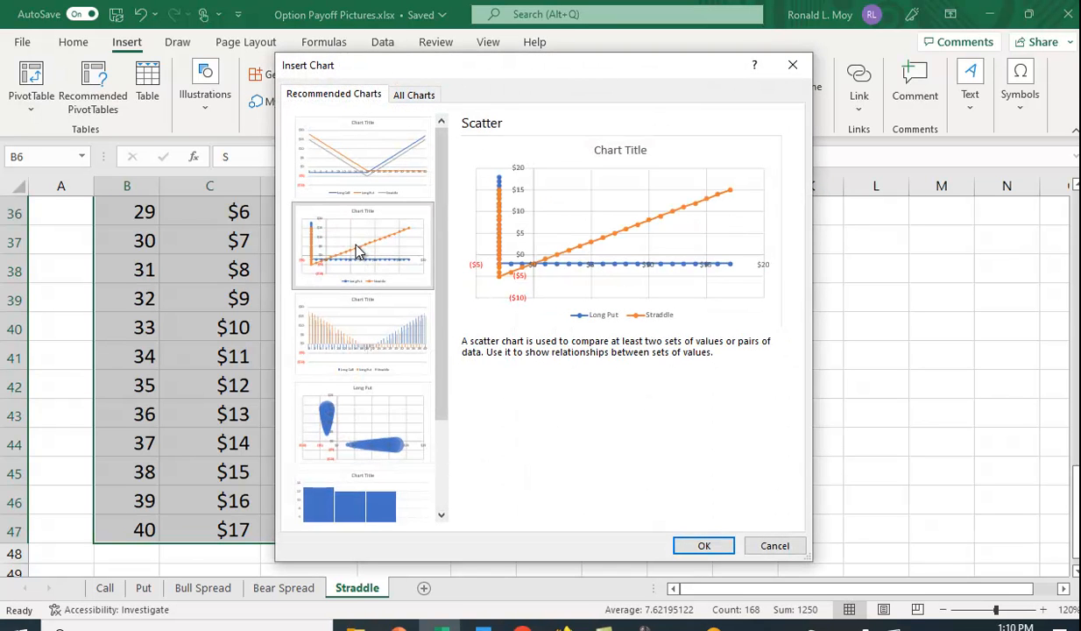
pyautogui.click(361, 336)
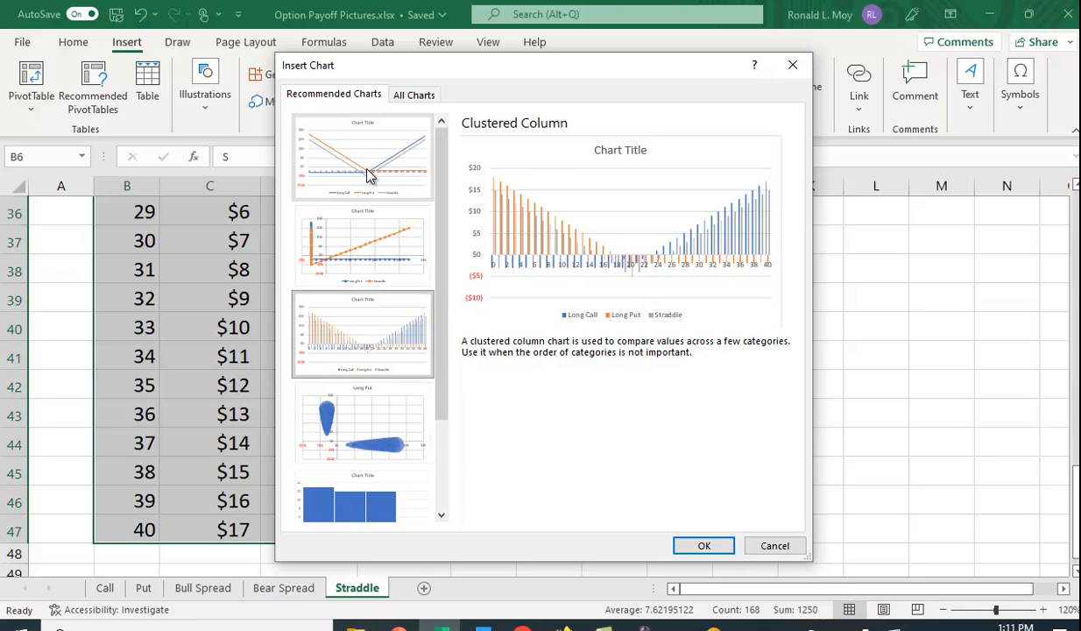
pyautogui.click(361, 157)
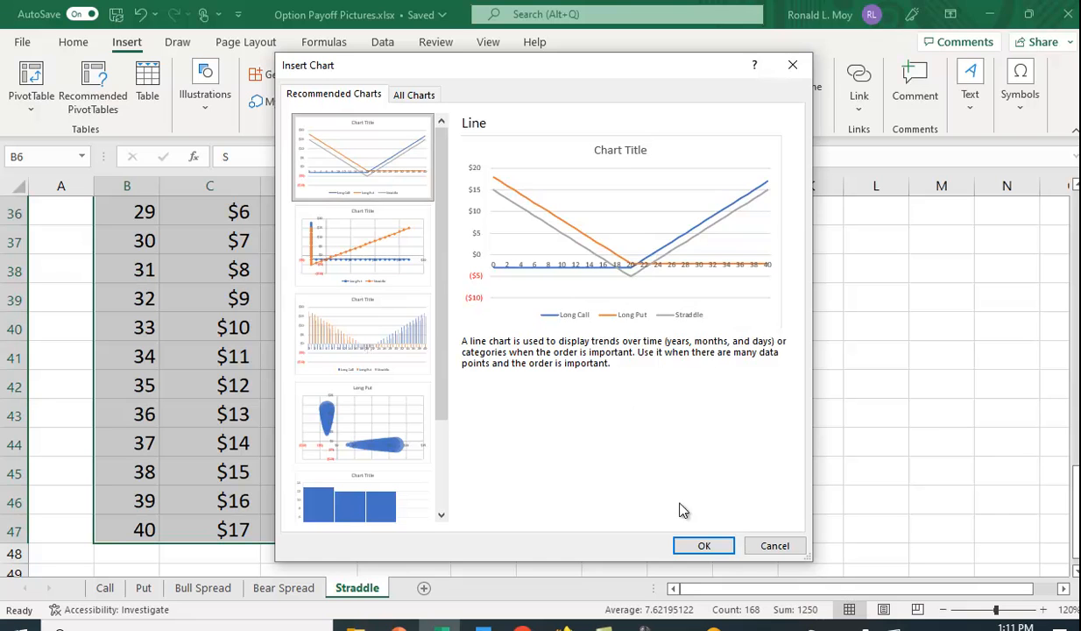
pyautogui.click(354, 505)
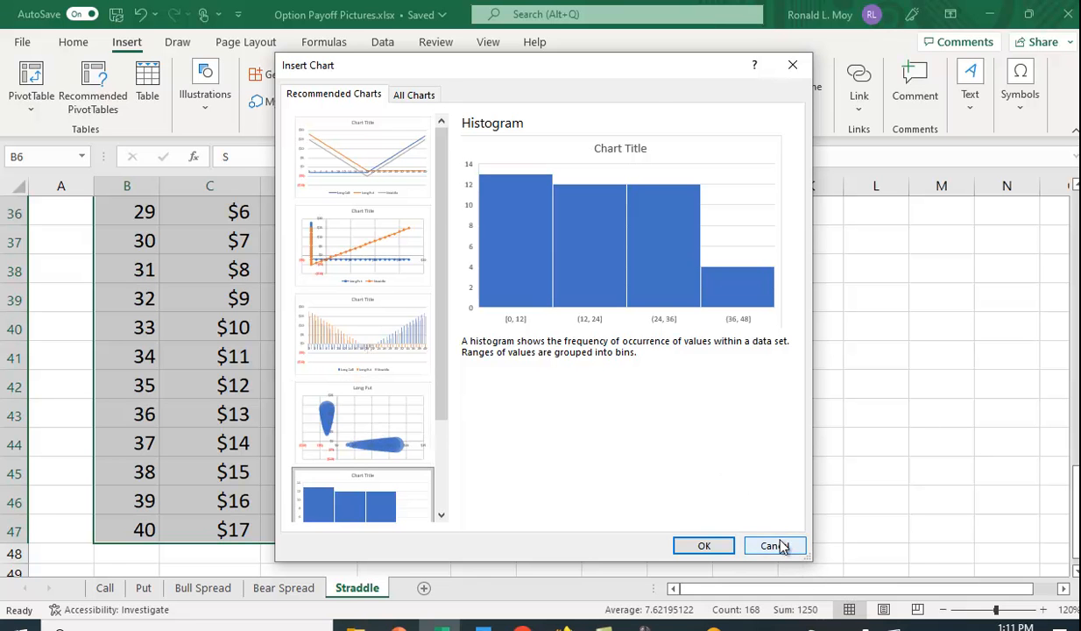
pyautogui.click(774, 545)
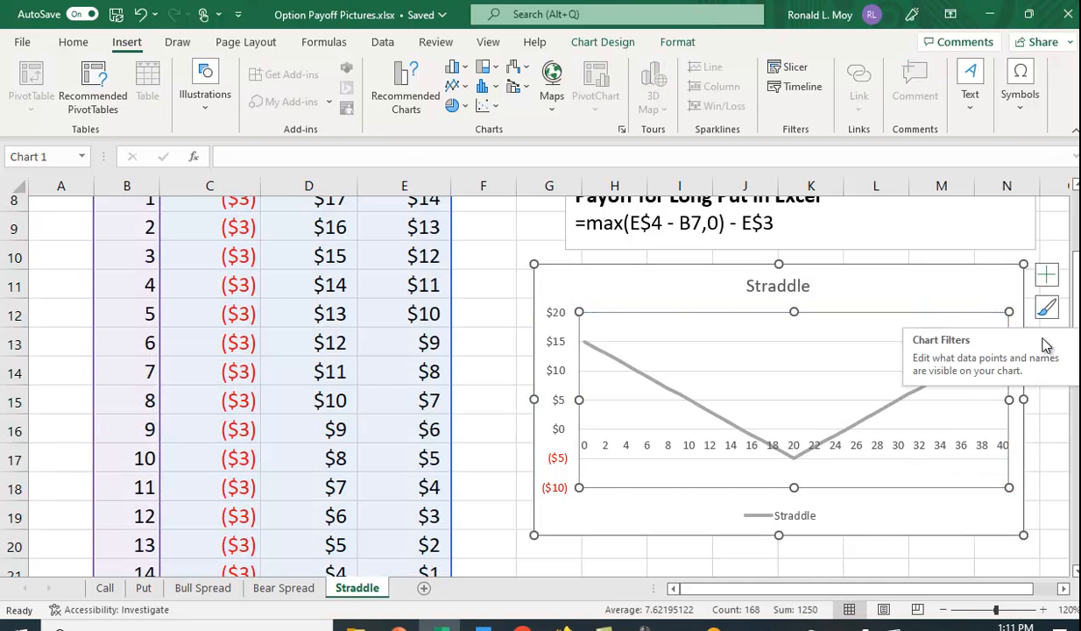
# - Check Long Call and Long Put, uncheck Straddle, and apply so both lines cross at $20
pyautogui.click(1048, 340)
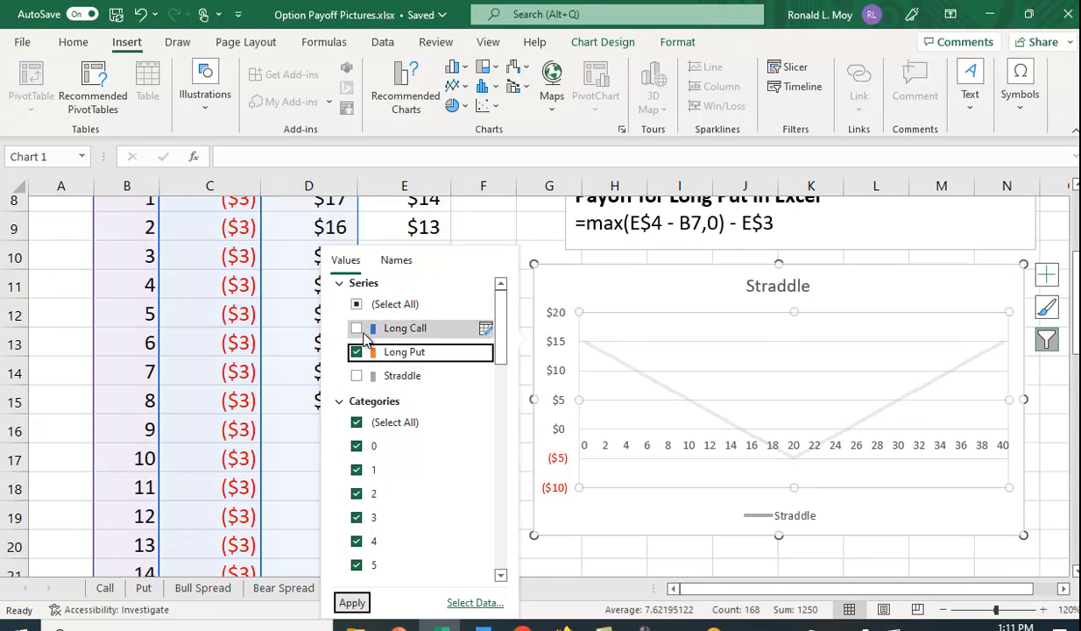
pyautogui.click(357, 327)
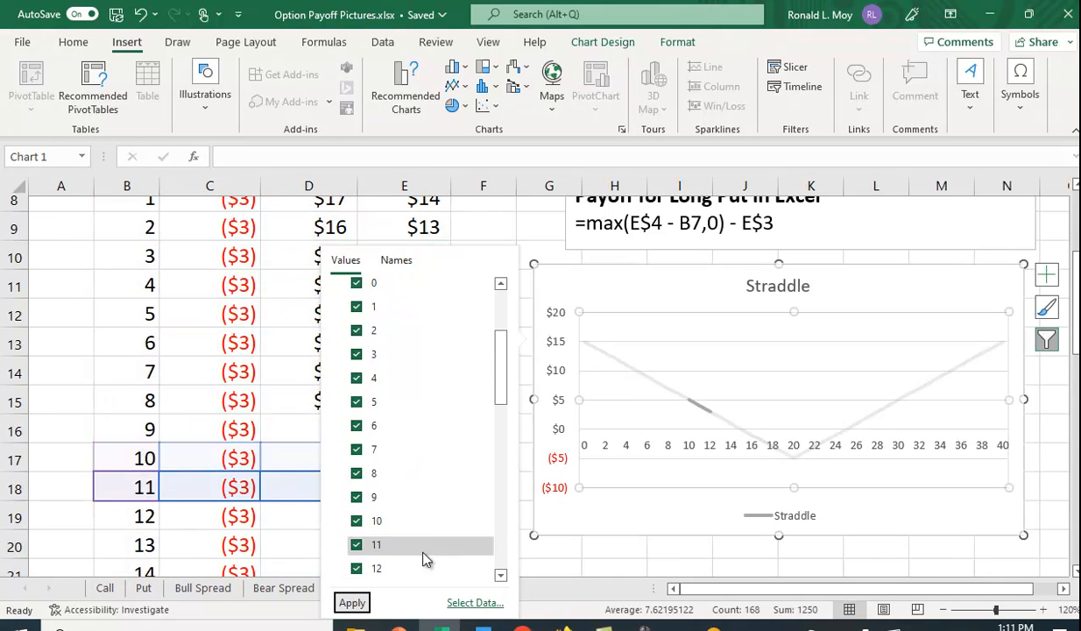
pyautogui.click(350, 603)
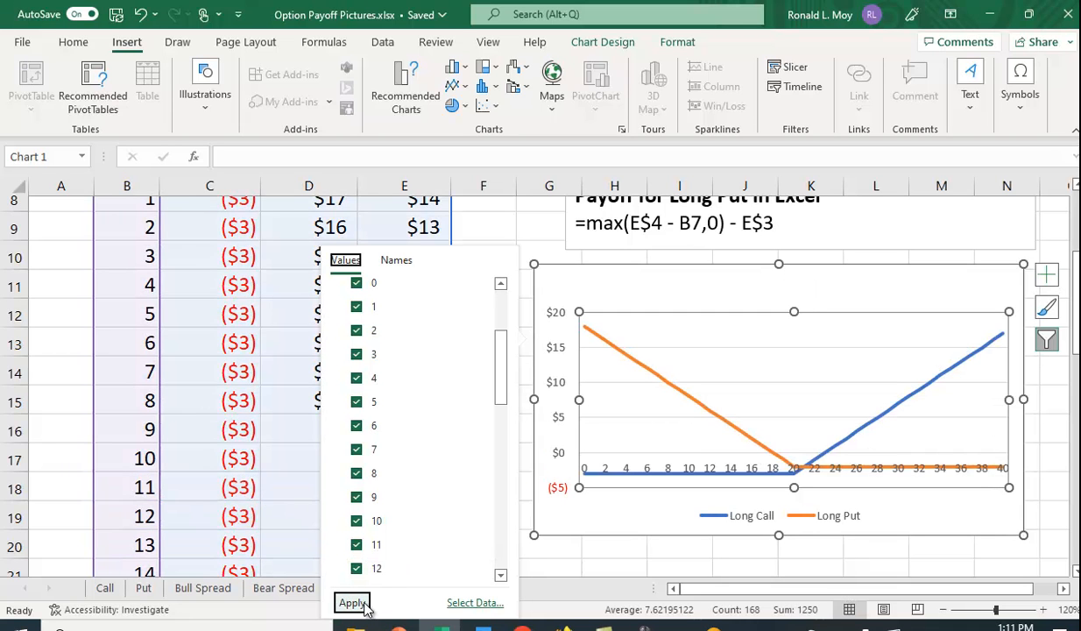
pyautogui.moveTo(799, 487)
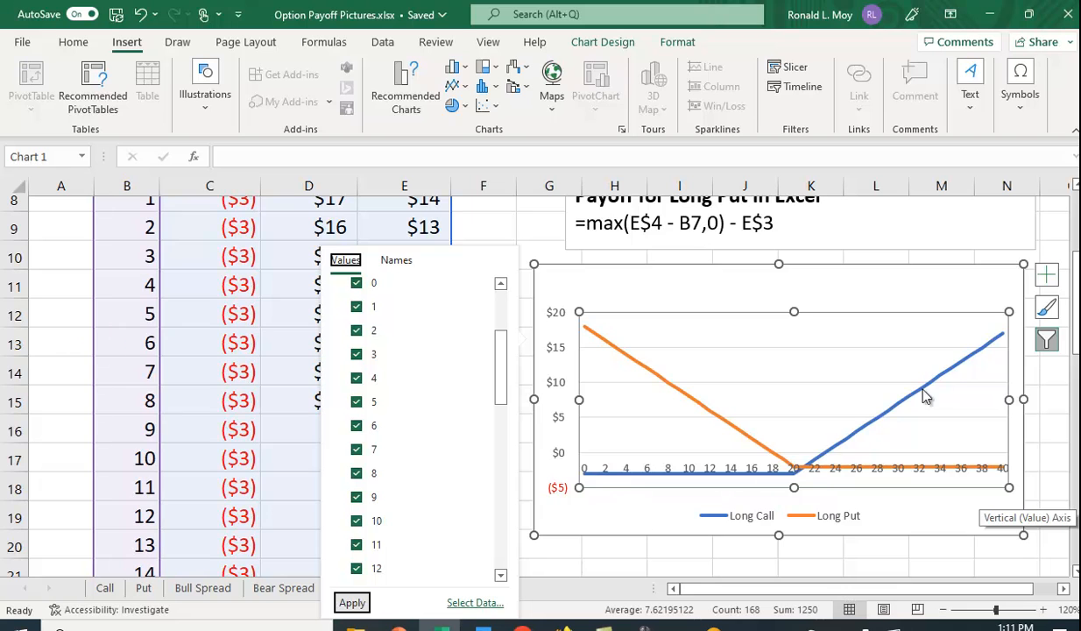
pyautogui.moveTo(817, 483)
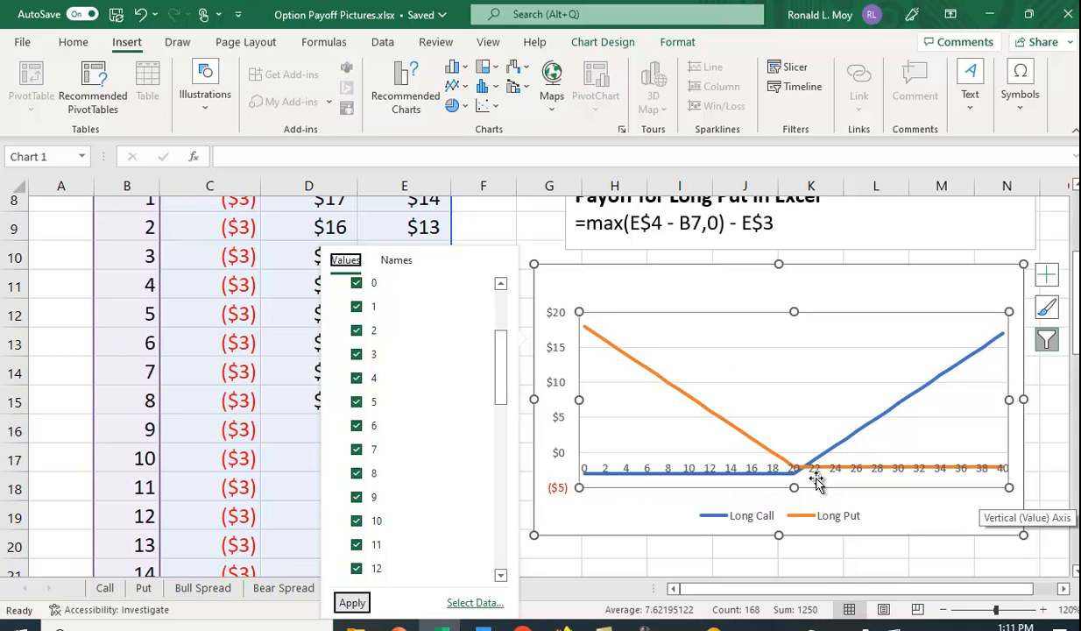
pyautogui.moveTo(995, 359)
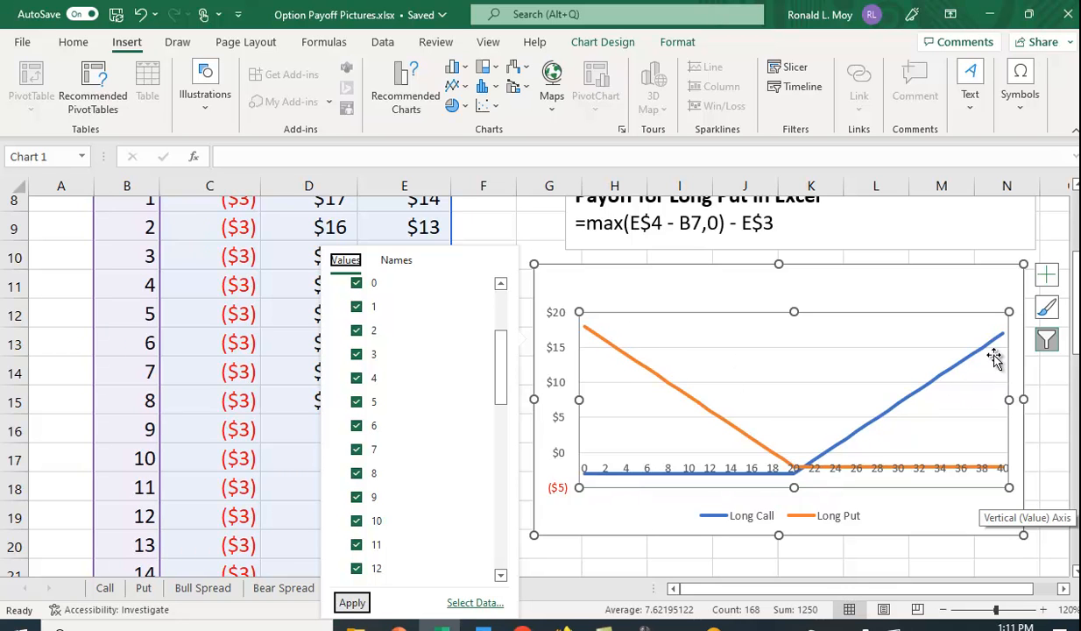
pyautogui.moveTo(701, 479)
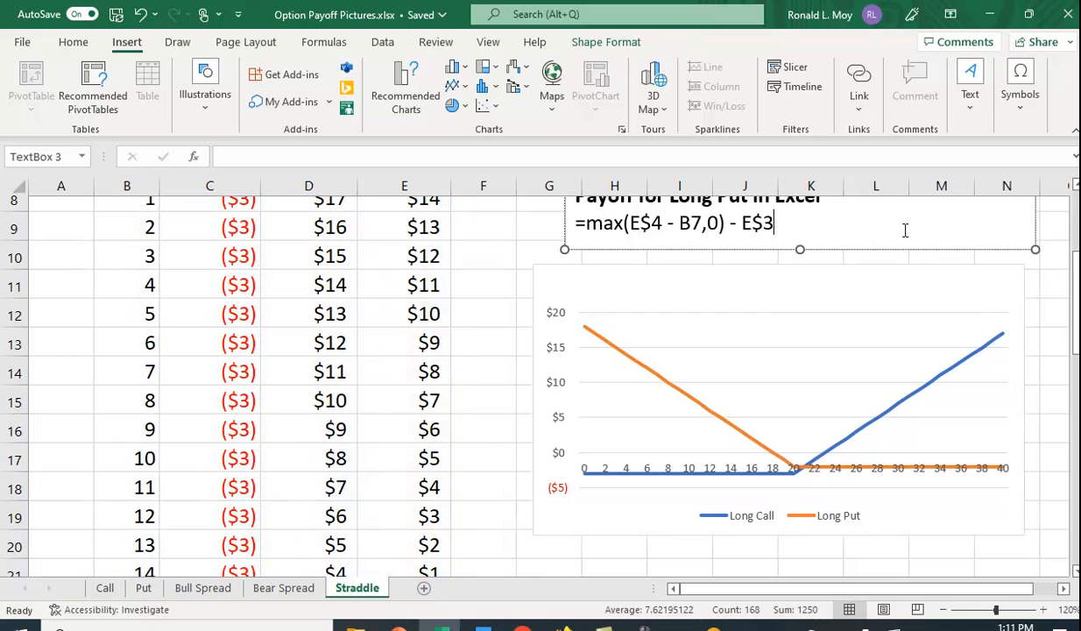
pyautogui.moveTo(1024, 543)
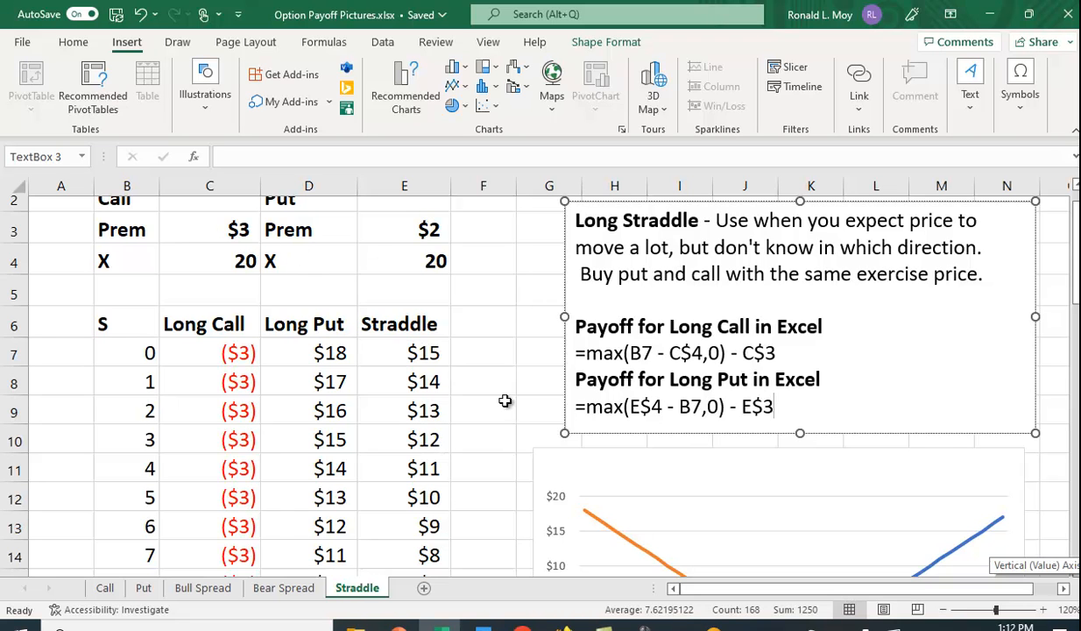
pyautogui.moveTo(511, 406)
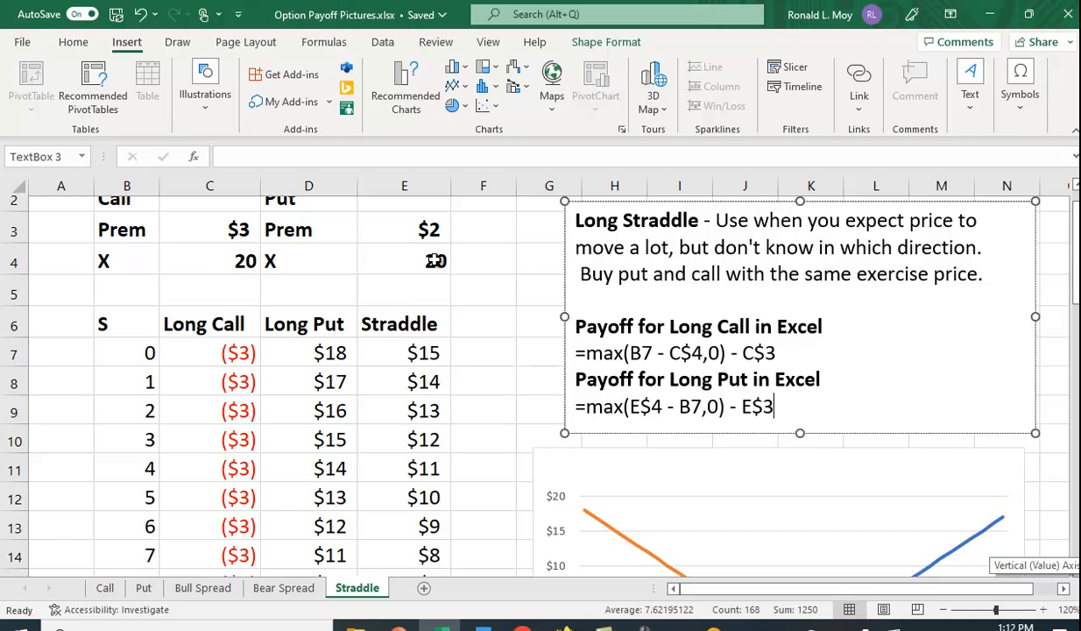
pyautogui.moveTo(441, 263)
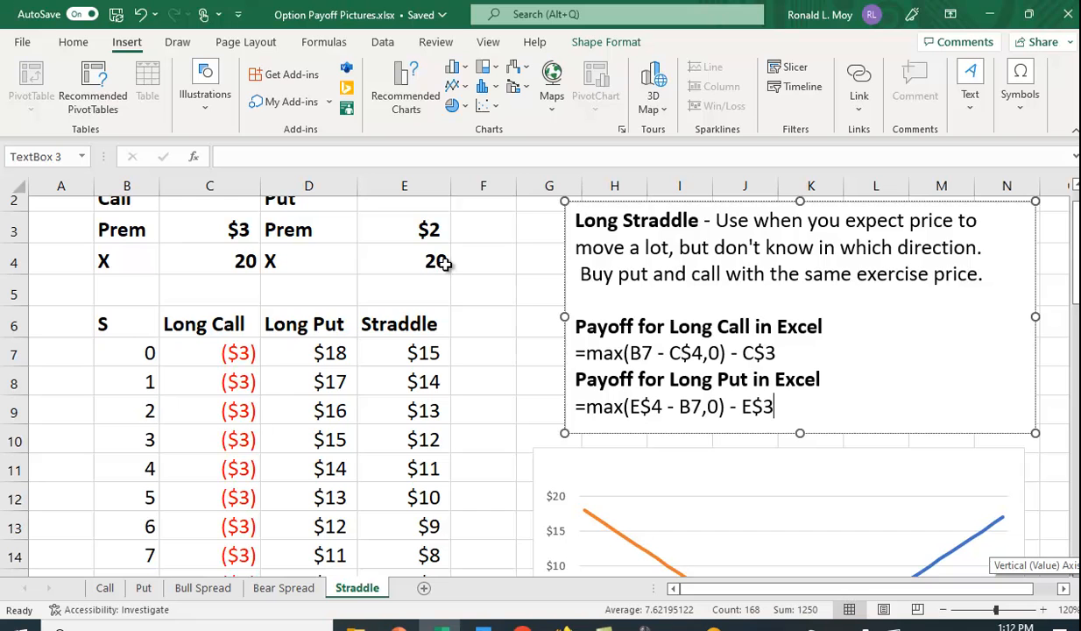